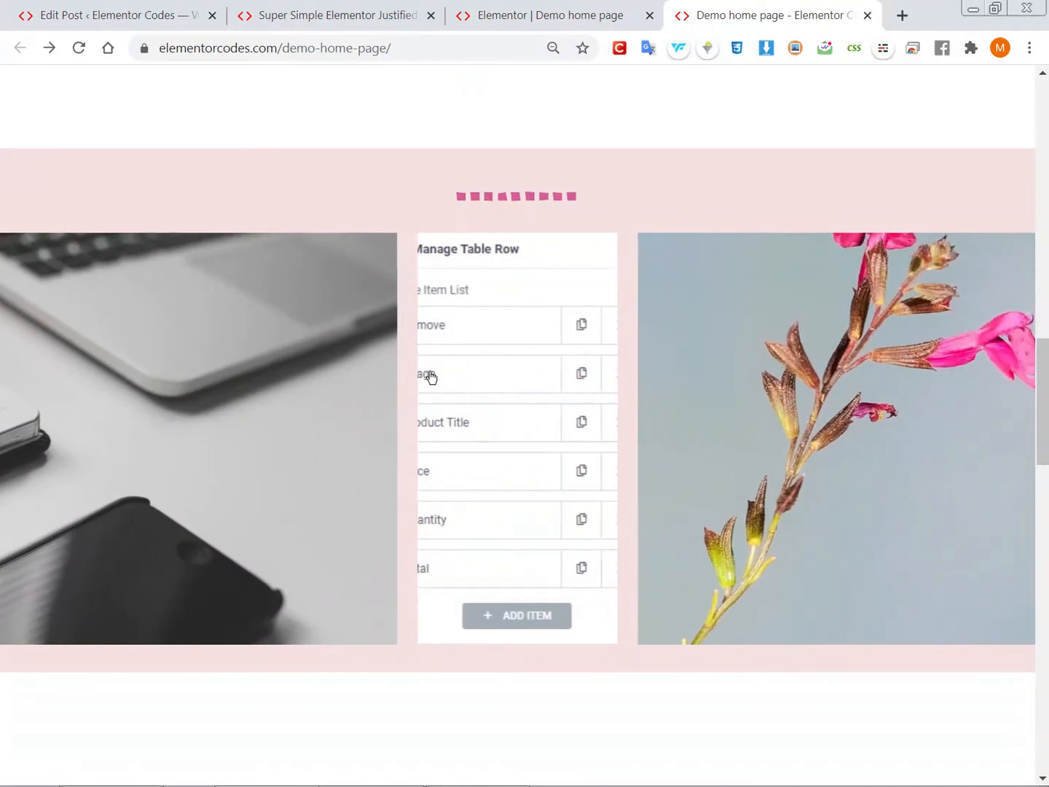
mouse_move(466, 378)
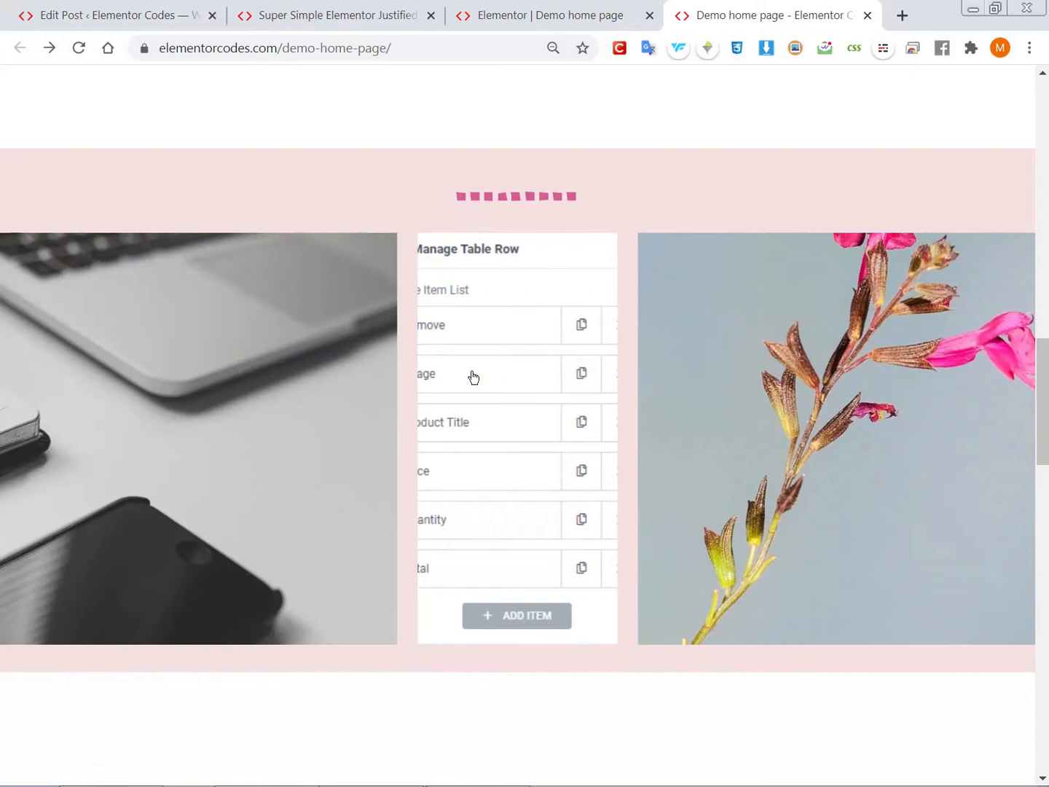
mouse_move(839, 373)
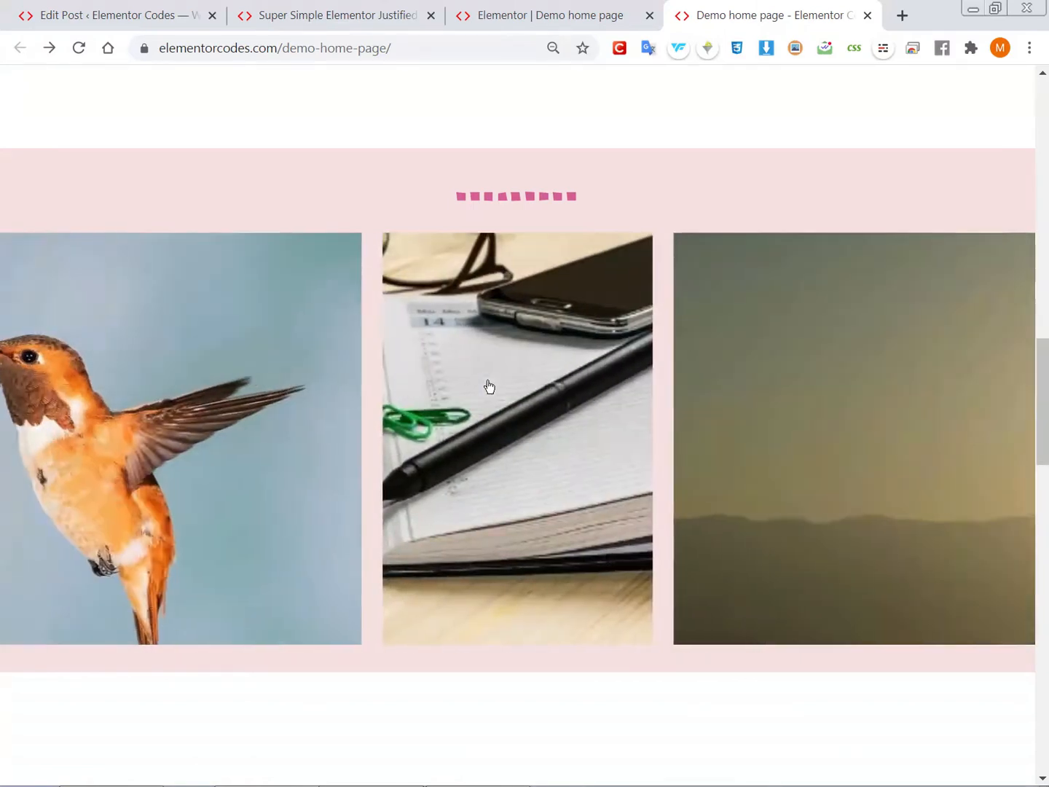
Return from the live carousel to the 'Elementor | Demo home page' editor
left_click(547, 15)
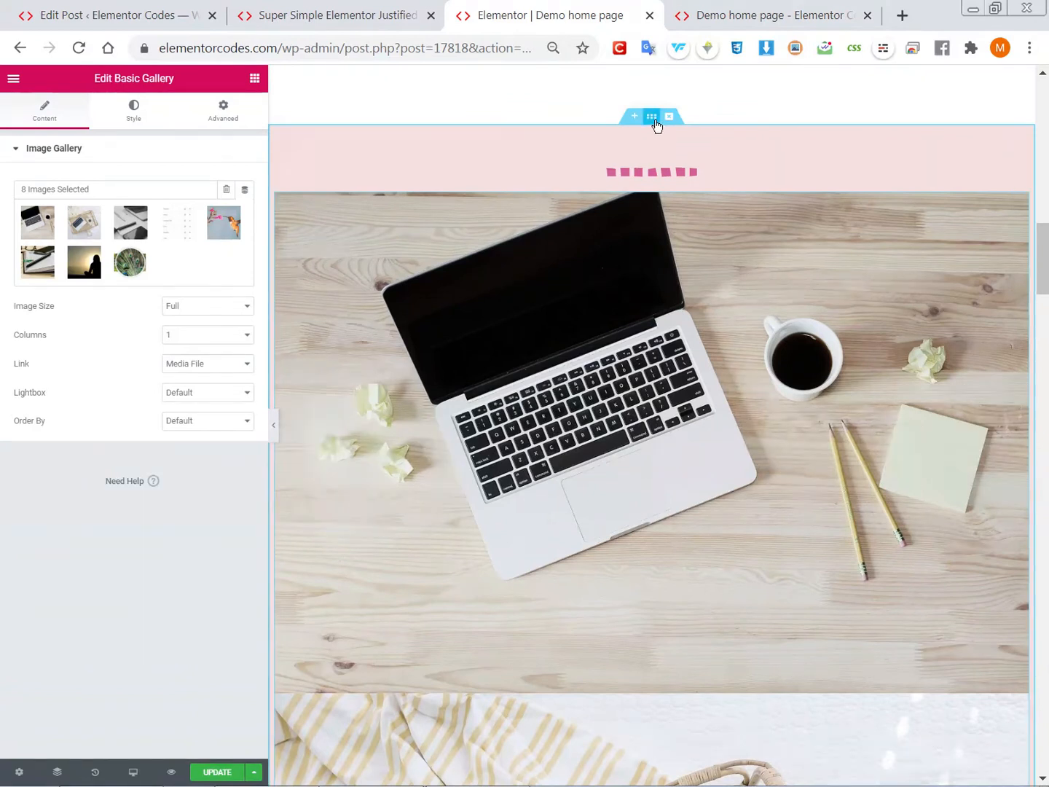
Select the pink section and then the column that holds the gallery
left_click(651, 116)
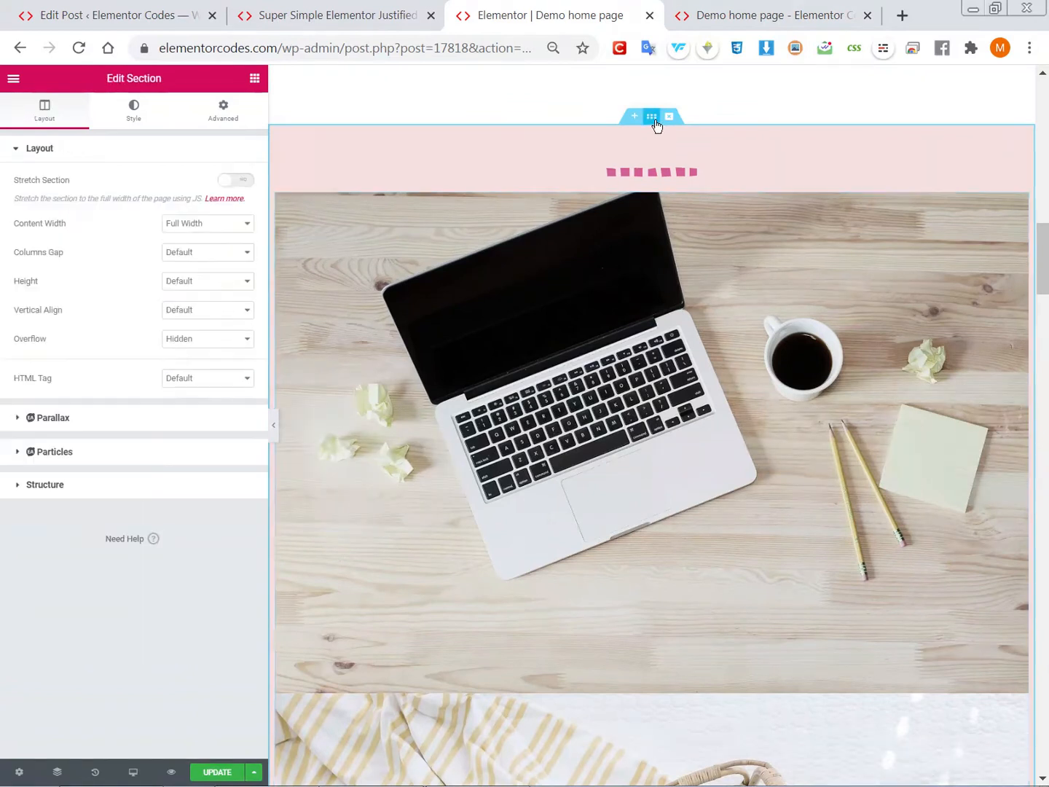
left_click(652, 117)
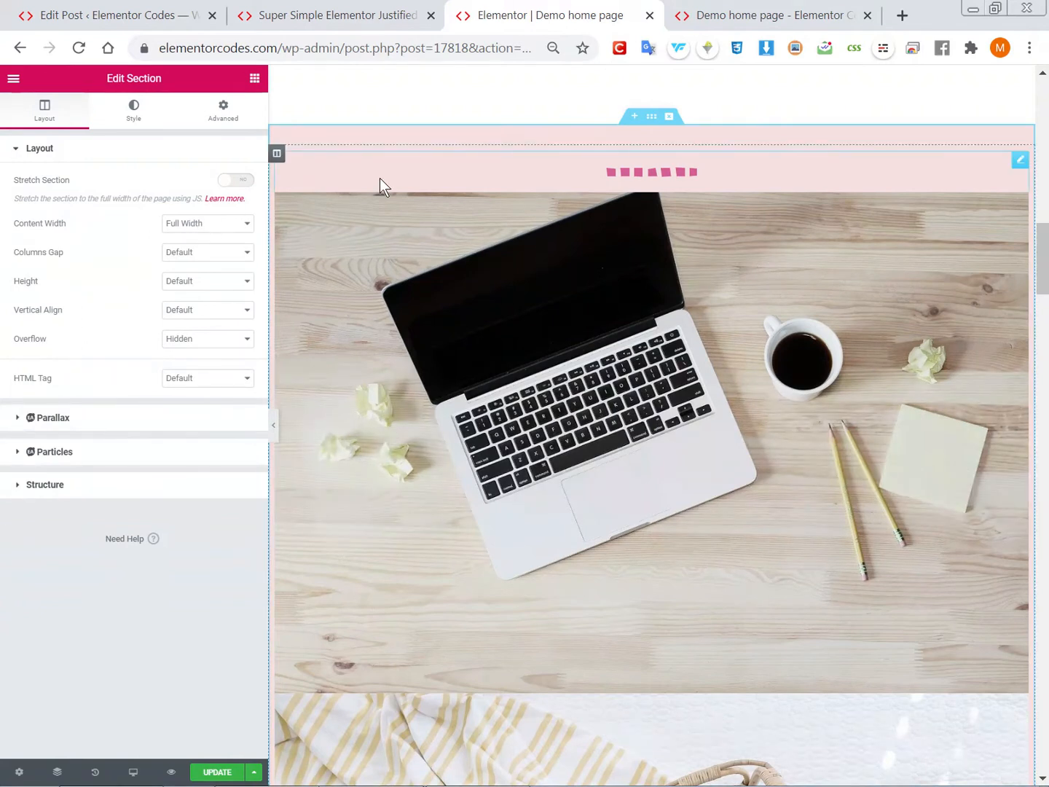
left_click(223, 109)
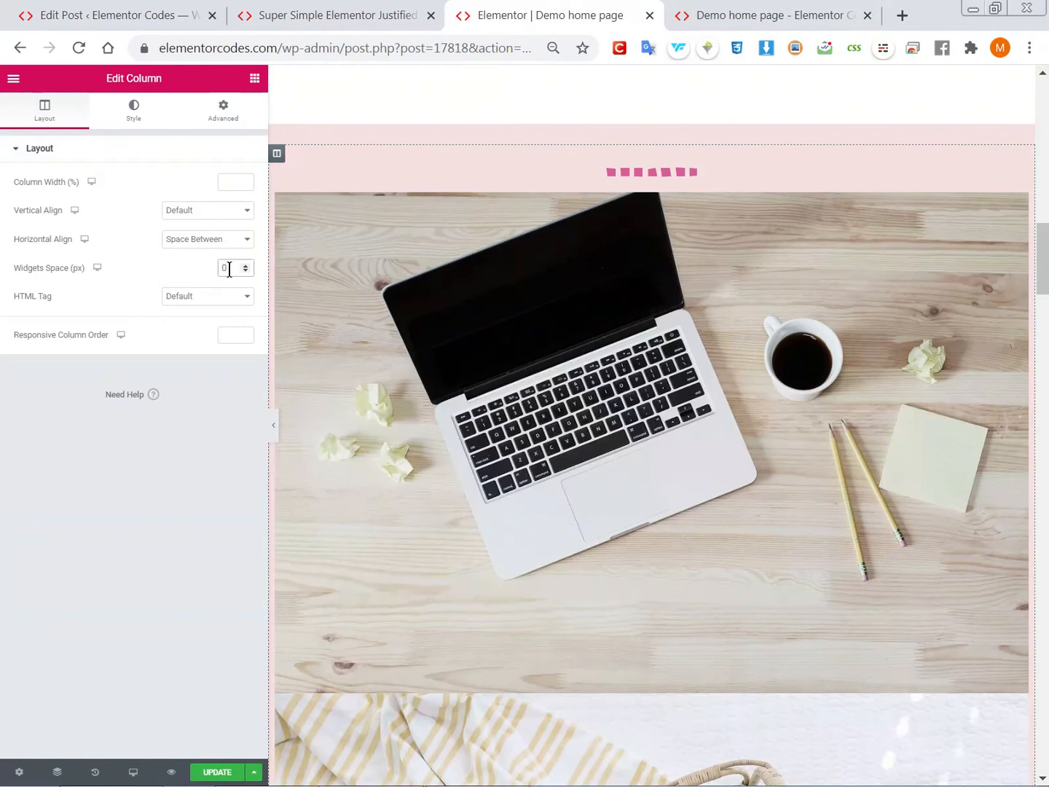
mouse_move(206, 280)
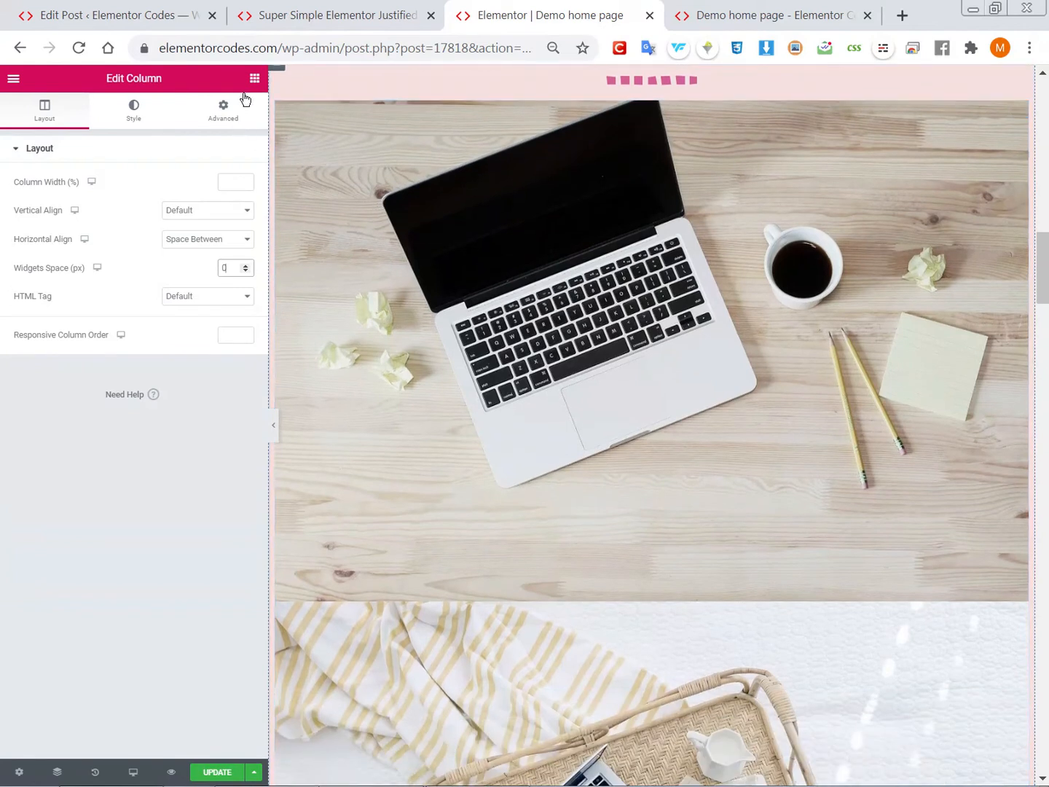
Search the widgets for 'basic' and select the existing Basic Gallery with eight full-size images in 1 column
left_click(253, 79)
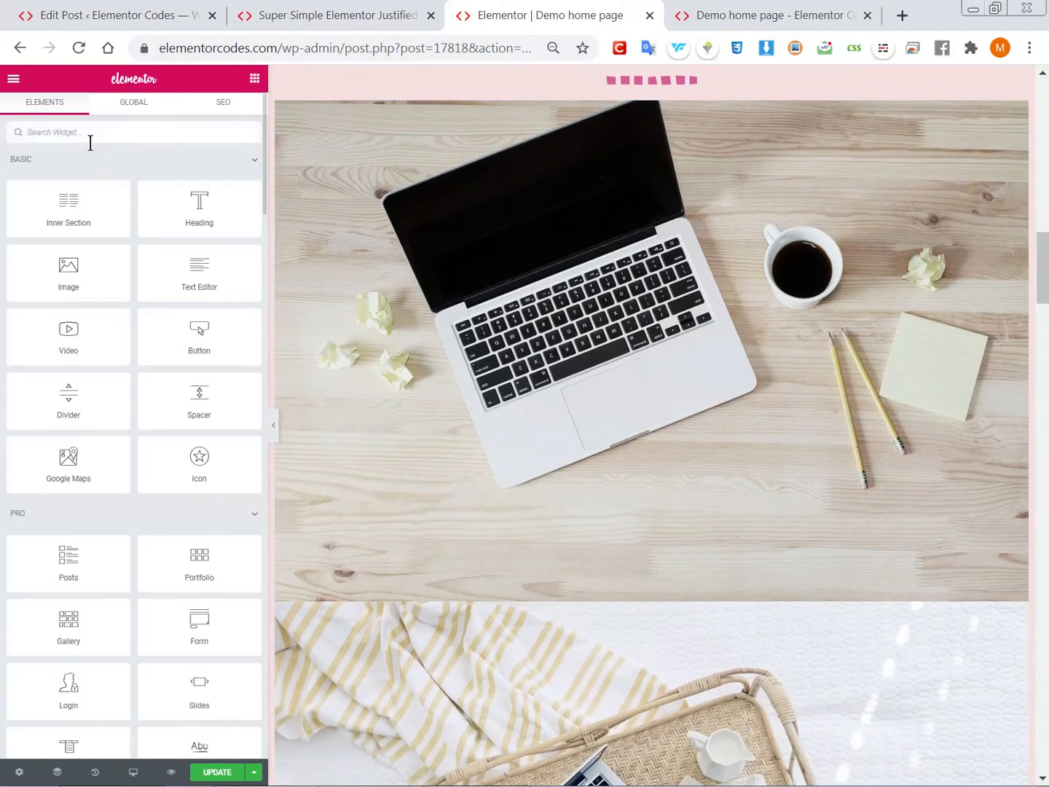
type("basic")
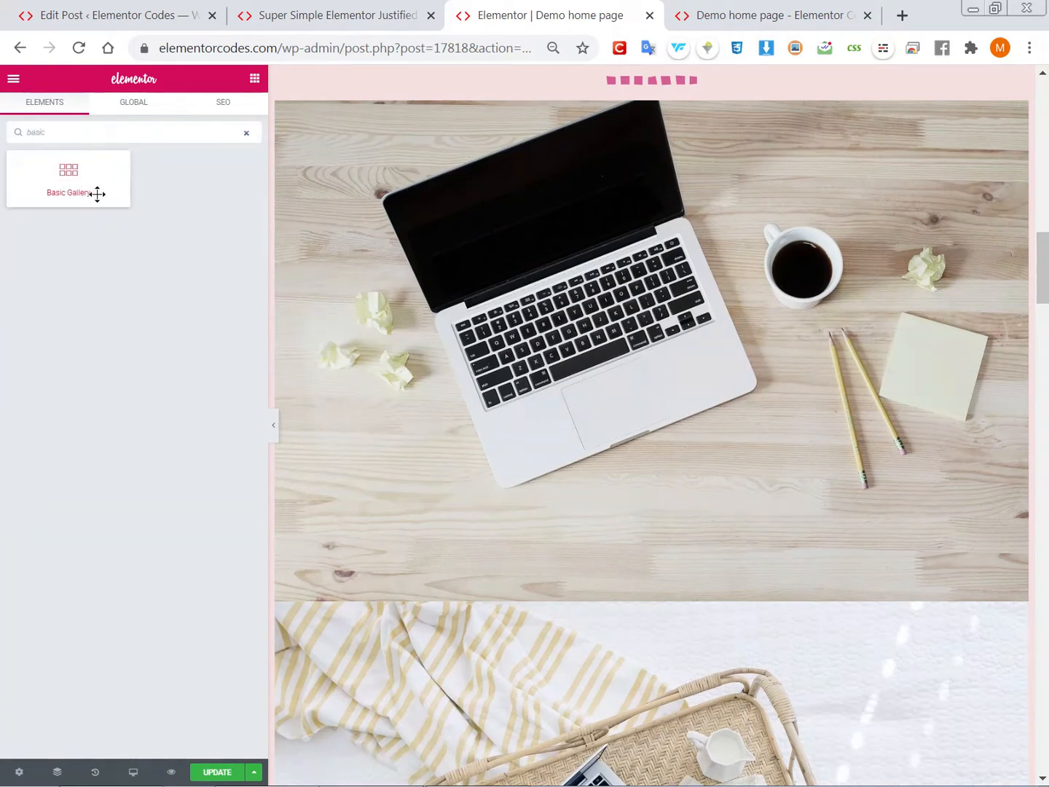
left_click(554, 48)
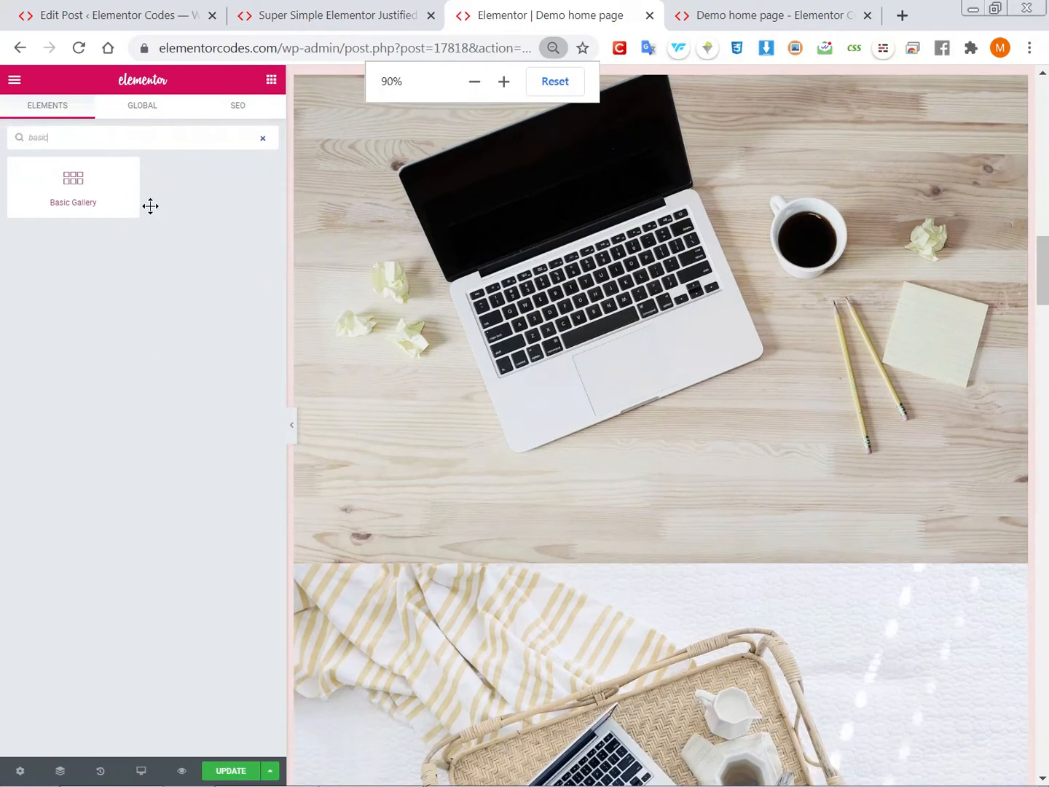
scroll("down", 3)
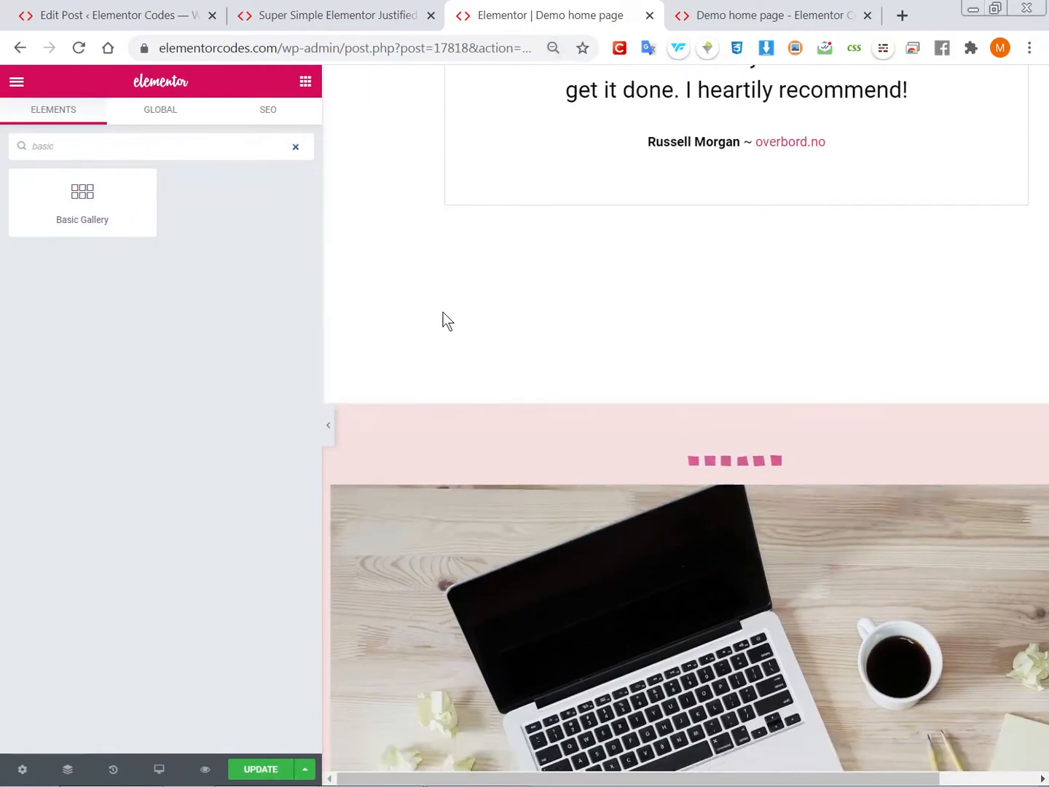
scroll("down", 3)
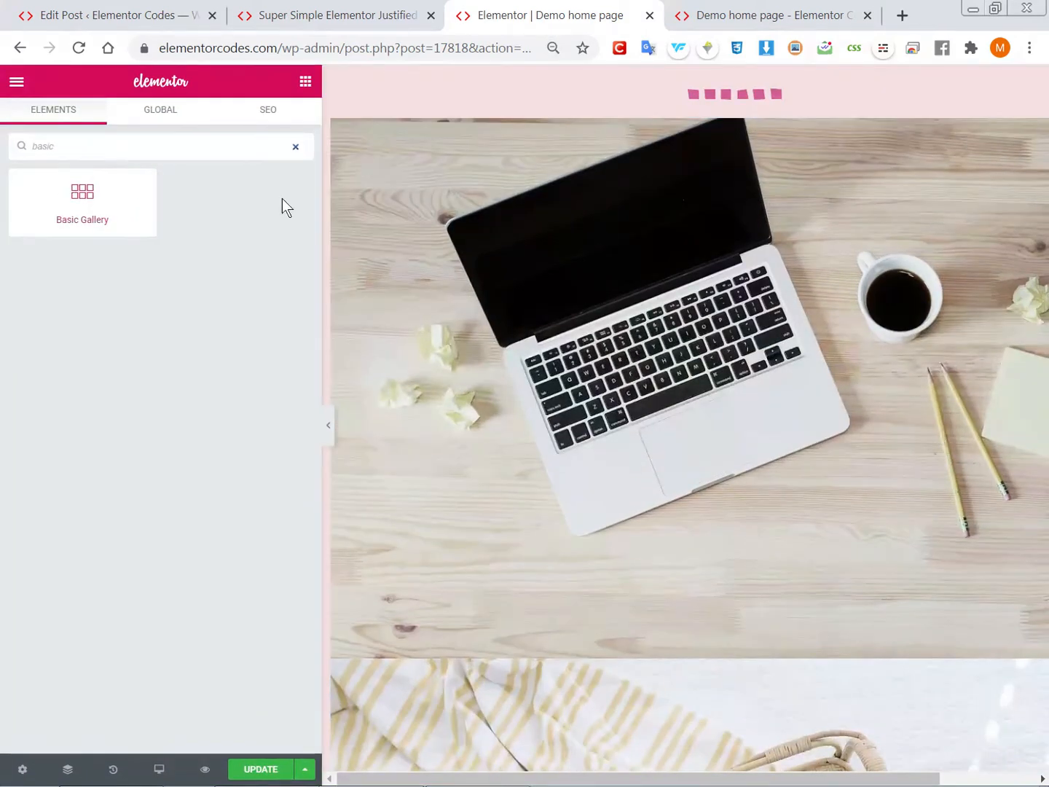
left_click(82, 203)
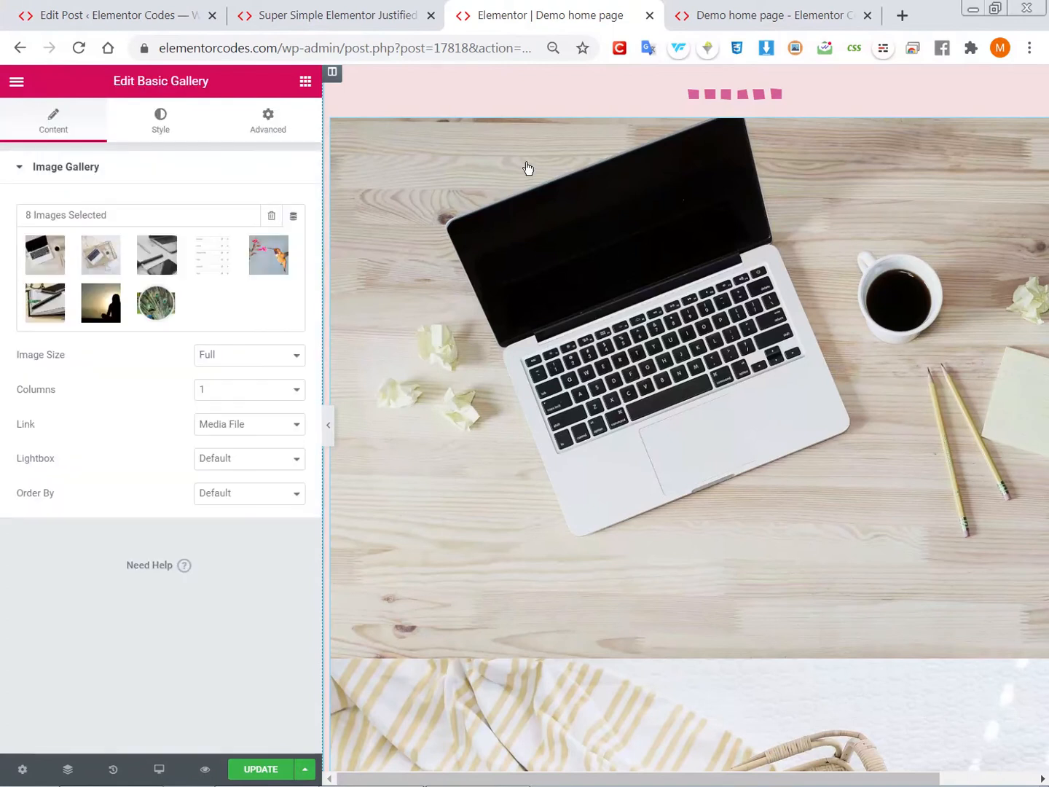
mouse_move(210, 256)
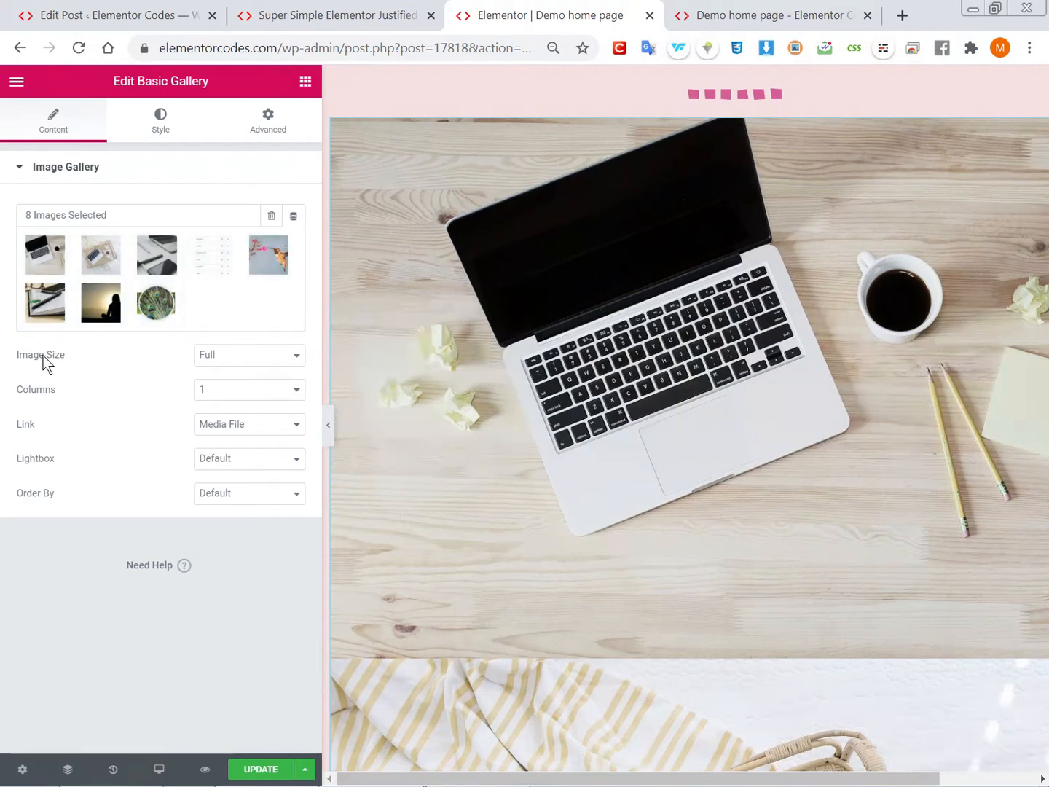
mouse_move(248, 359)
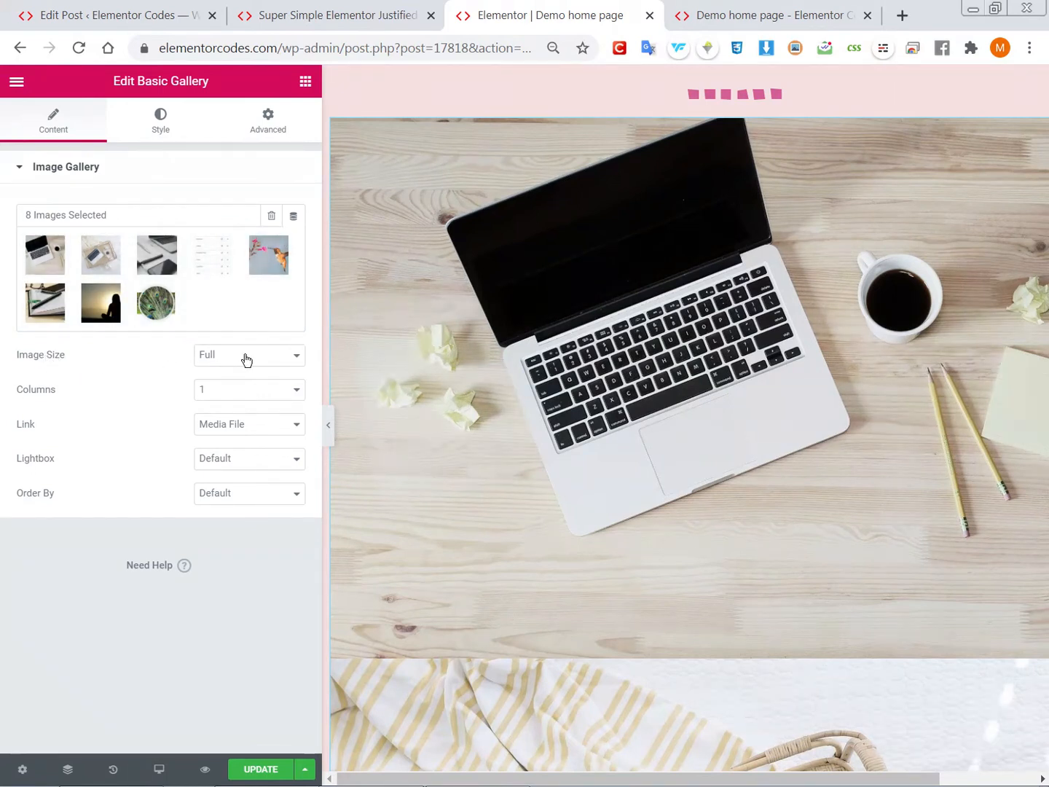
mouse_move(229, 393)
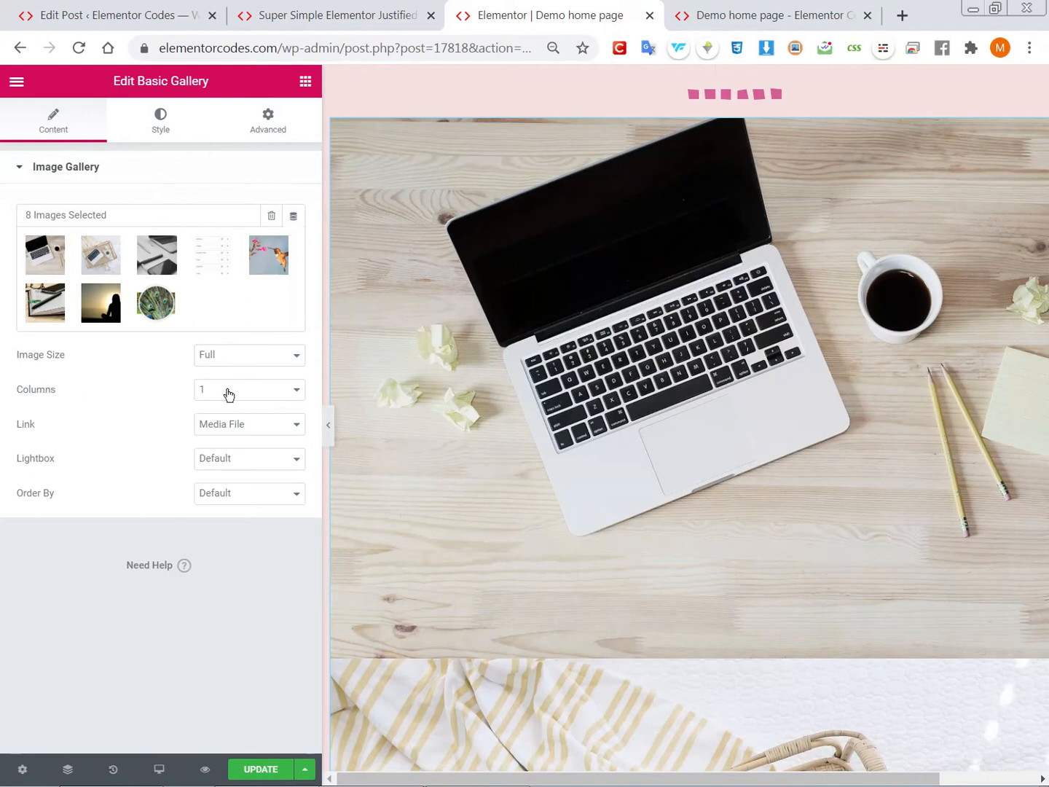
mouse_move(256, 208)
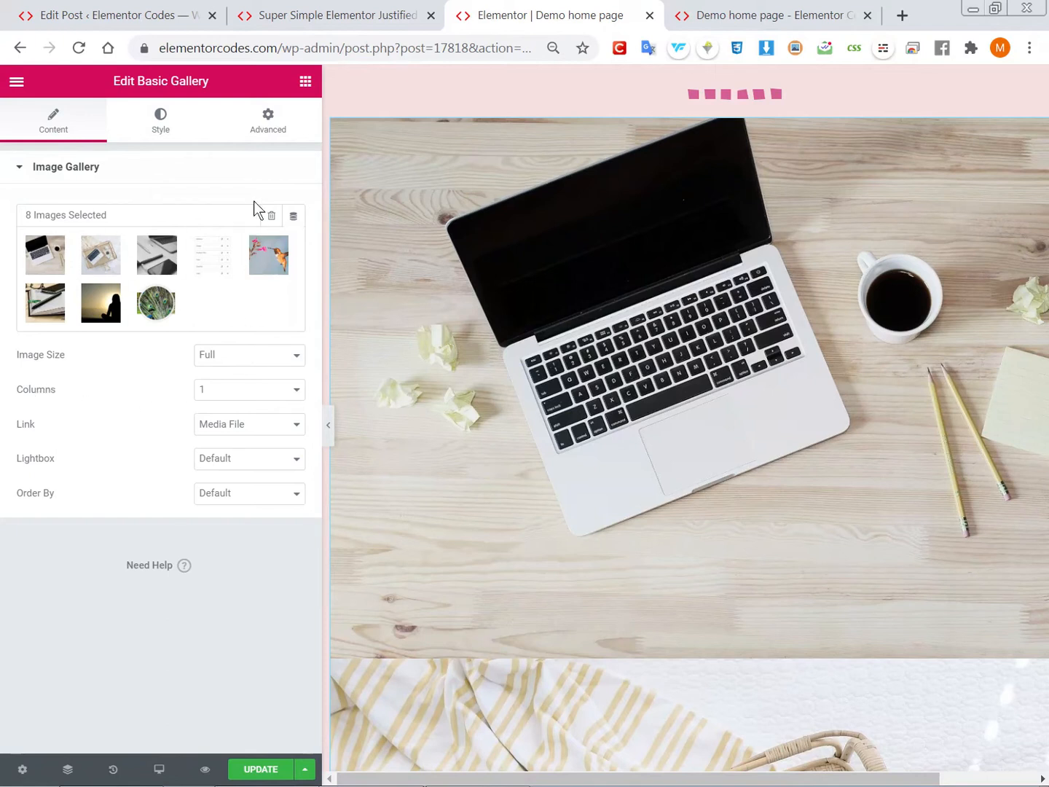
mouse_move(277, 137)
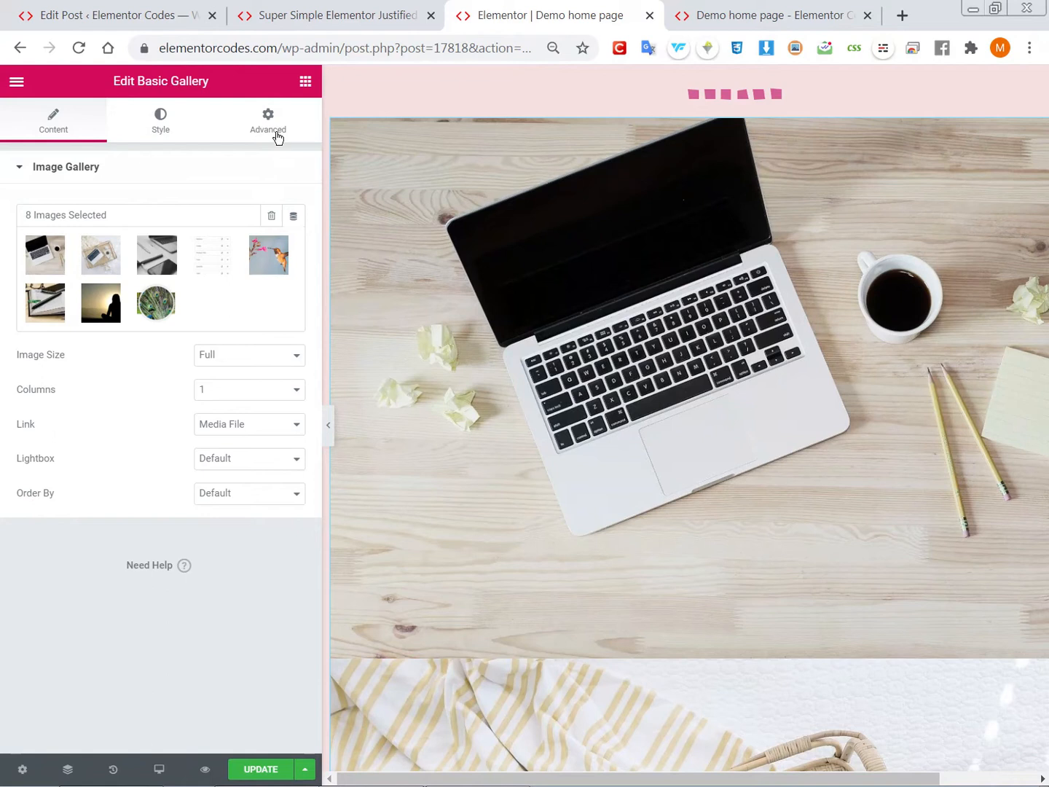
Confirm the gallery's Advanced CSS class is justified_gallery, then view the tutorial article's code snippet
left_click(268, 119)
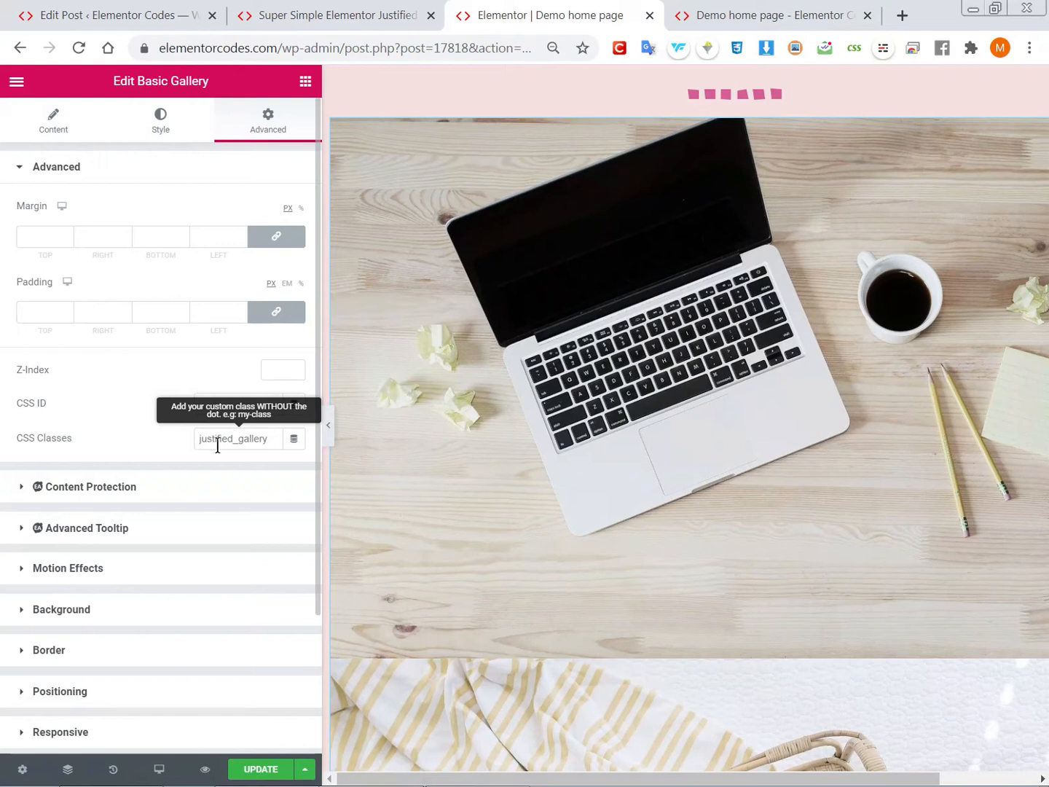
mouse_move(253, 439)
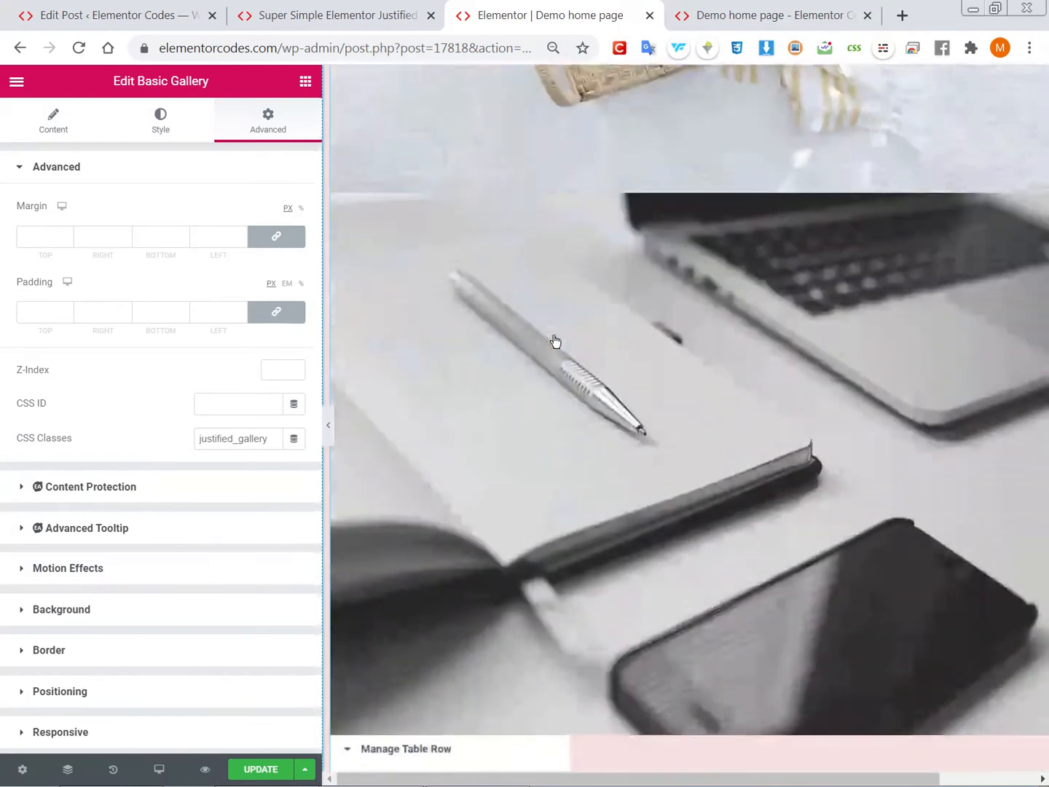
left_click(405, 748)
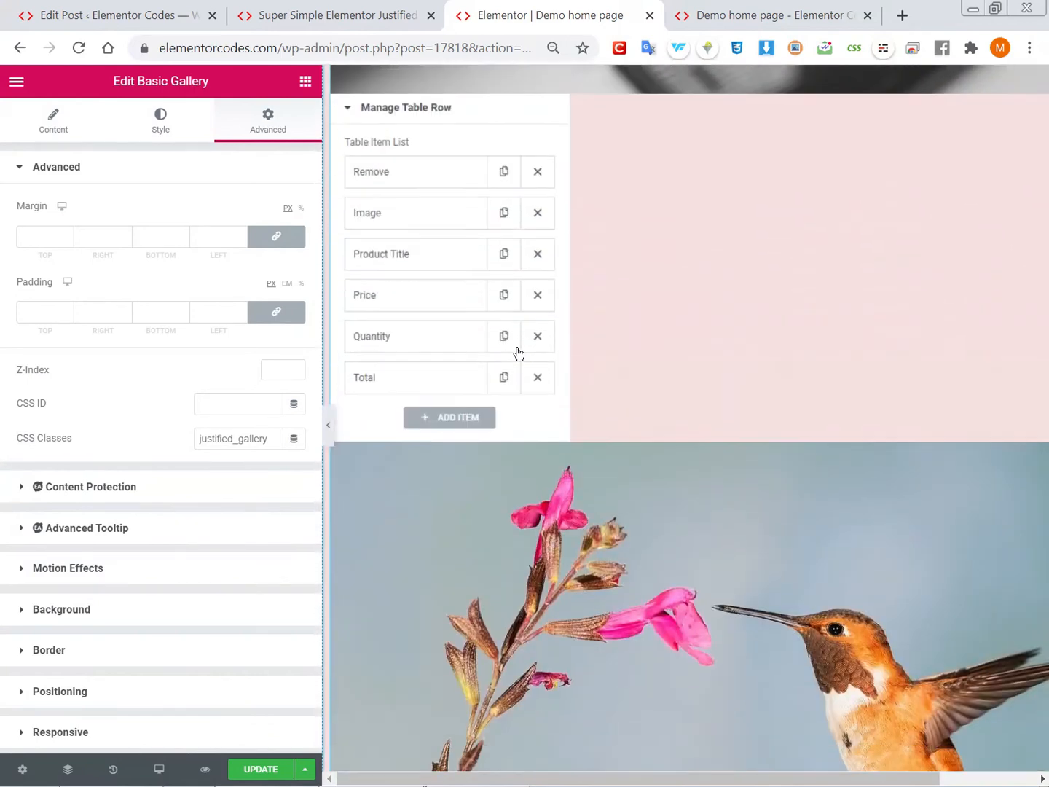
scroll("down", 3)
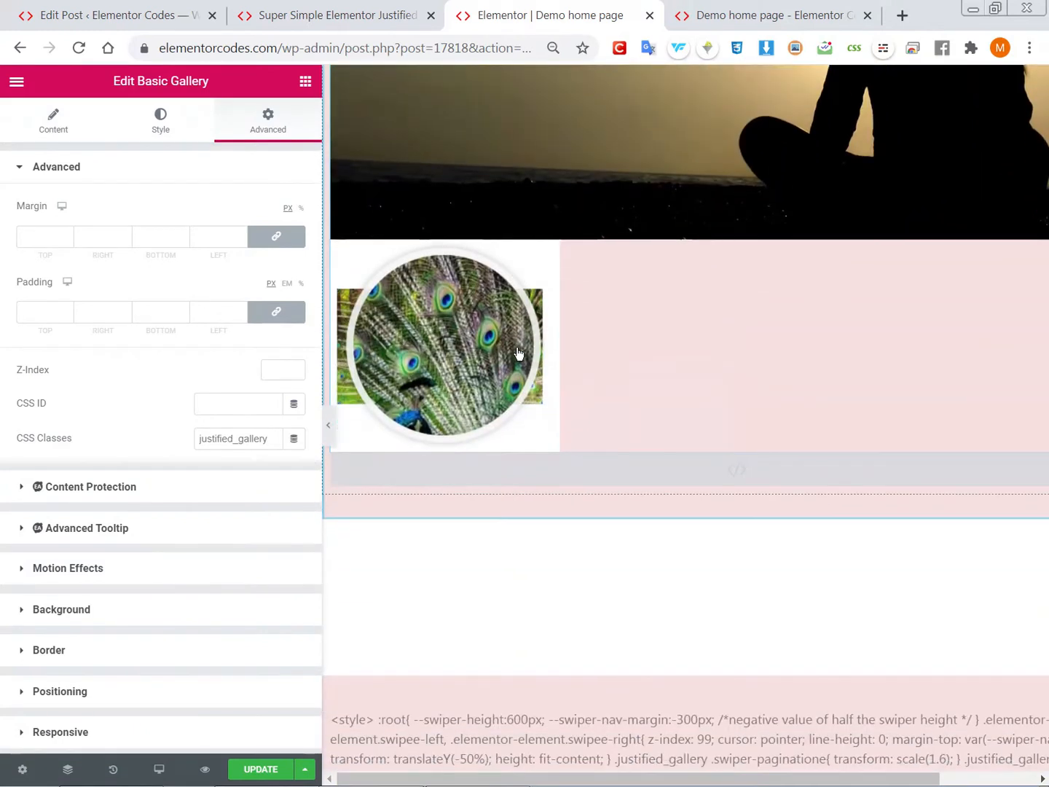
left_click(333, 15)
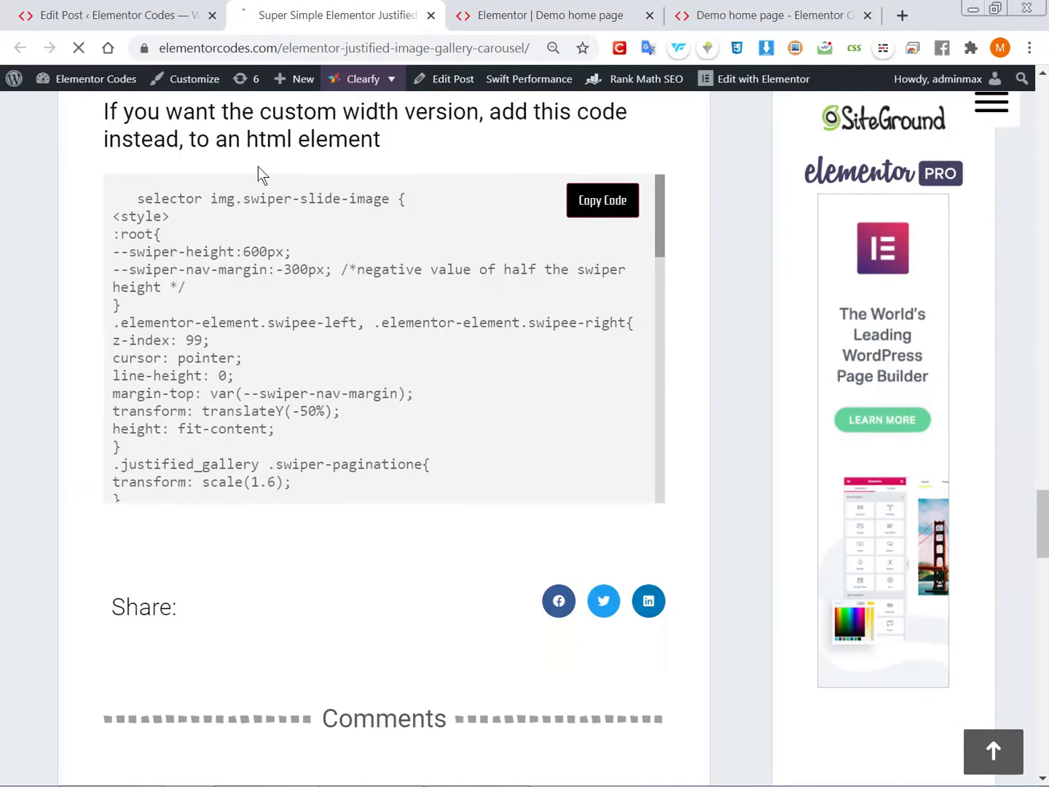
scroll("down", 3)
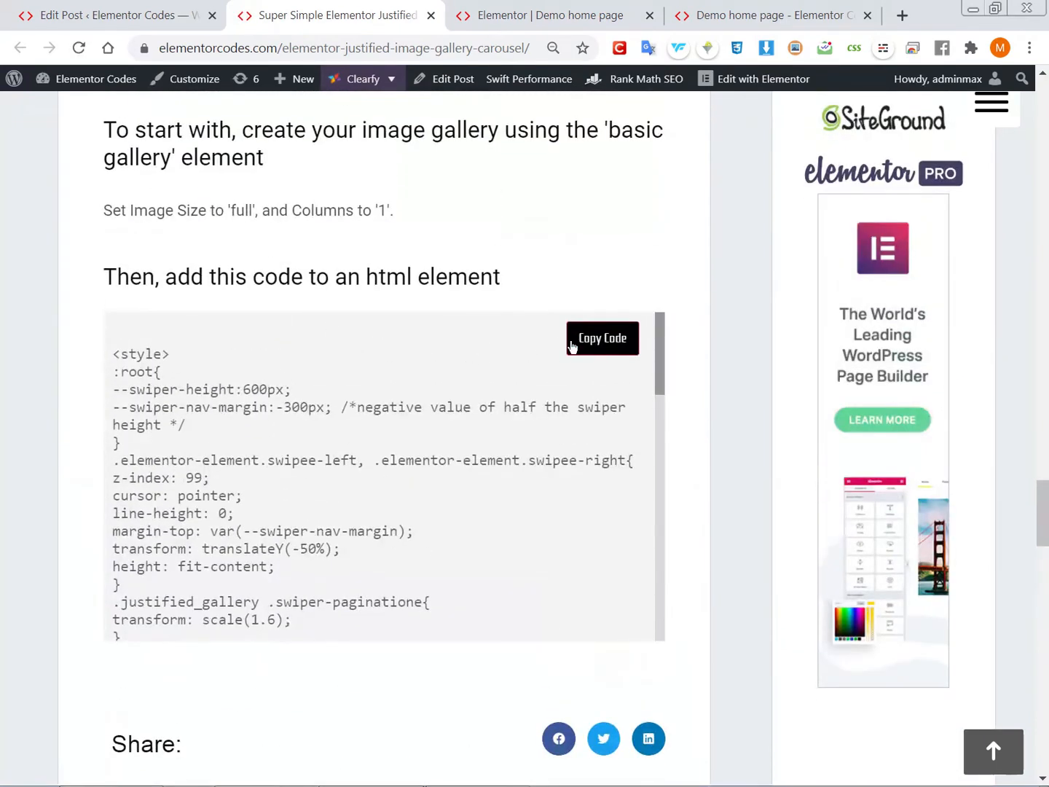
mouse_move(637, 55)
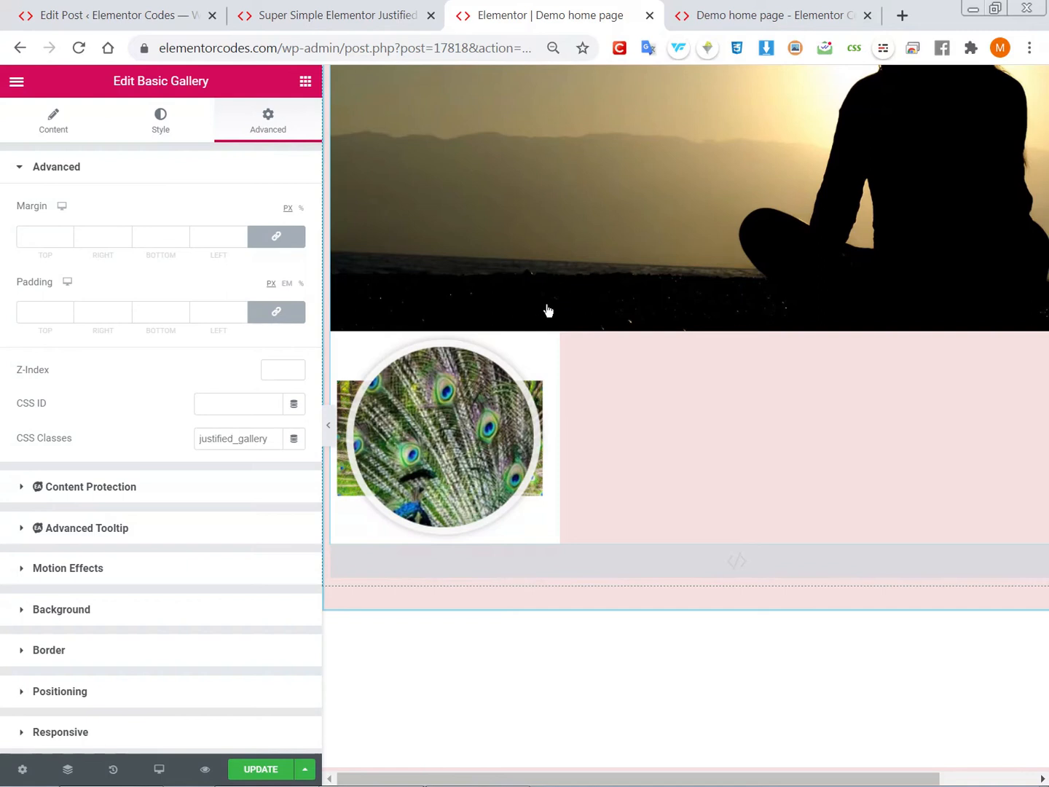
mouse_move(518, 544)
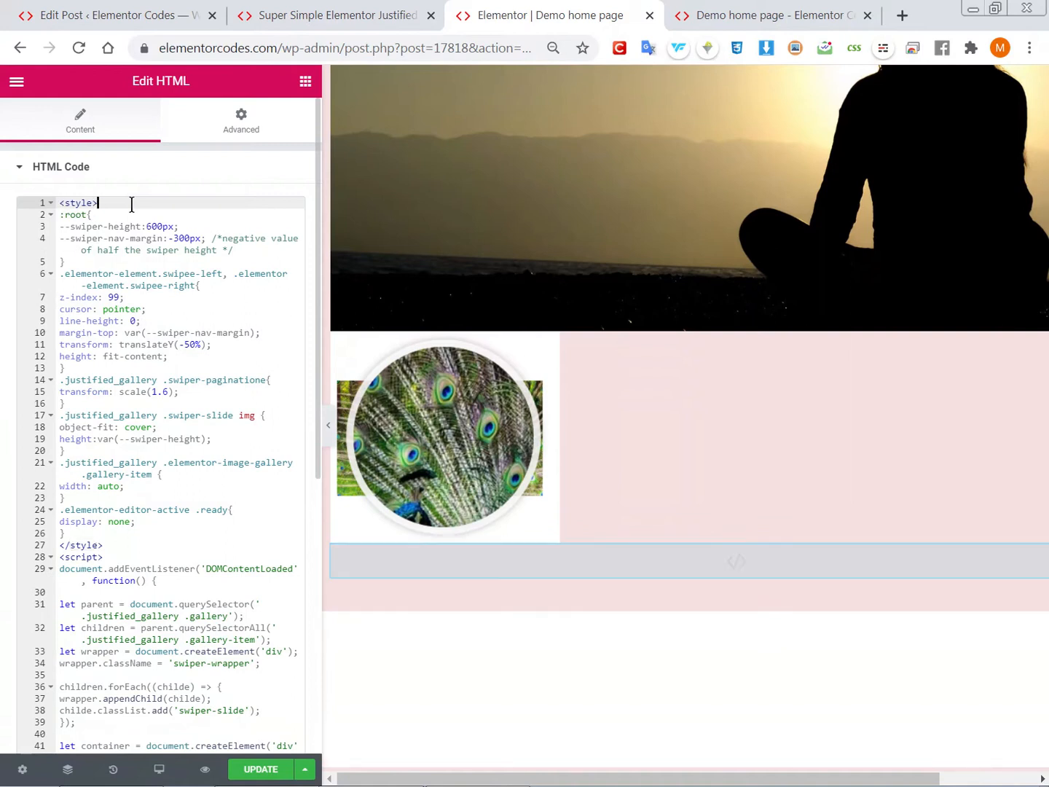
Add a blank line after the opening <style> tag and view the gallery on the live page
key("Enter")
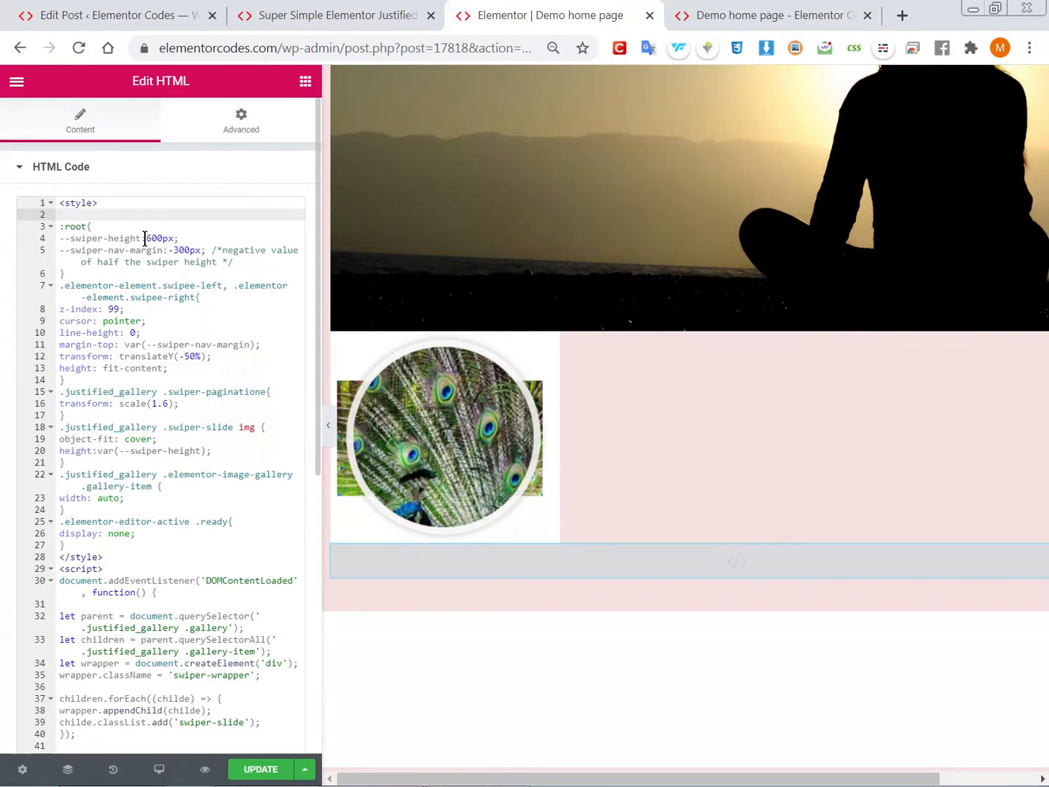
left_click(149, 239)
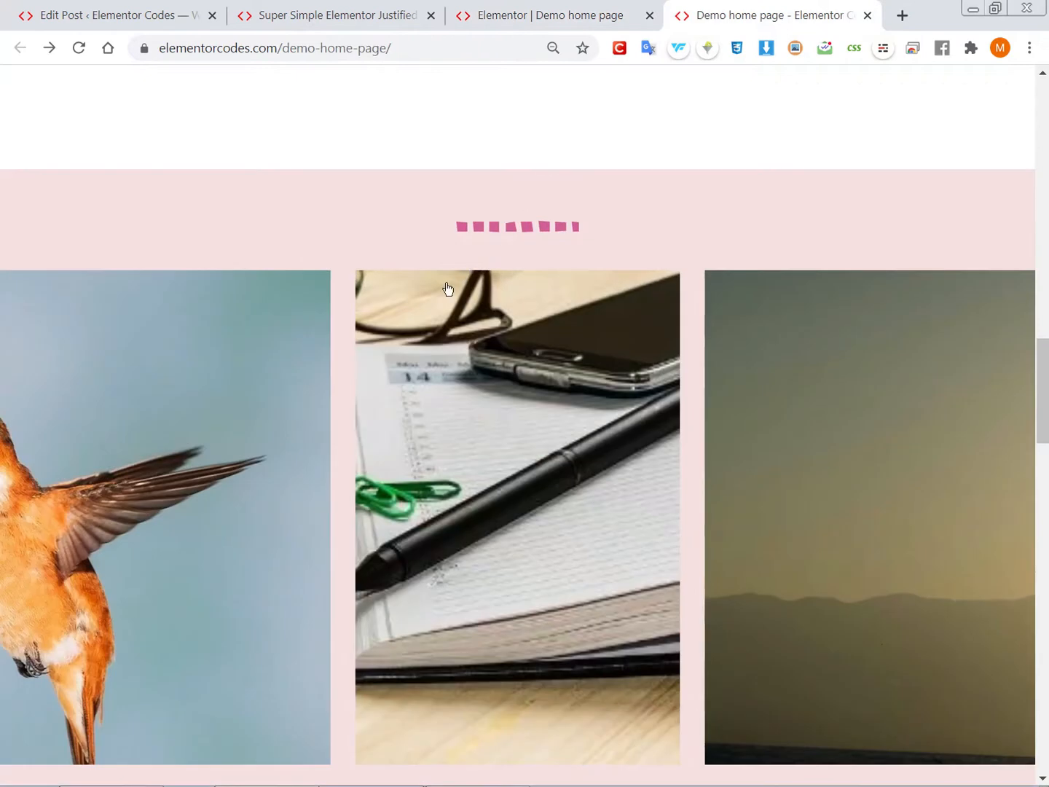
Return from the live carousel to the Elementor editor with the HTML code open
left_click(552, 49)
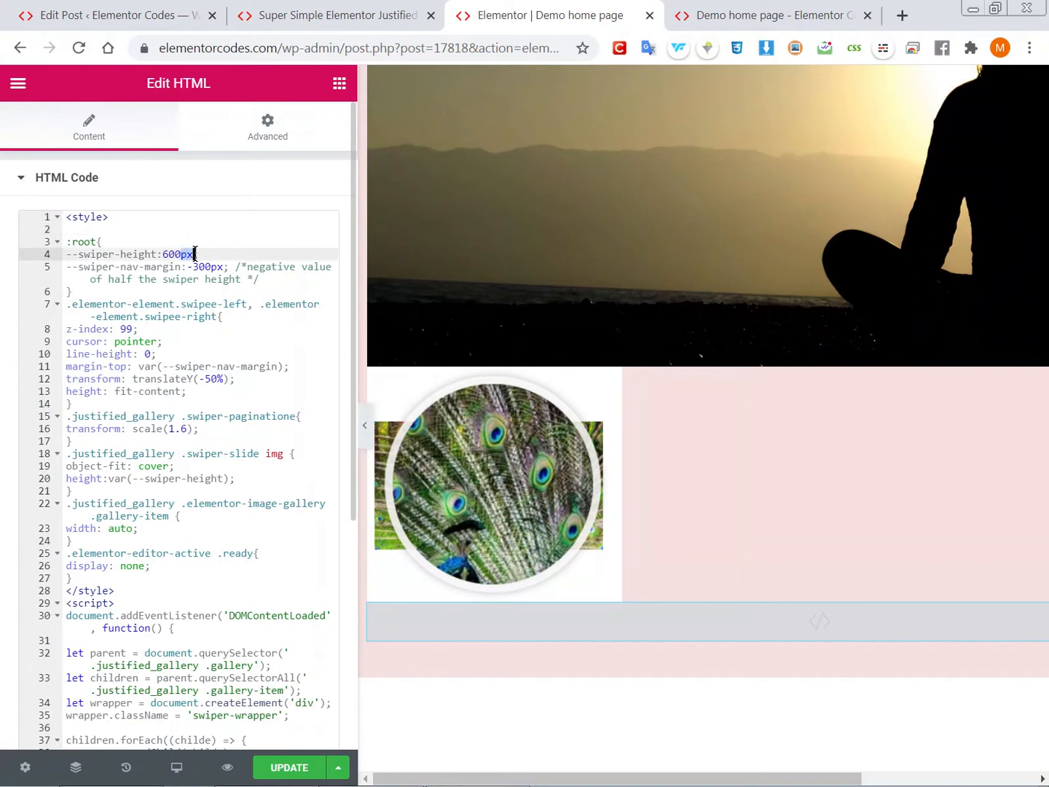
Set --swiper-height to 100vh and --swiper-nav-margin to -50vh in the code and save with Update
type("vh")
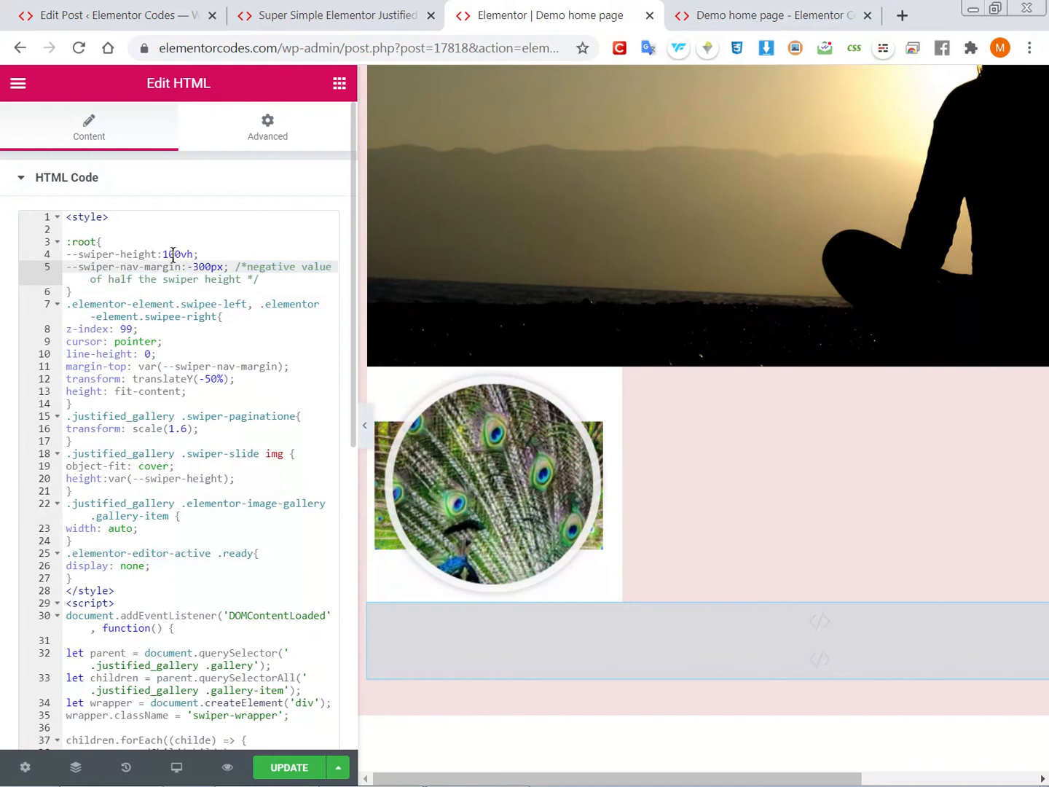
double_click(175, 254)
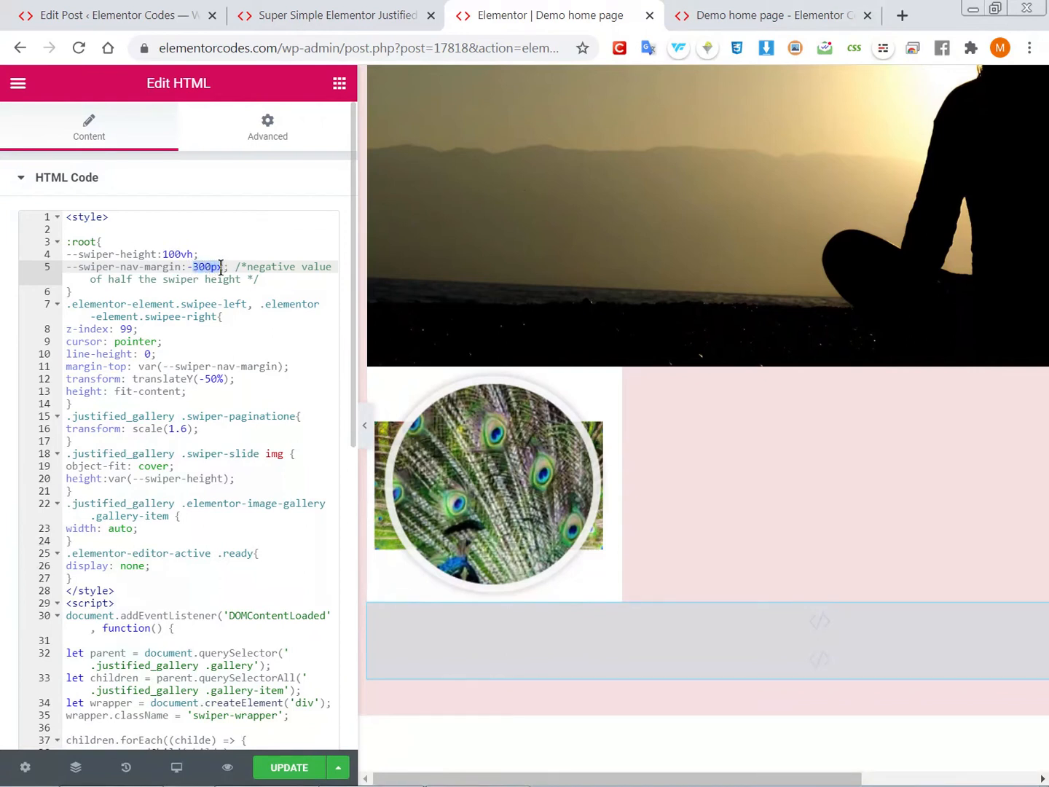
type("-50")
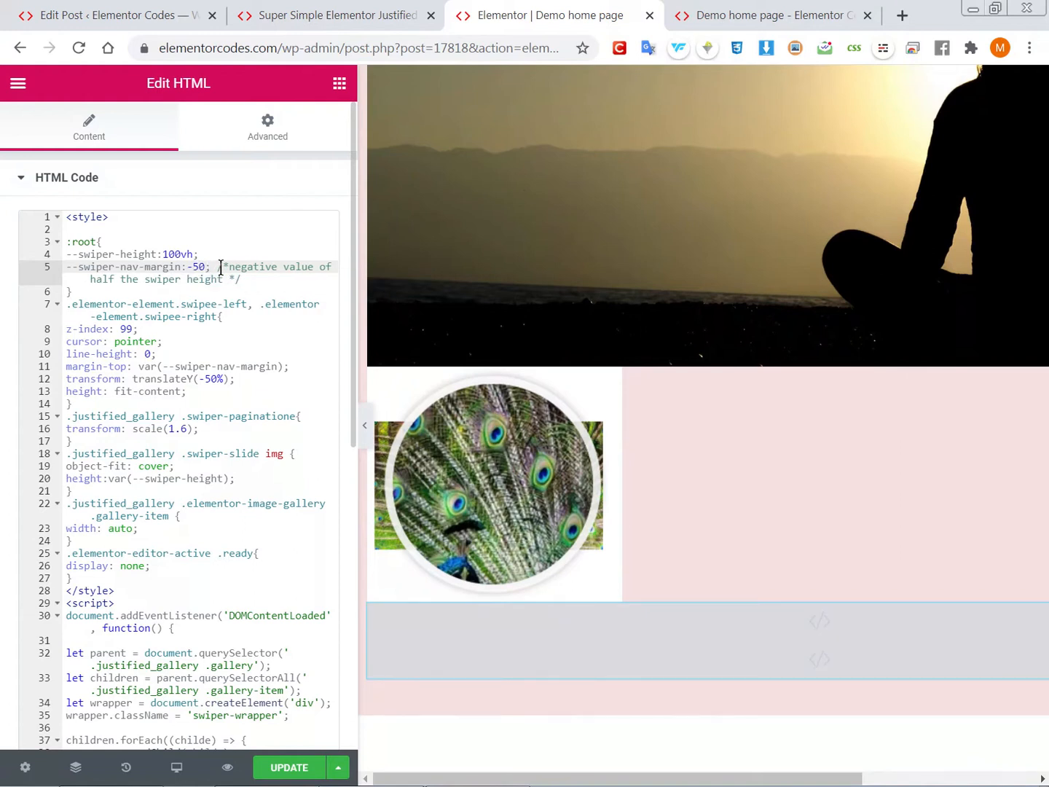
type("vh")
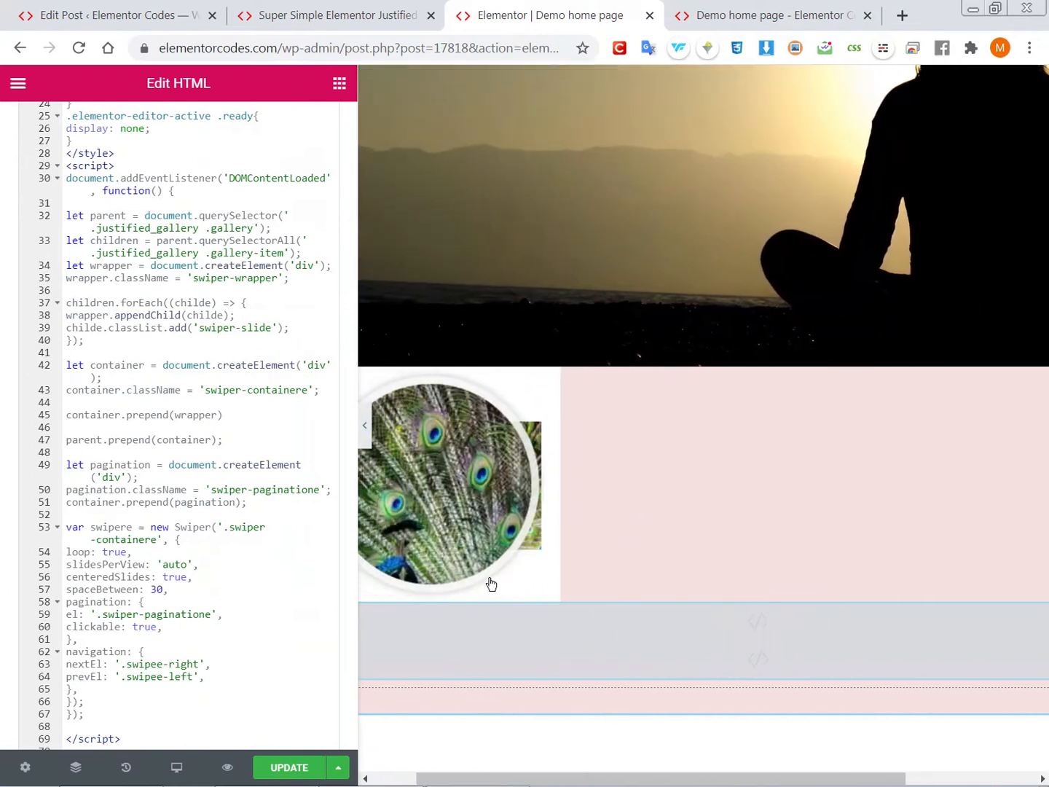
left_click(288, 766)
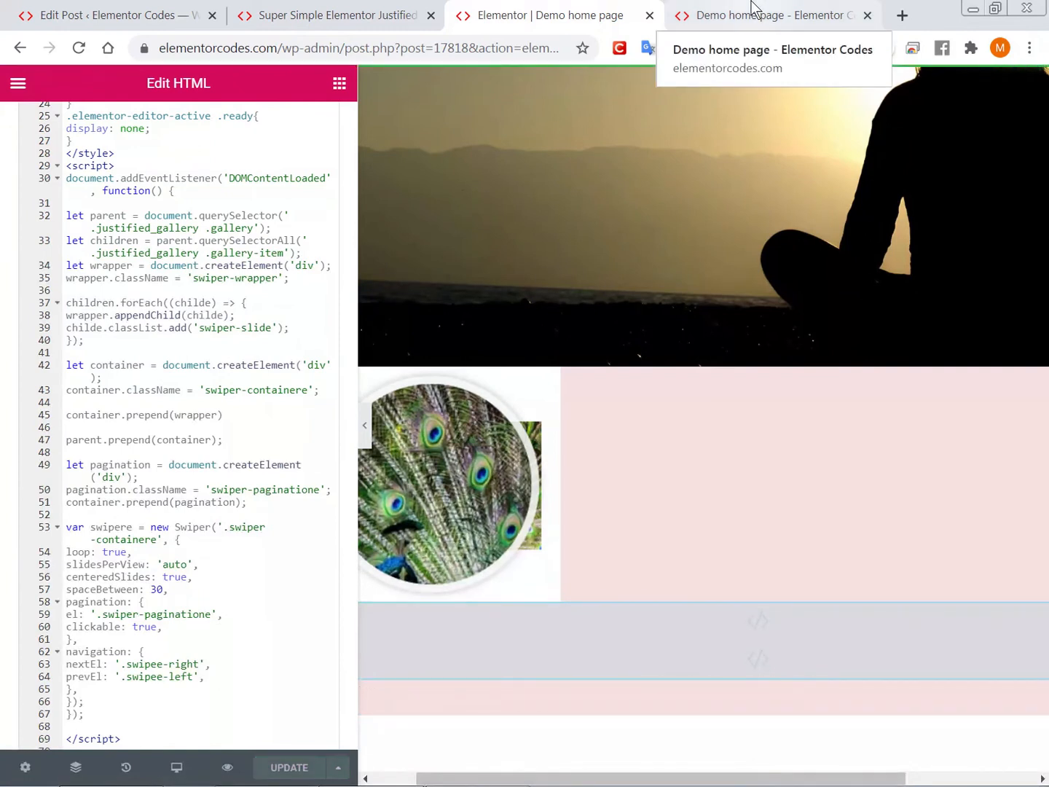
left_click(765, 14)
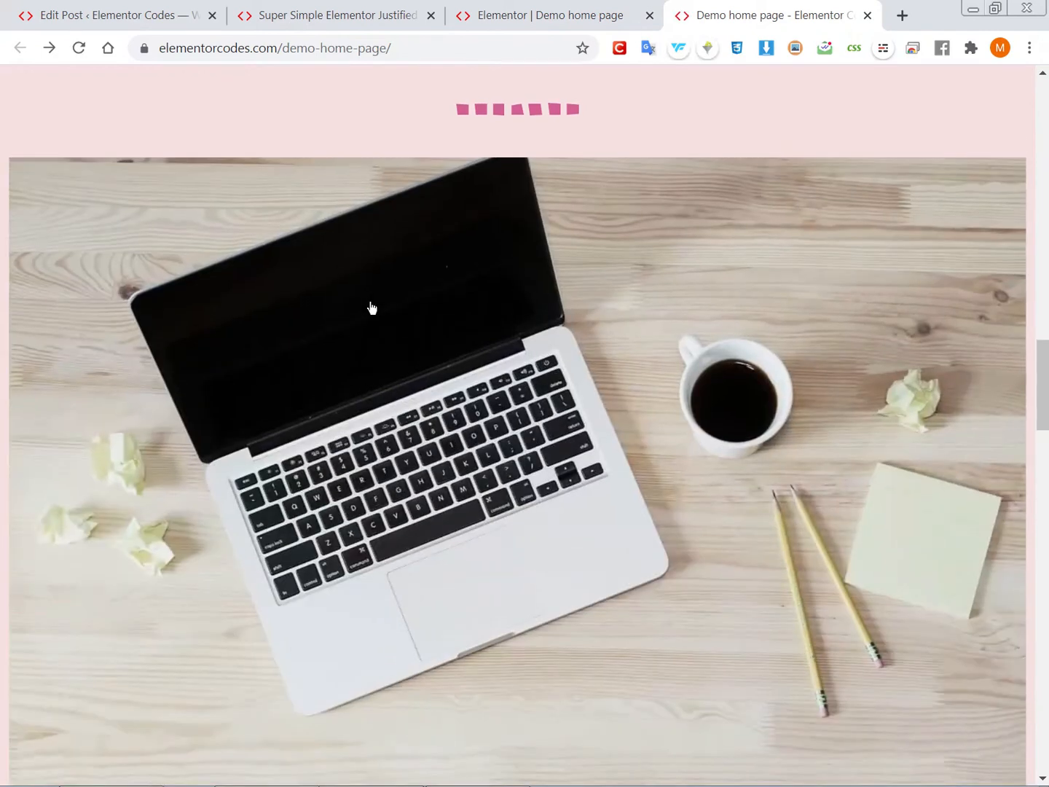
scroll("down", 3)
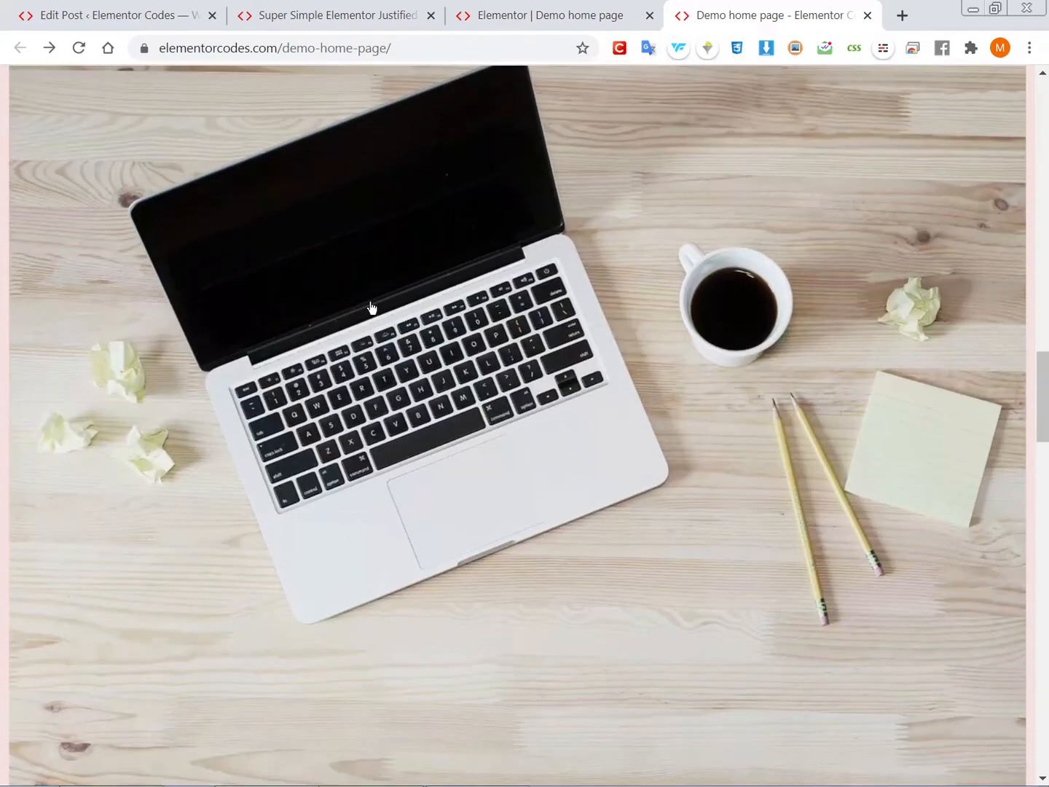
mouse_move(554, 14)
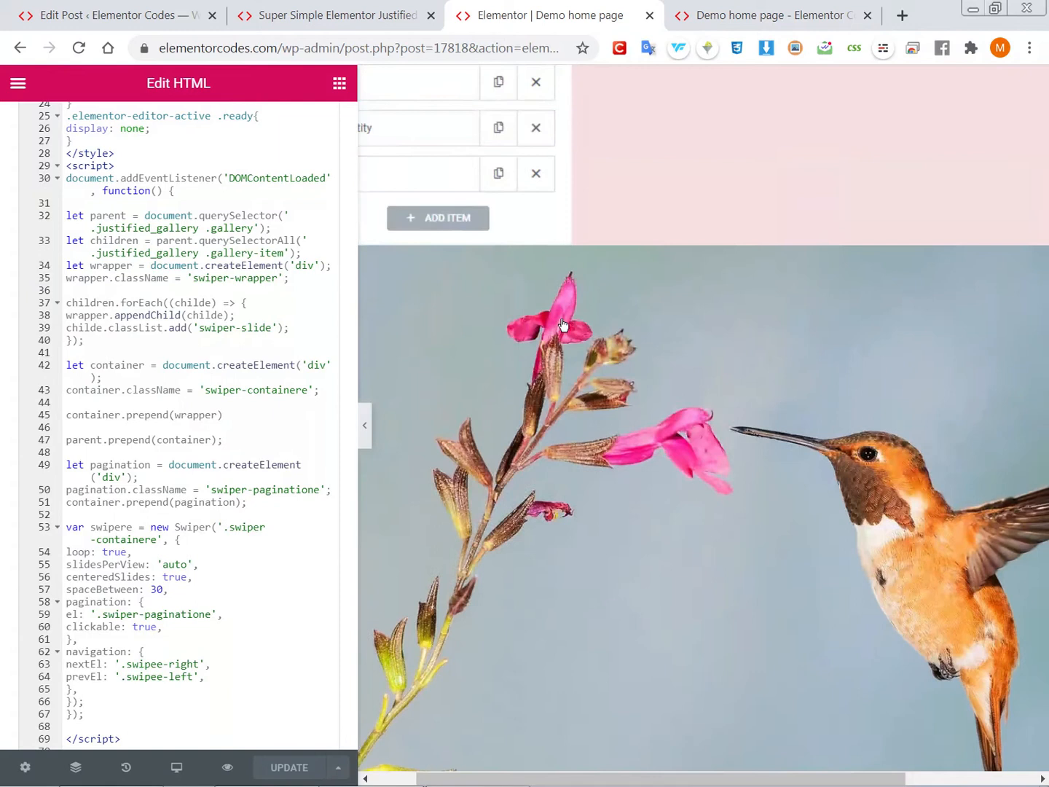
left_click(765, 14)
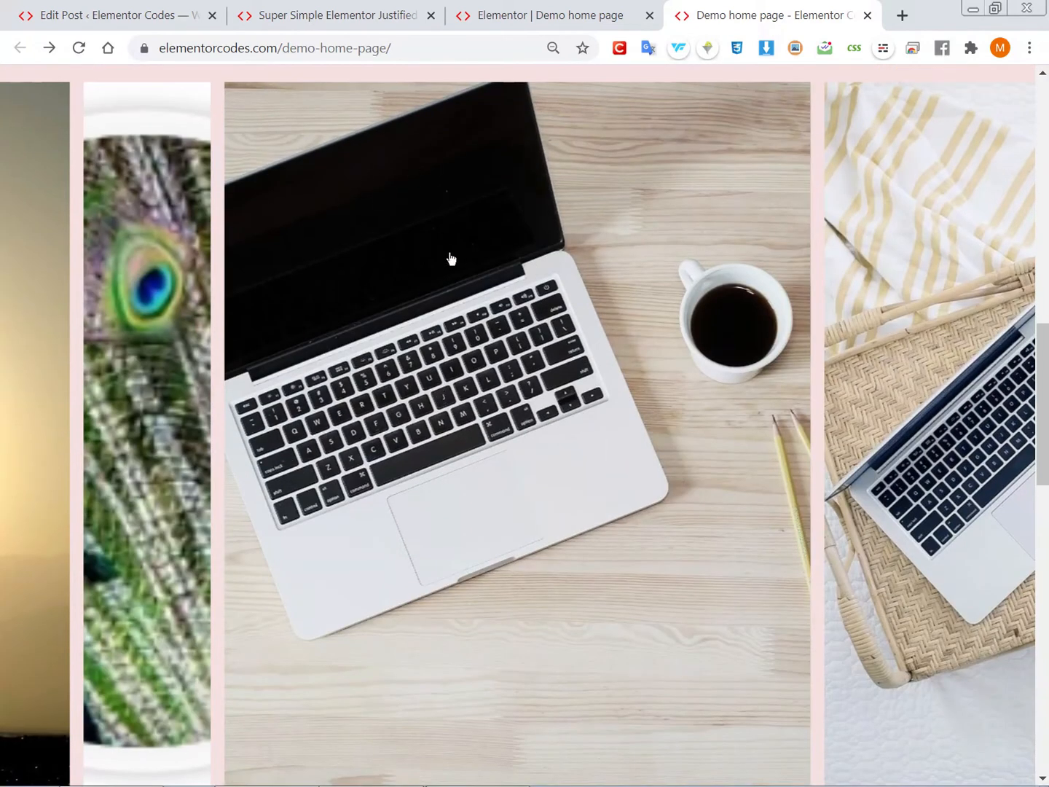
scroll("down", 3)
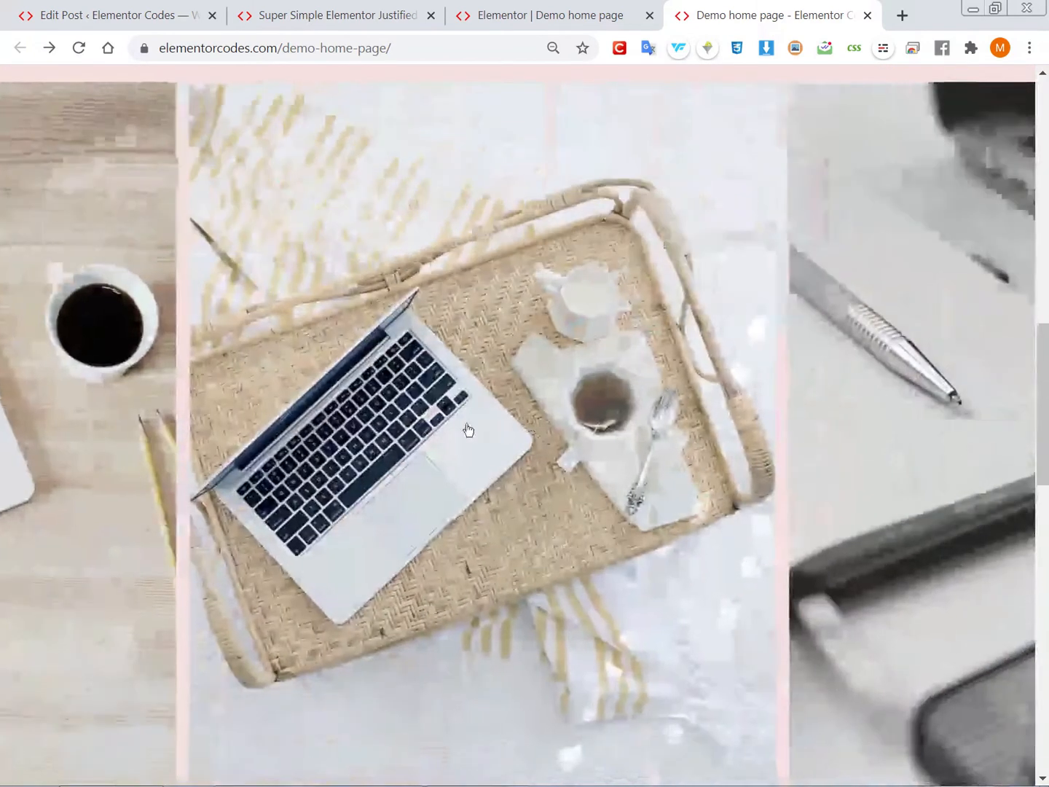
scroll("down", 3)
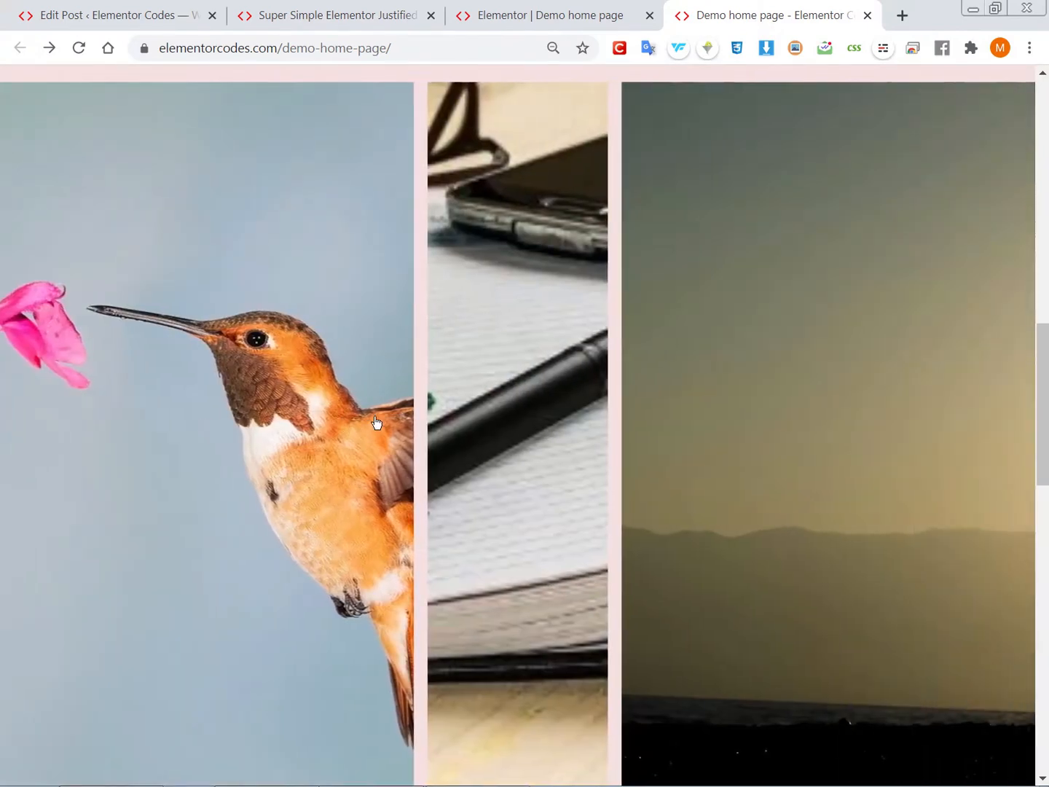
left_click(553, 48)
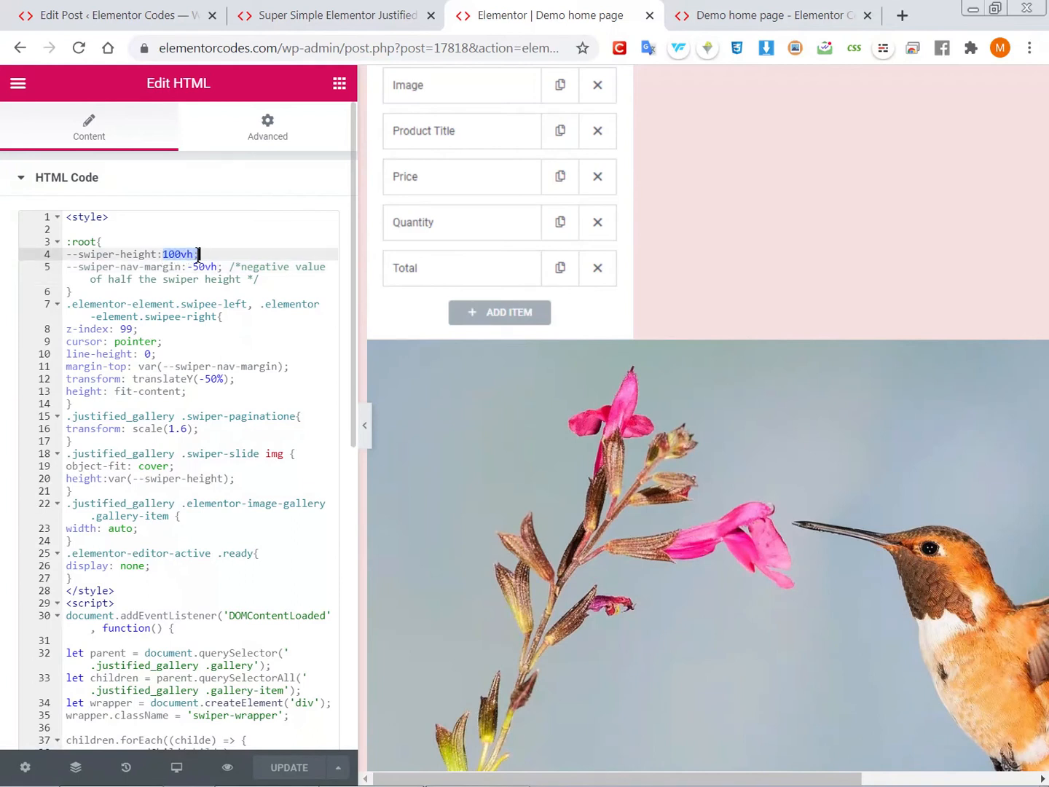
Restore --swiper-height to 600px and the nav margin to -300px, then review the script
type("600px")
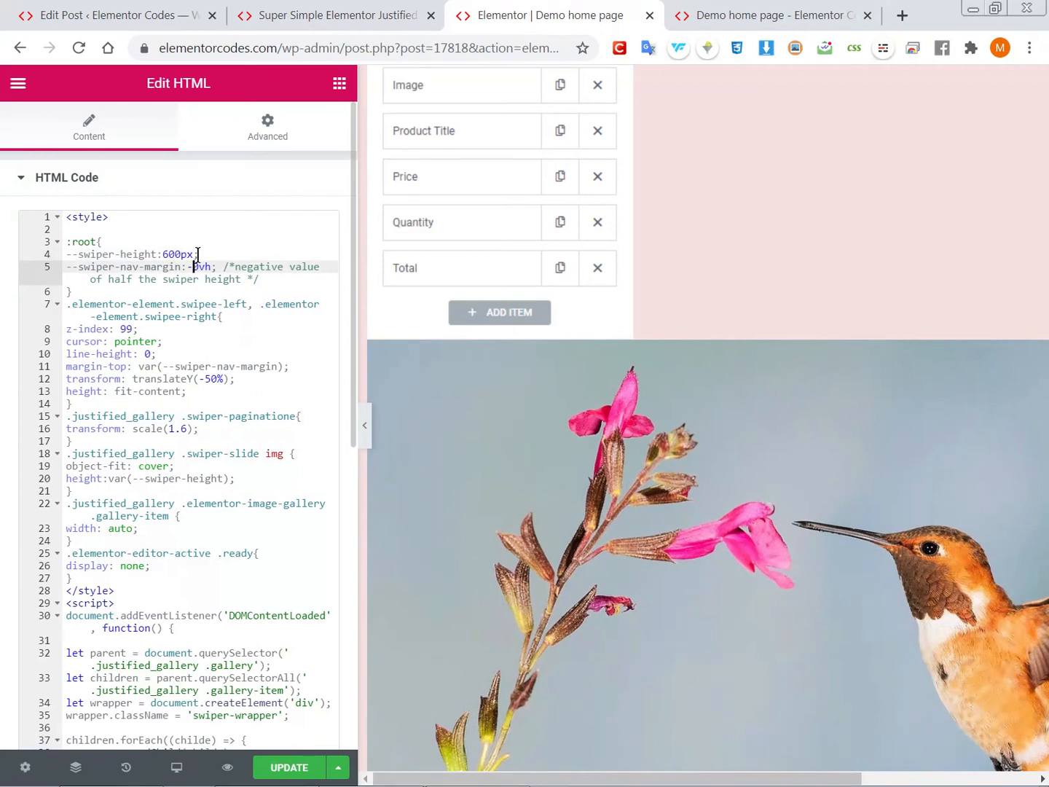
type("300")
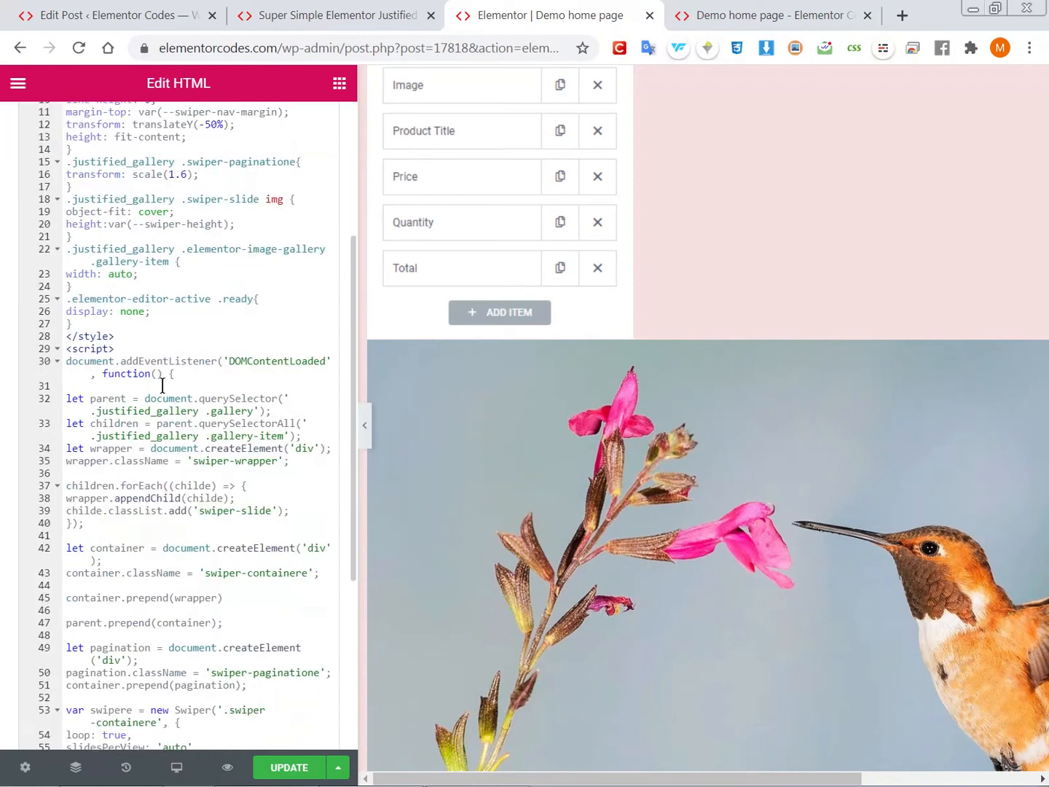
scroll("down", 3)
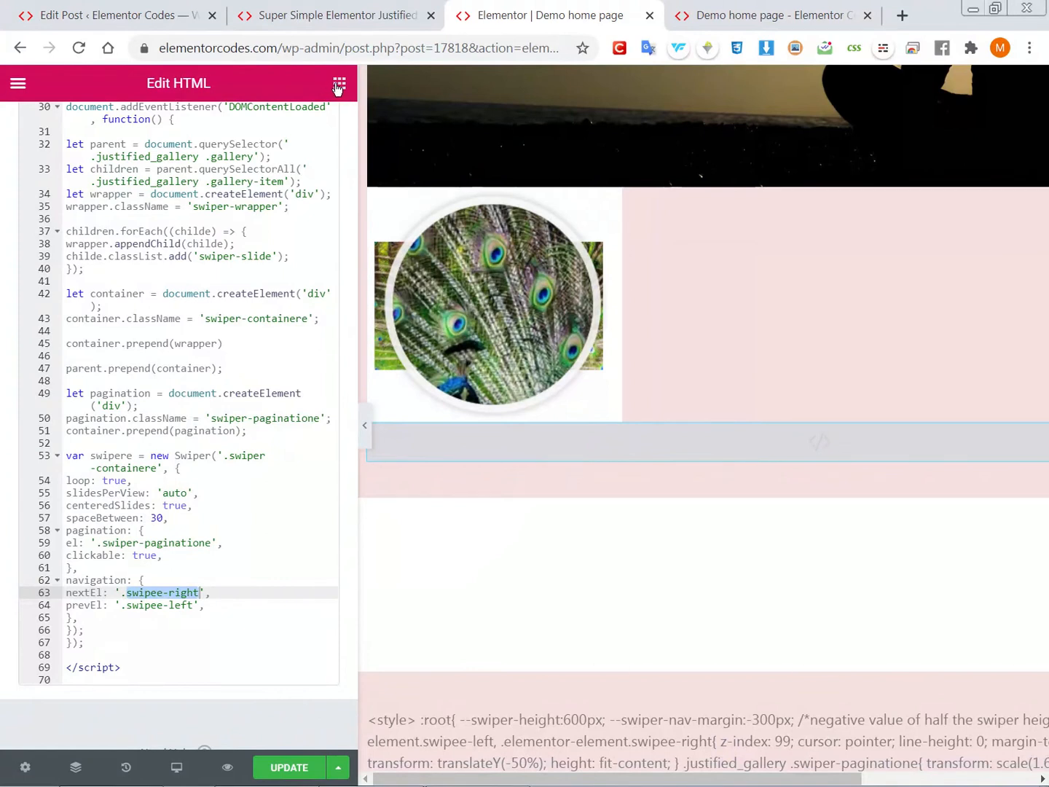
left_click(338, 83)
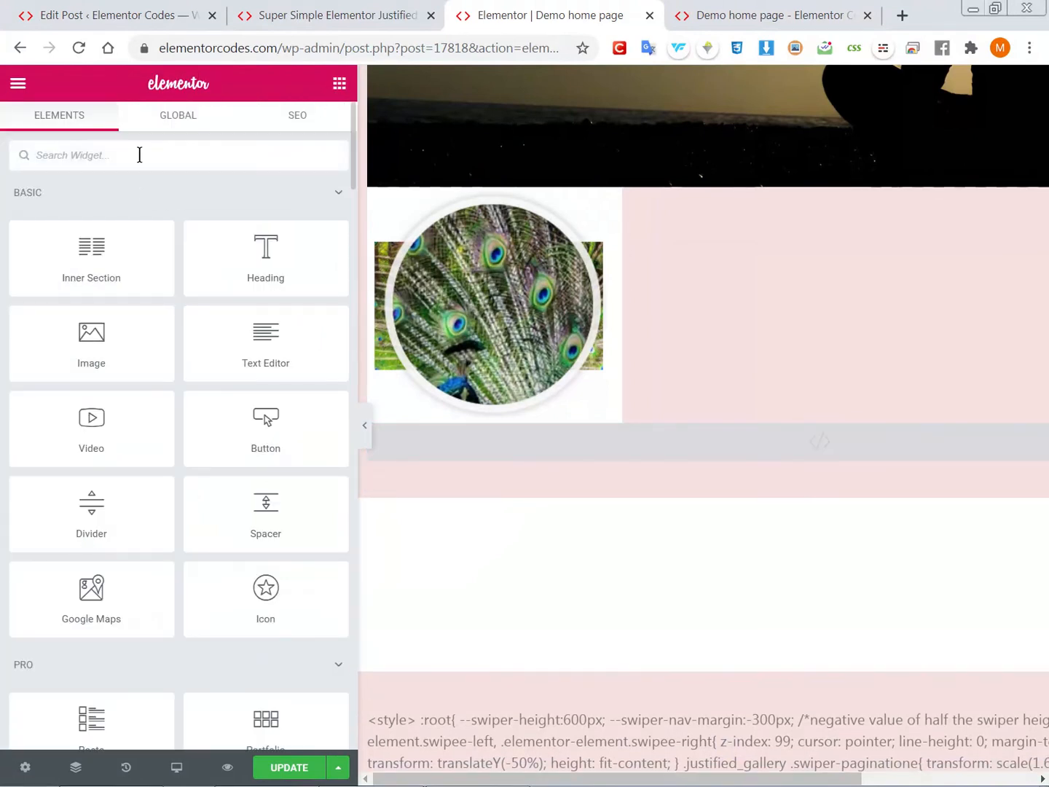
Add an Icon widget and replace its star with the Arrow alt circle left icon from the library
type("icon")
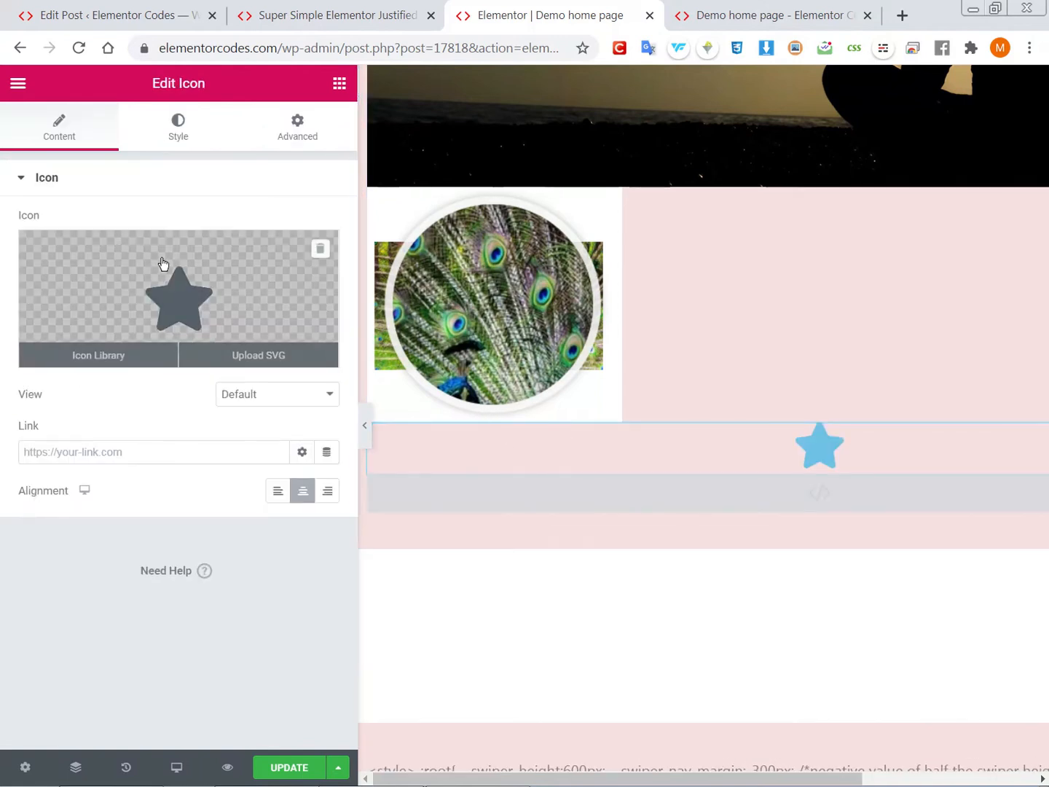
left_click(97, 355)
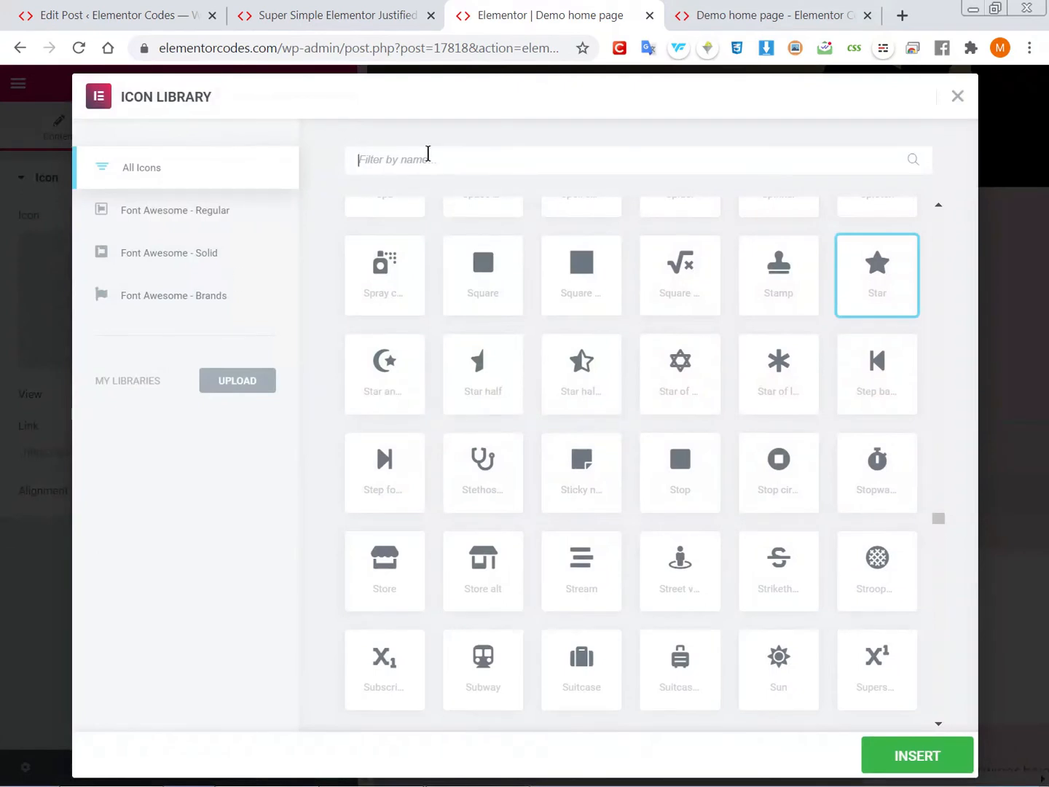
type("left")
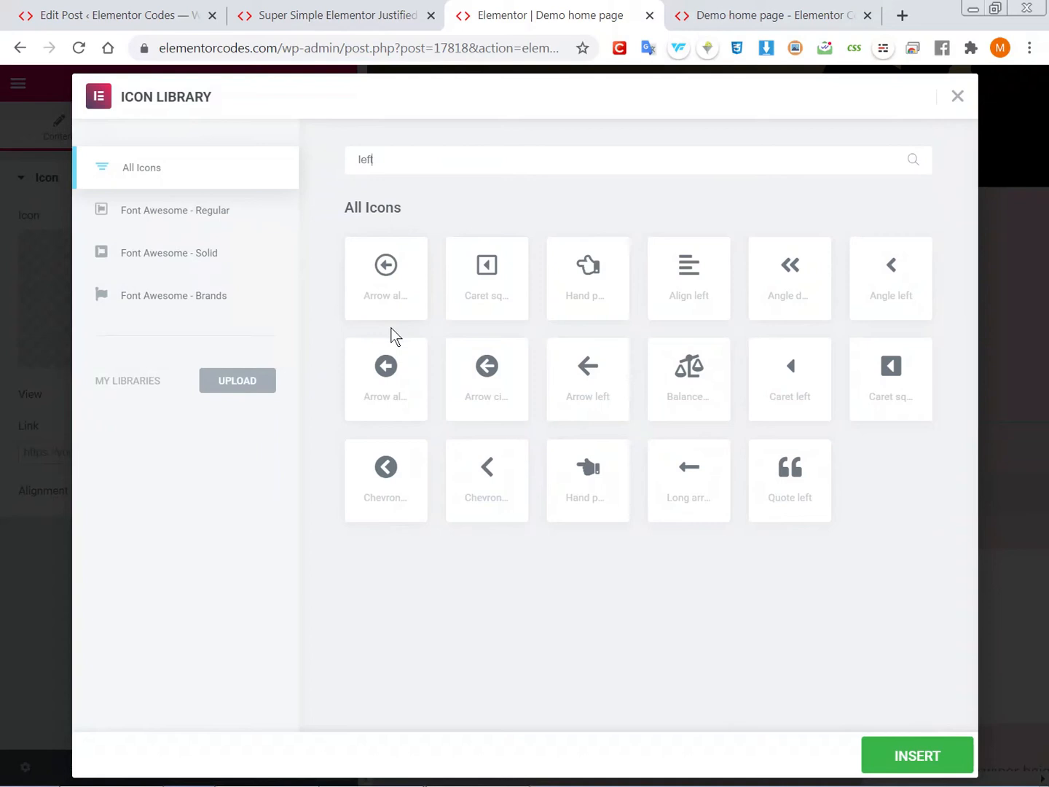
mouse_move(386, 277)
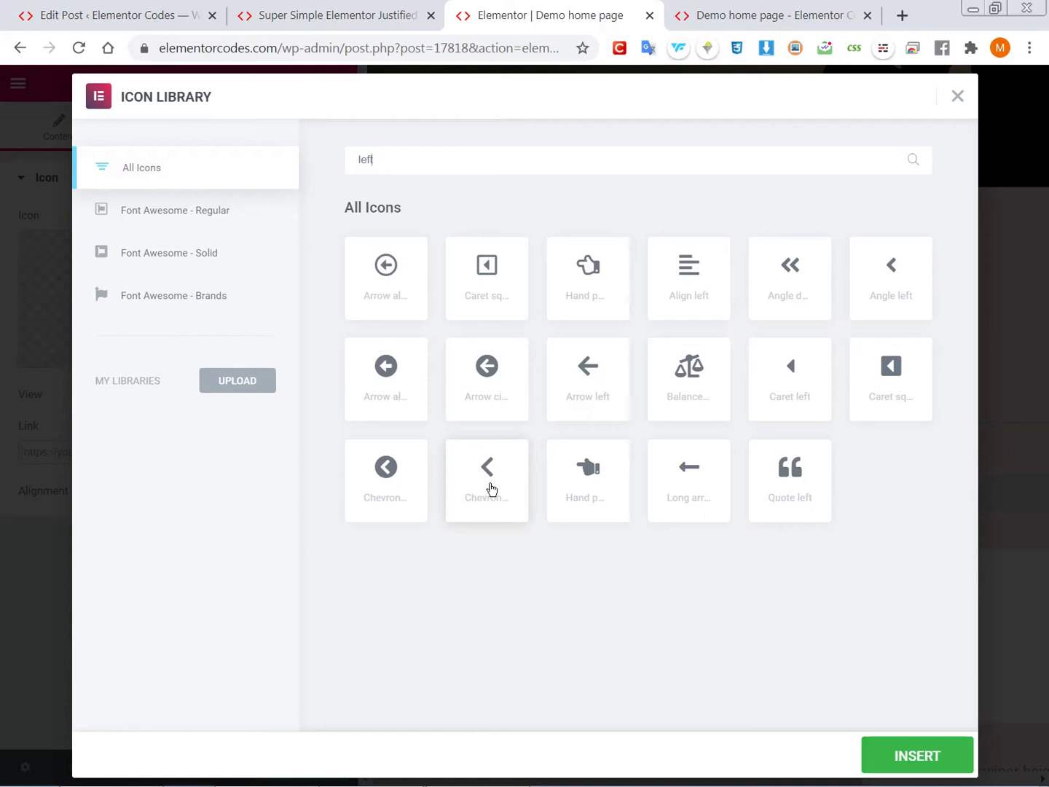
mouse_move(384, 274)
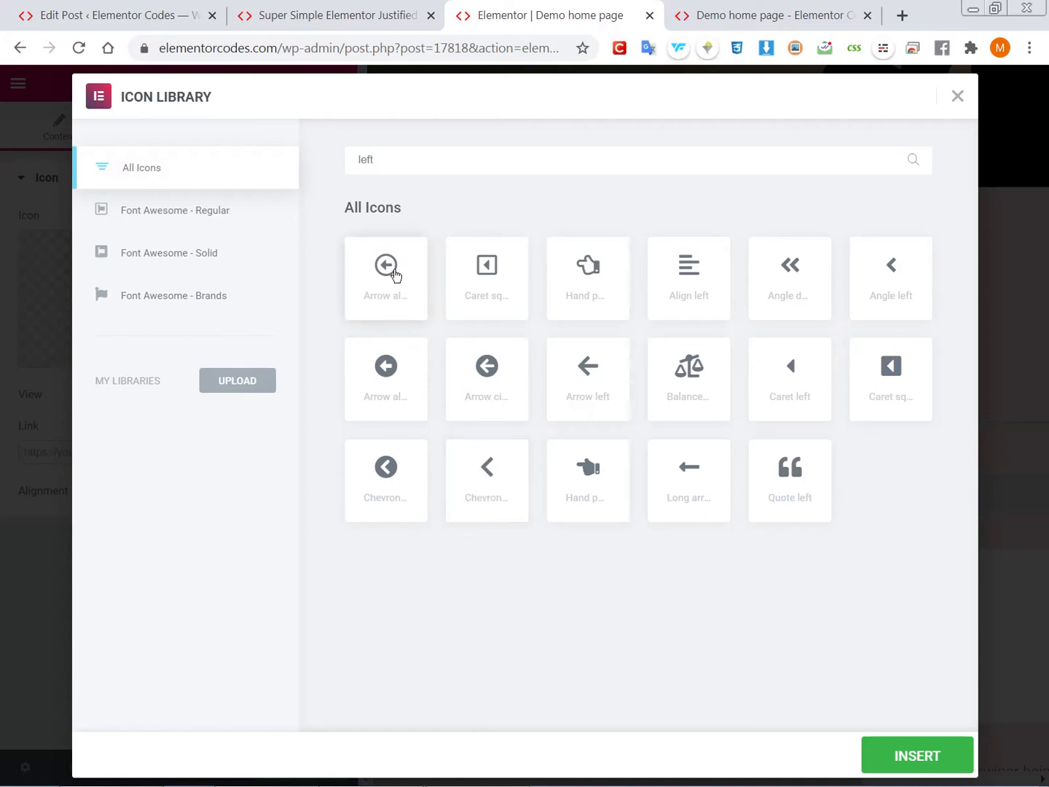
left_click(384, 277)
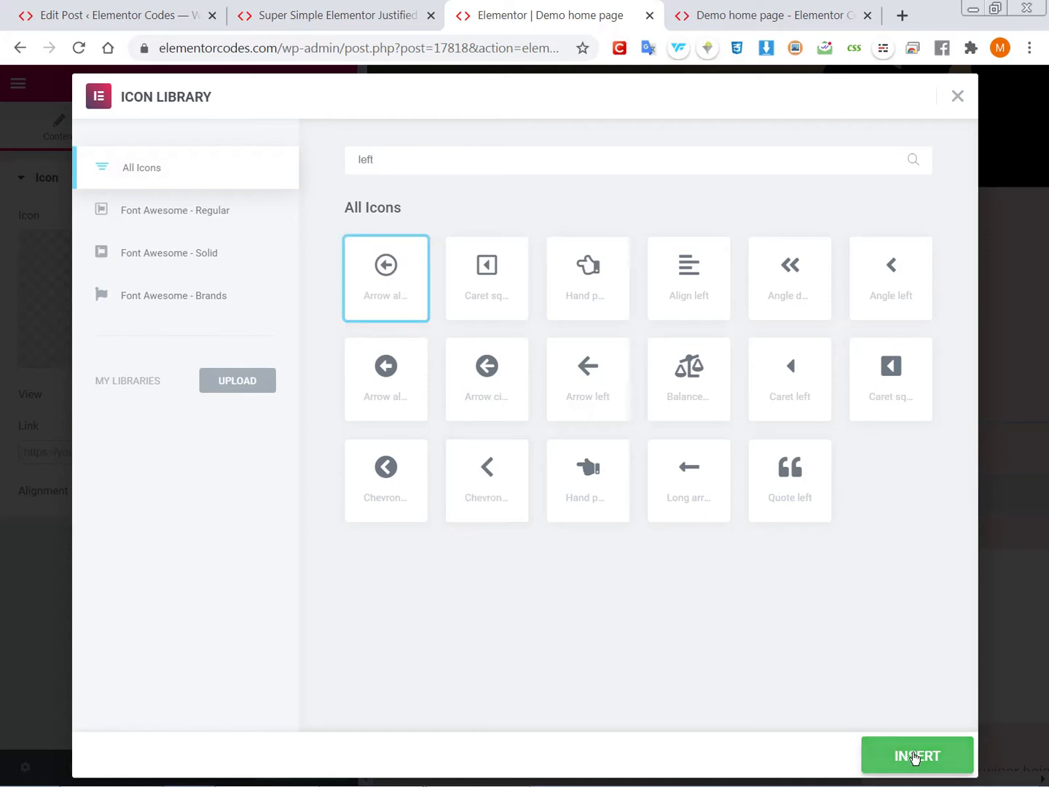
left_click(916, 755)
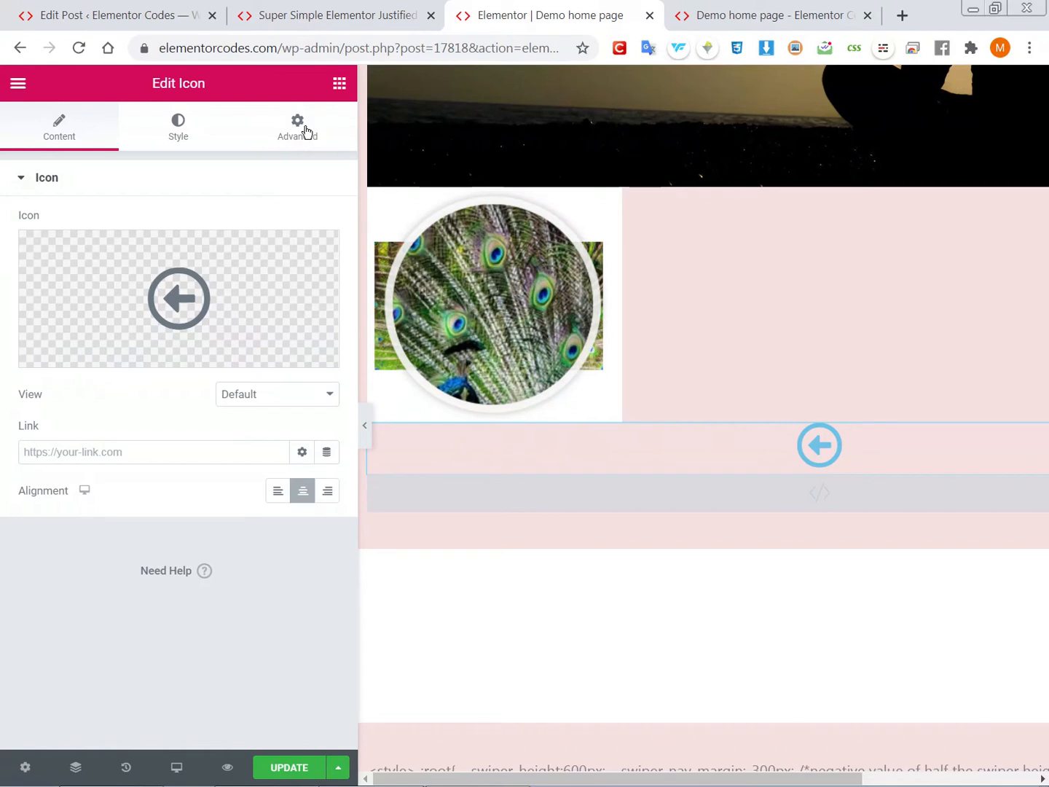
Give the icon the CSS class swipee-left and Inline (auto) width so it sits at the gallery's left edge
left_click(297, 125)
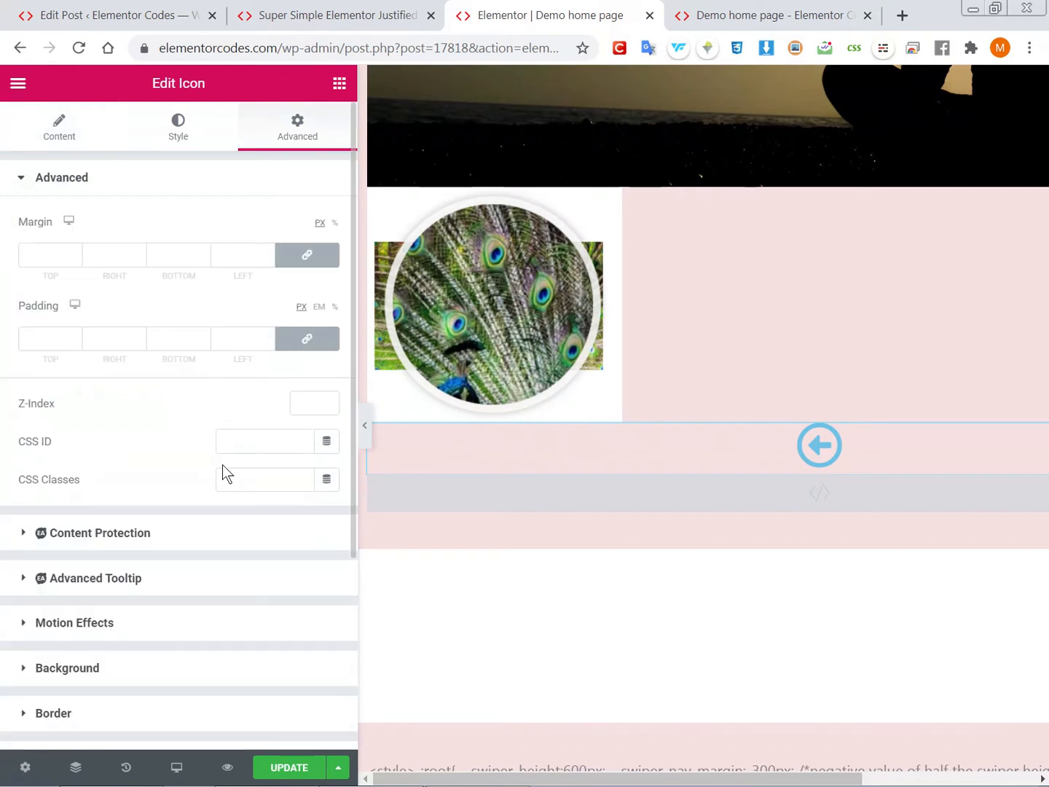
type("swipee")
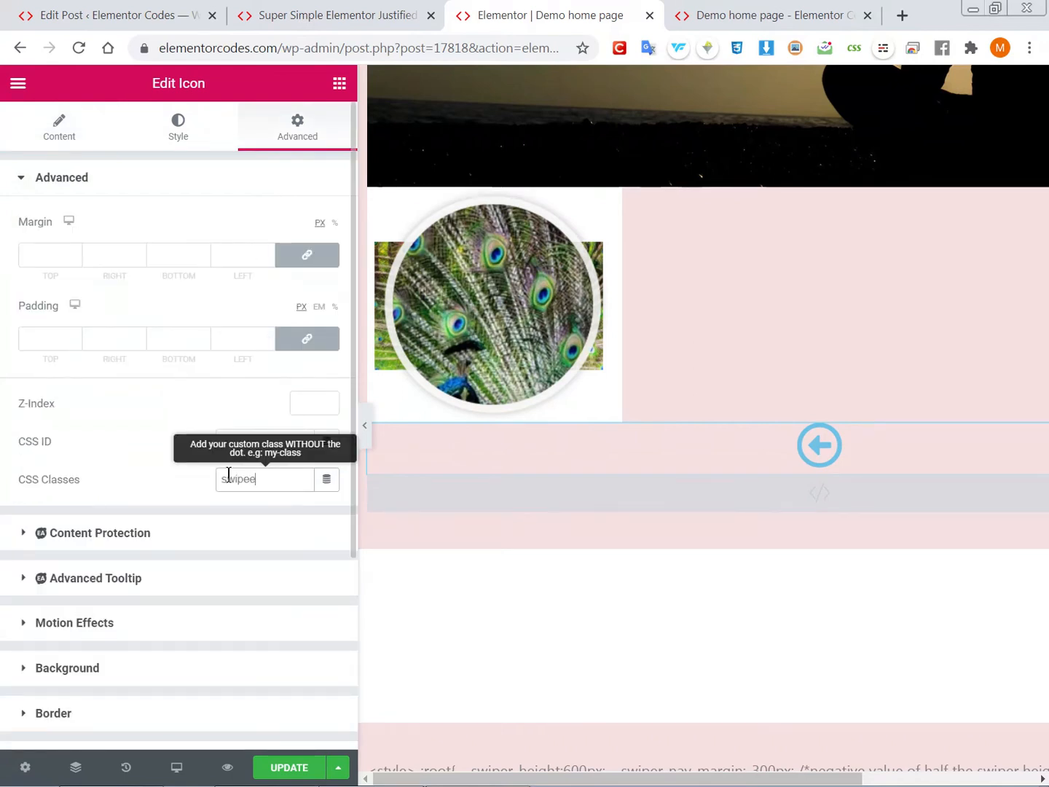
type("-left")
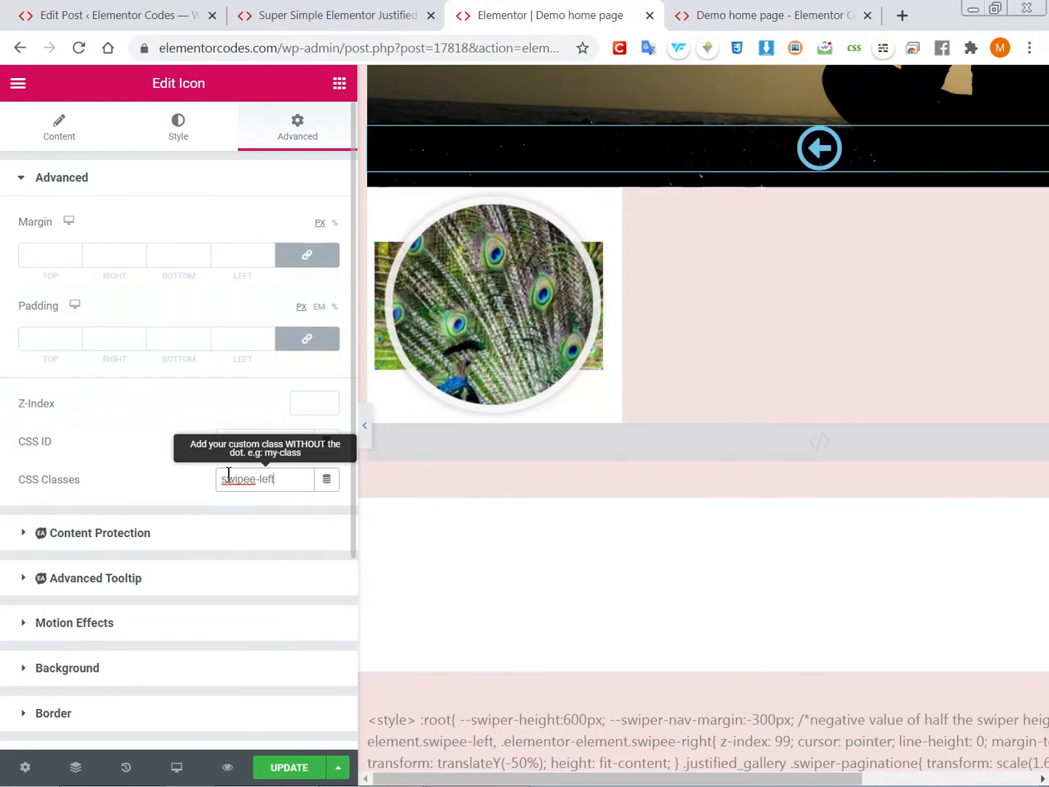
mouse_move(744, 294)
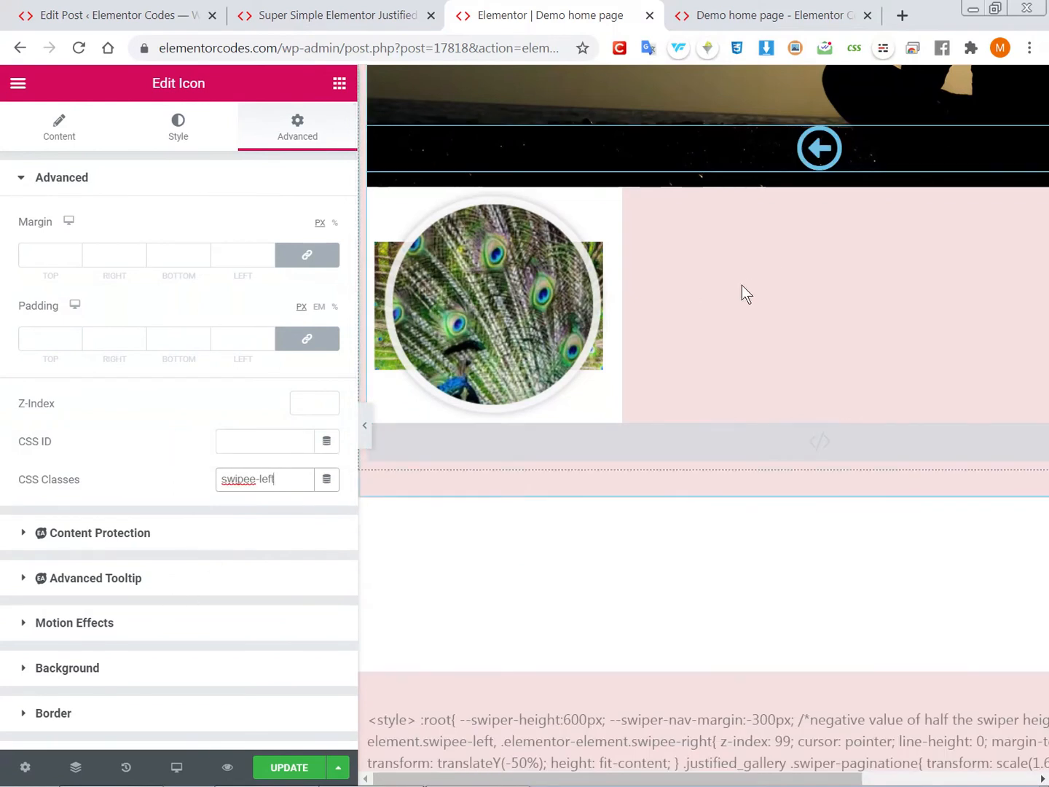
mouse_move(833, 154)
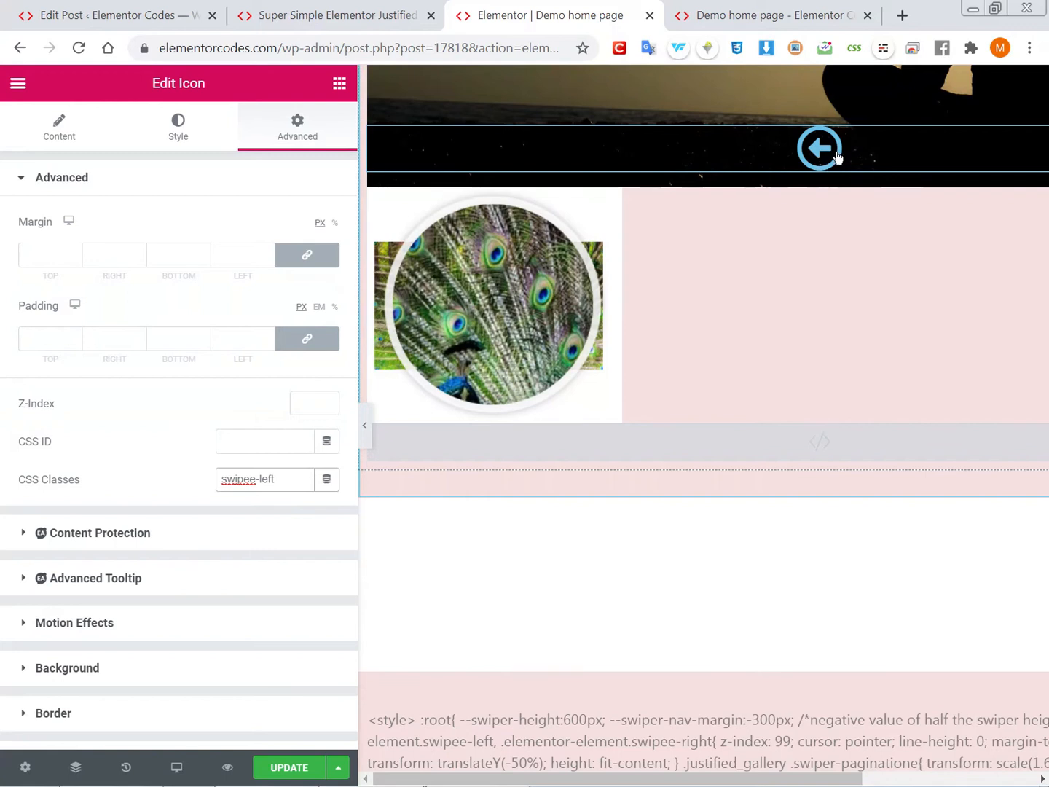
scroll("down", 3)
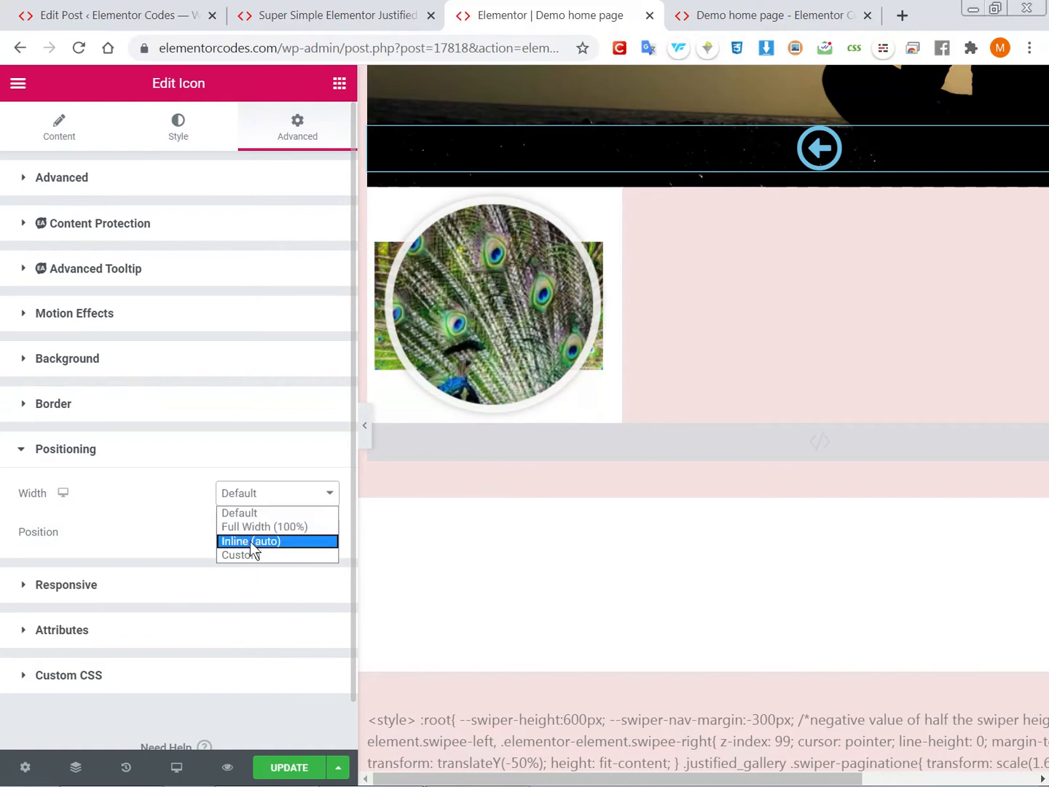
left_click(251, 540)
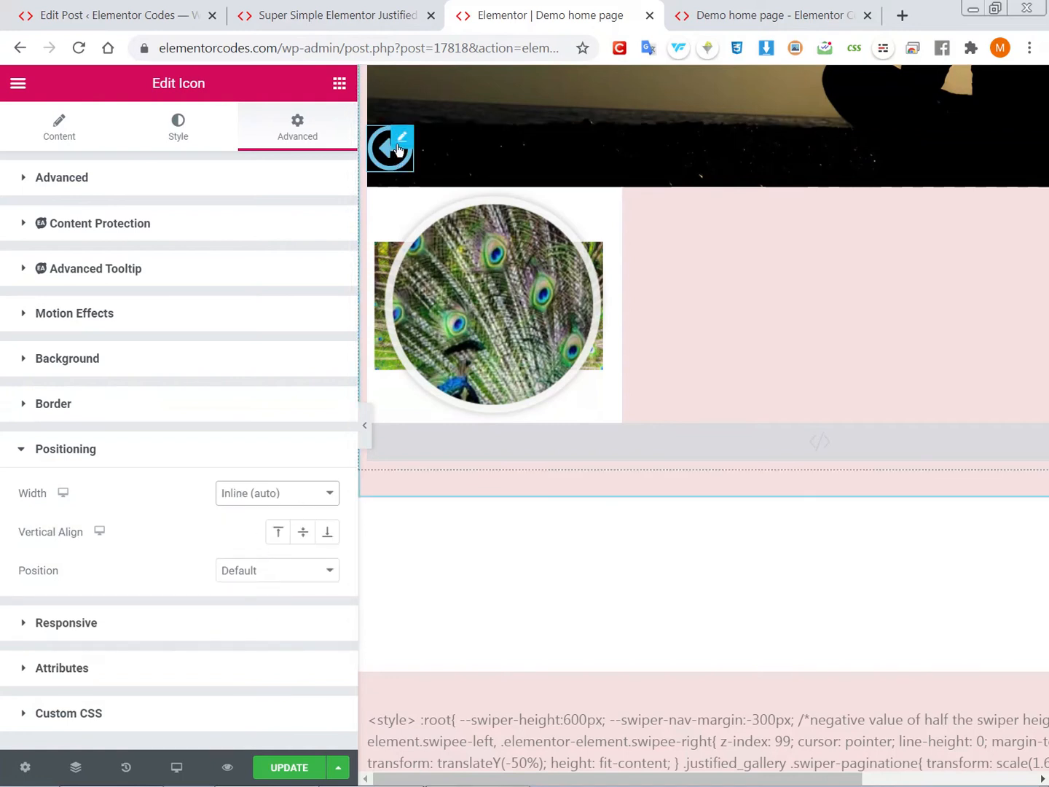
left_click(58, 127)
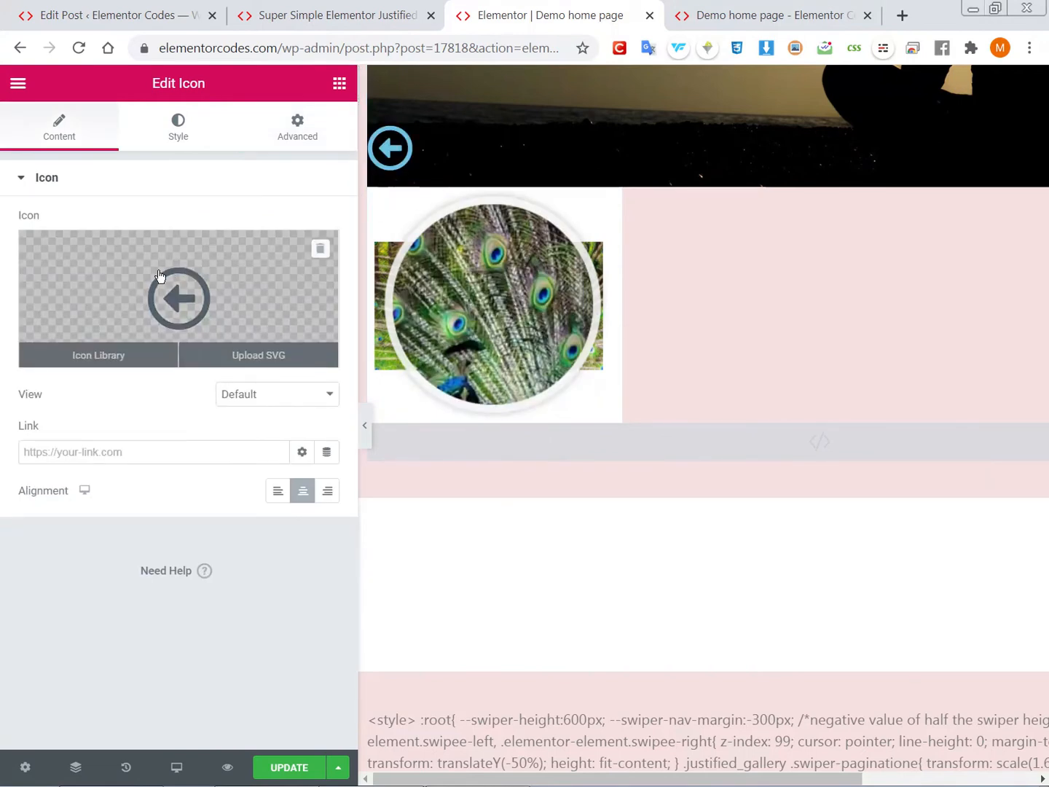
Insert the Arrow alt circle right icon at the gallery's right edge and select the gallery column
left_click(98, 356)
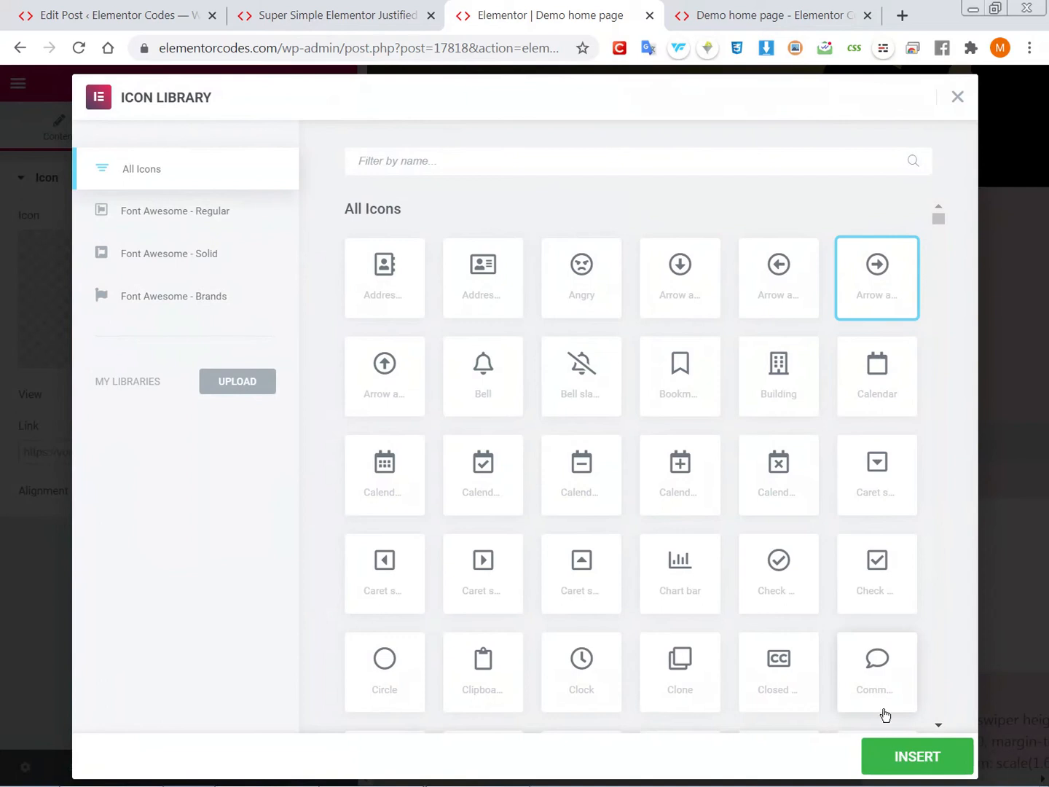
left_click(917, 756)
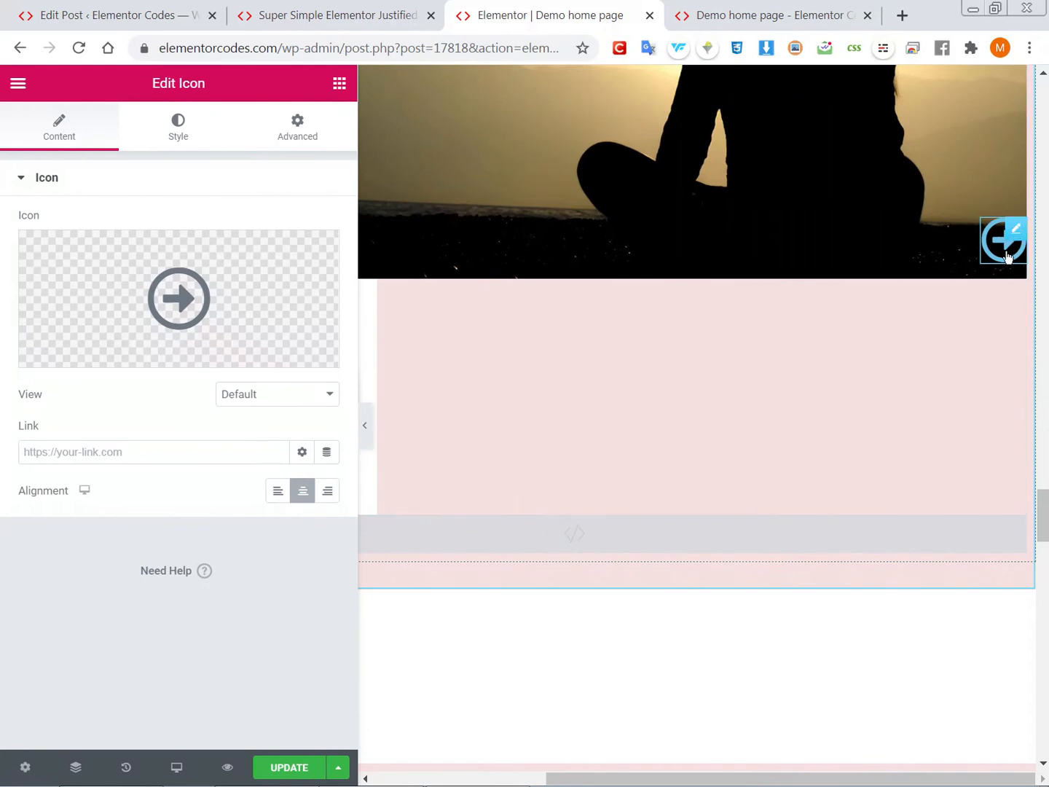
mouse_move(955, 268)
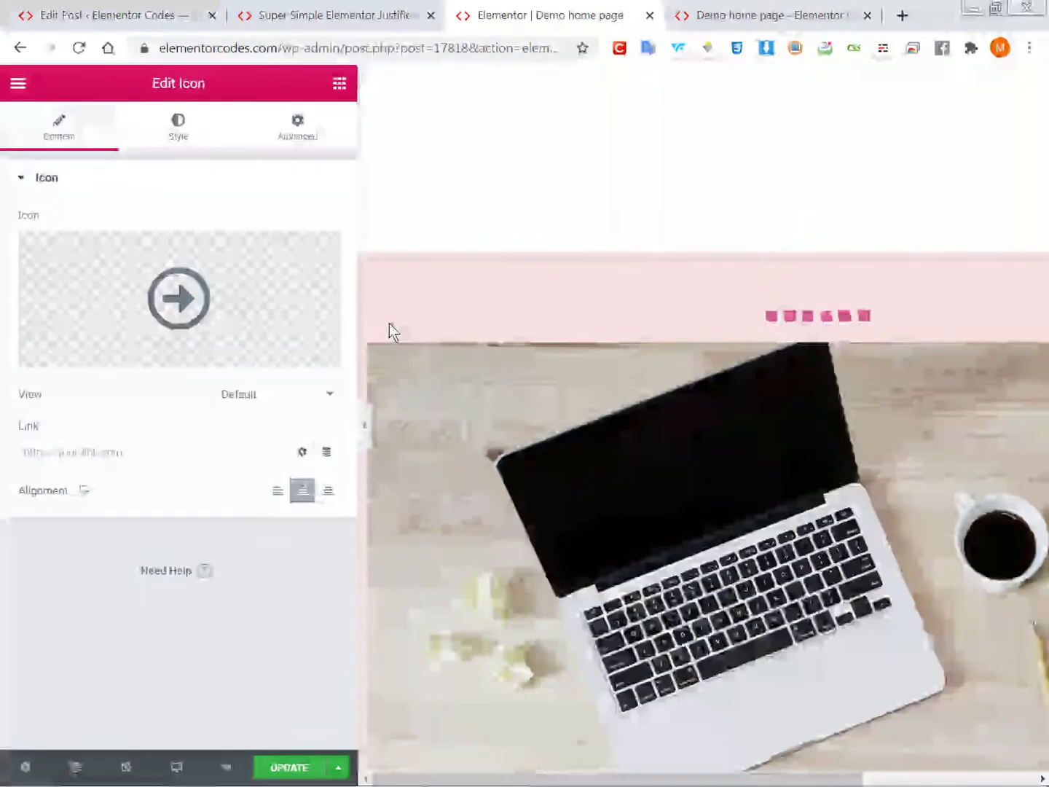
left_click(370, 291)
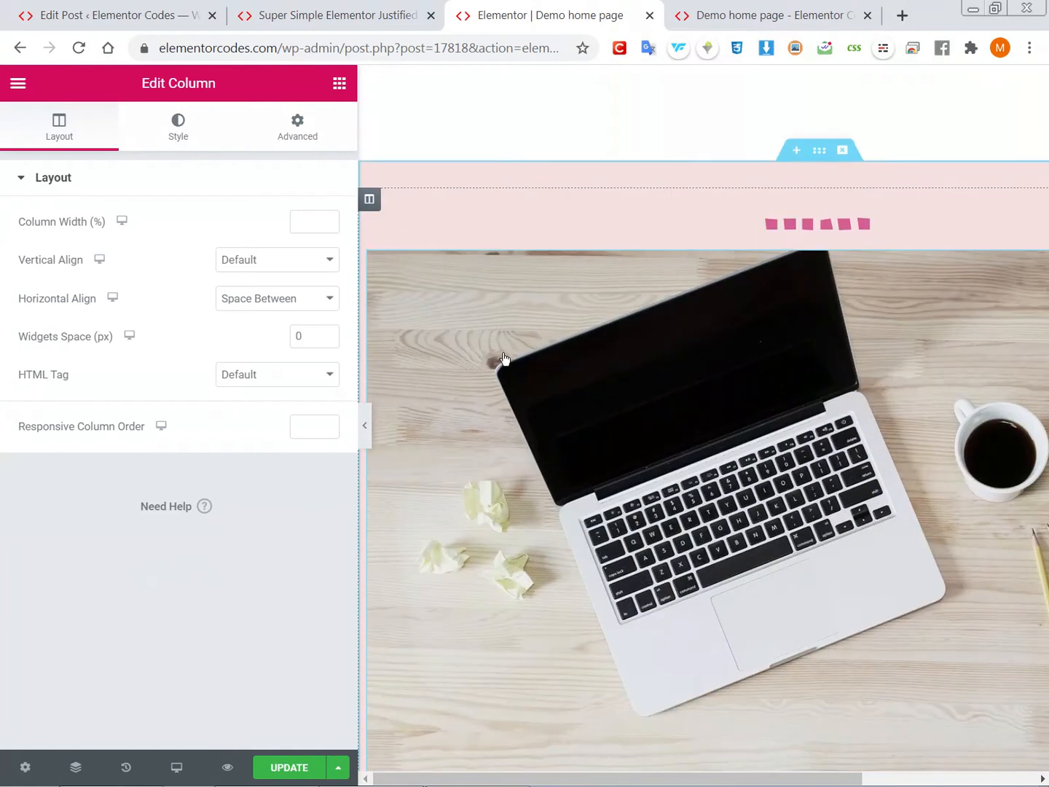
Give the right-arrow icon the CSS class swipee-right and update the page
scroll("down", 3)
type("swipee-right")
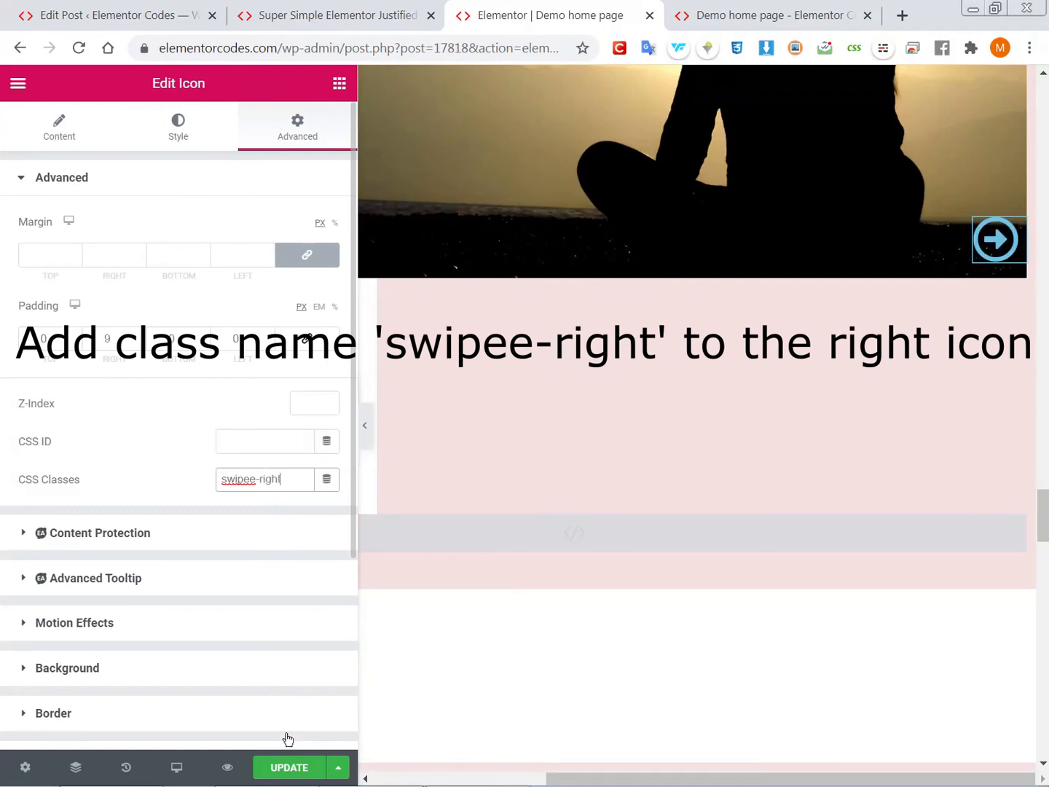
left_click(289, 767)
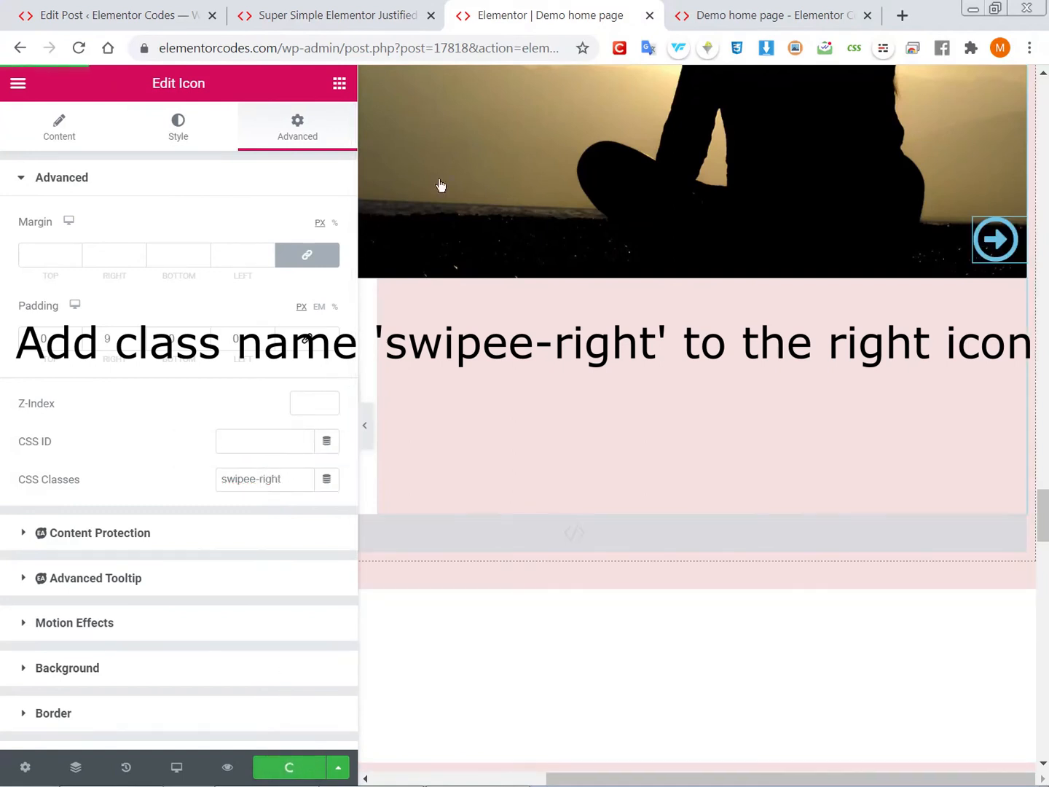
mouse_move(769, 15)
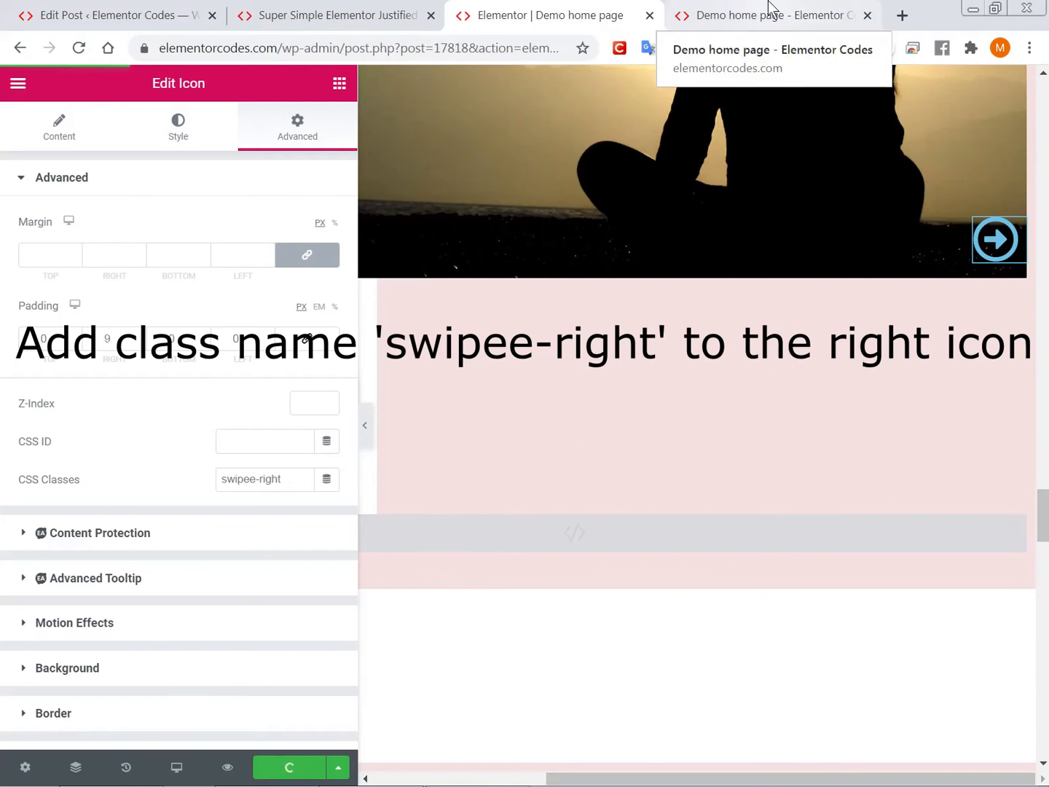
On the live demo page, cycle the carousel forward nine slides and back two with the custom arrows
left_click(765, 15)
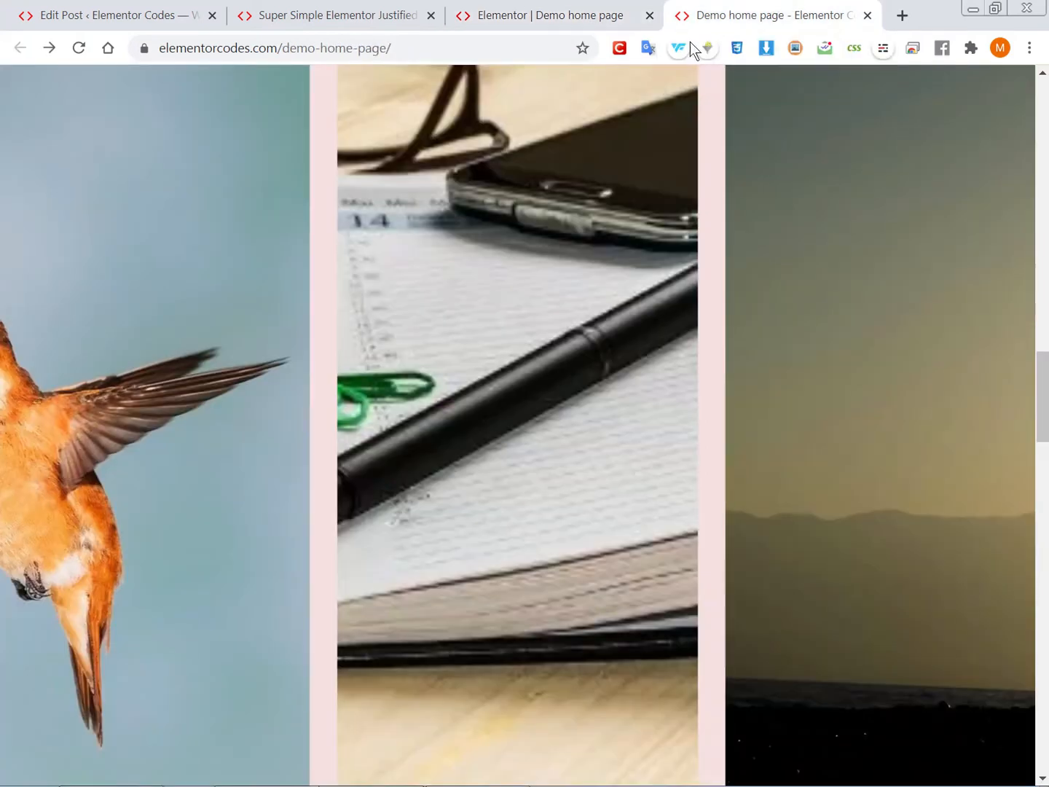
left_click(553, 48)
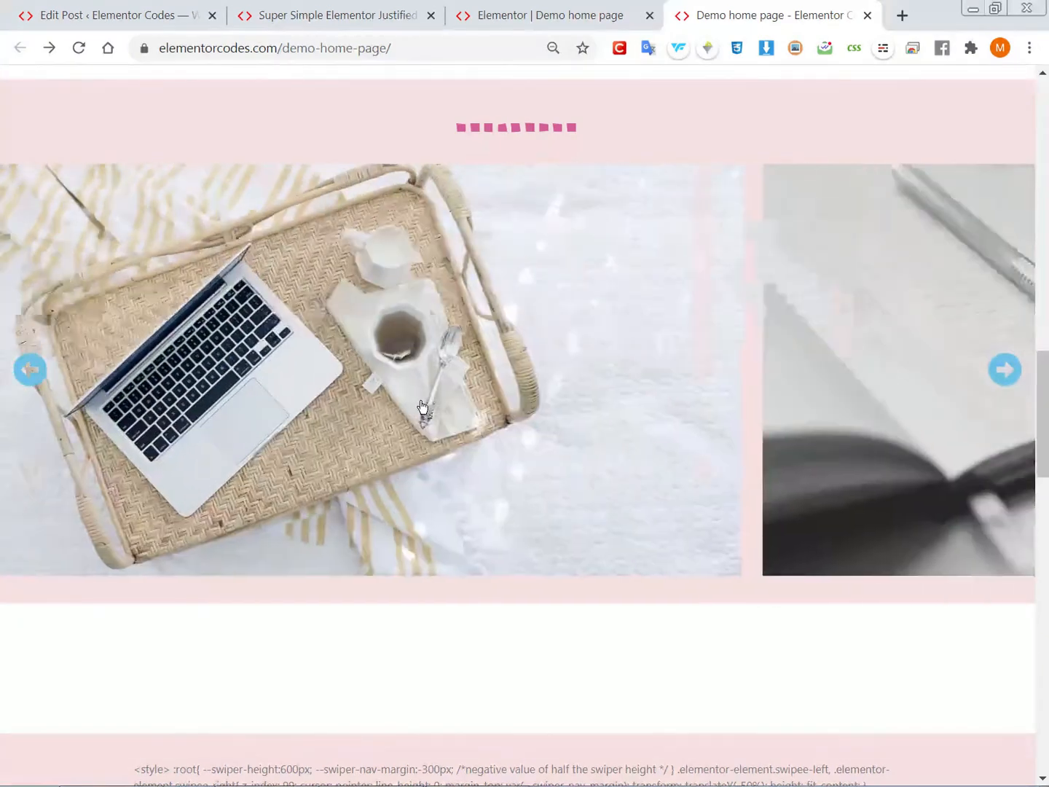
left_click(1005, 370)
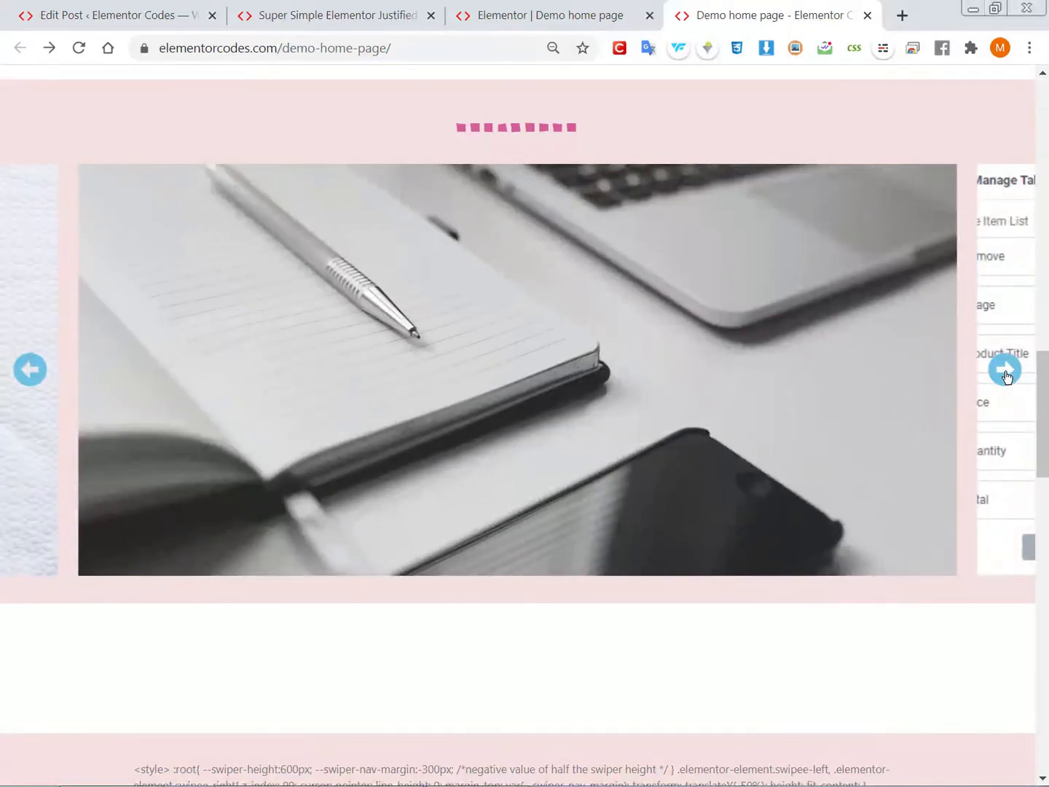
left_click(1006, 370)
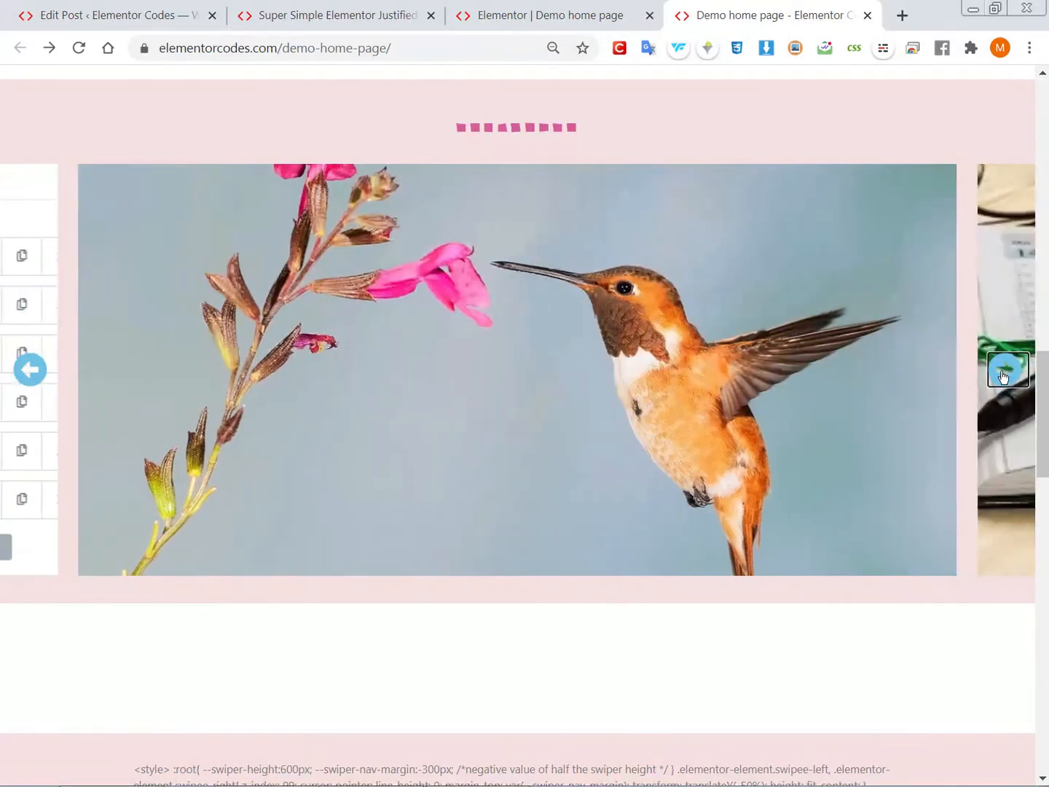
left_click(1007, 369)
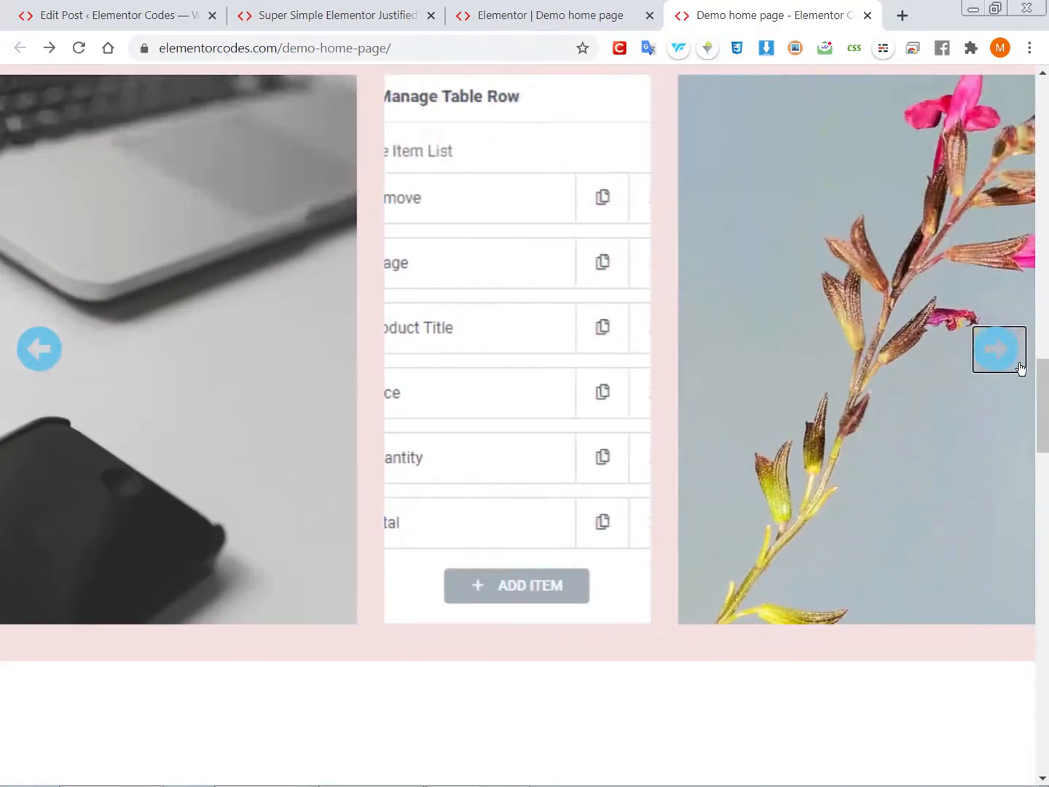
left_click(999, 350)
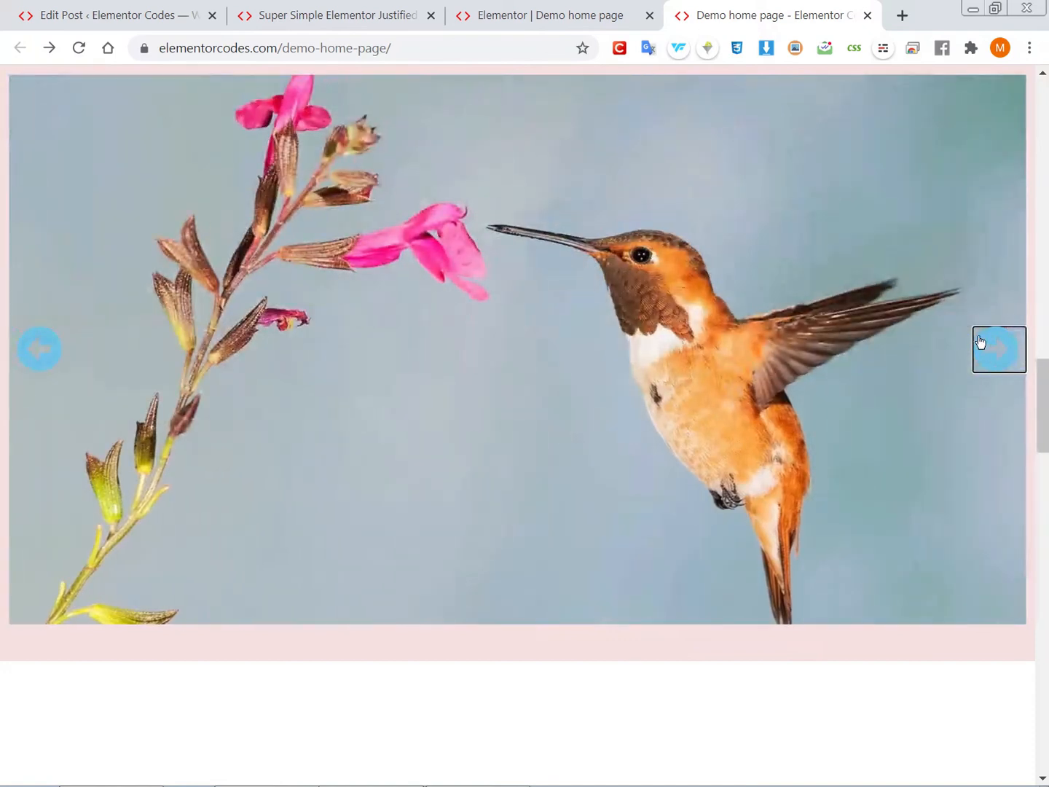
left_click(1000, 350)
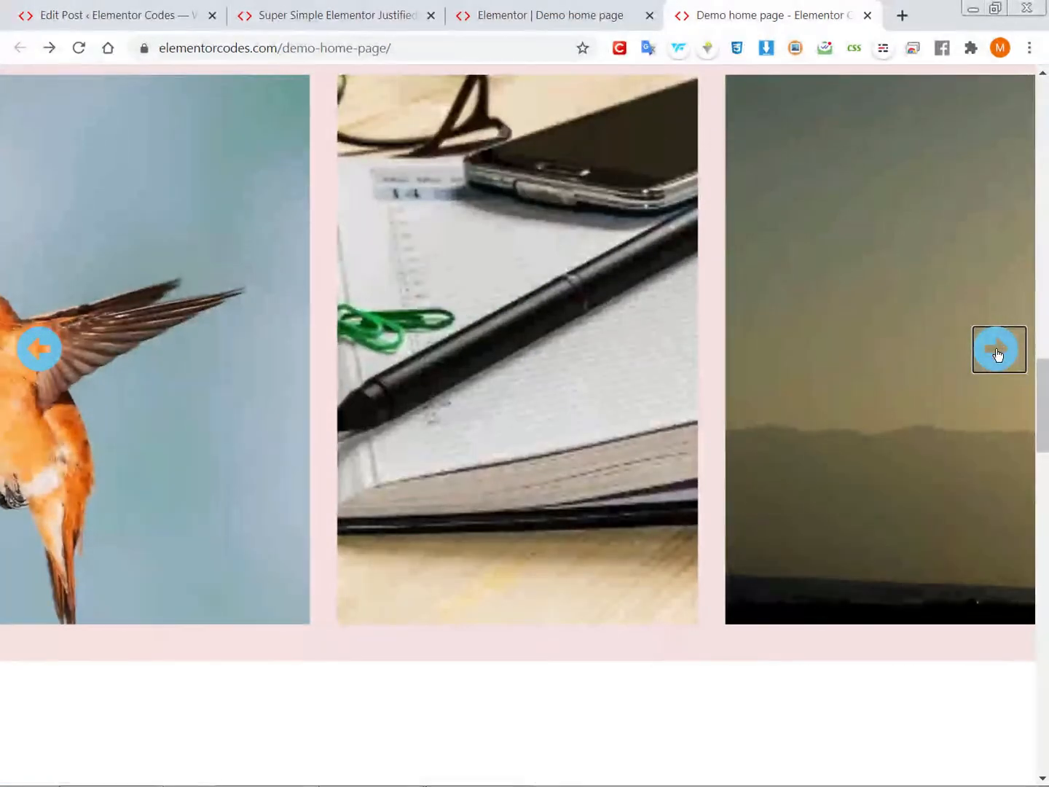
left_click(999, 350)
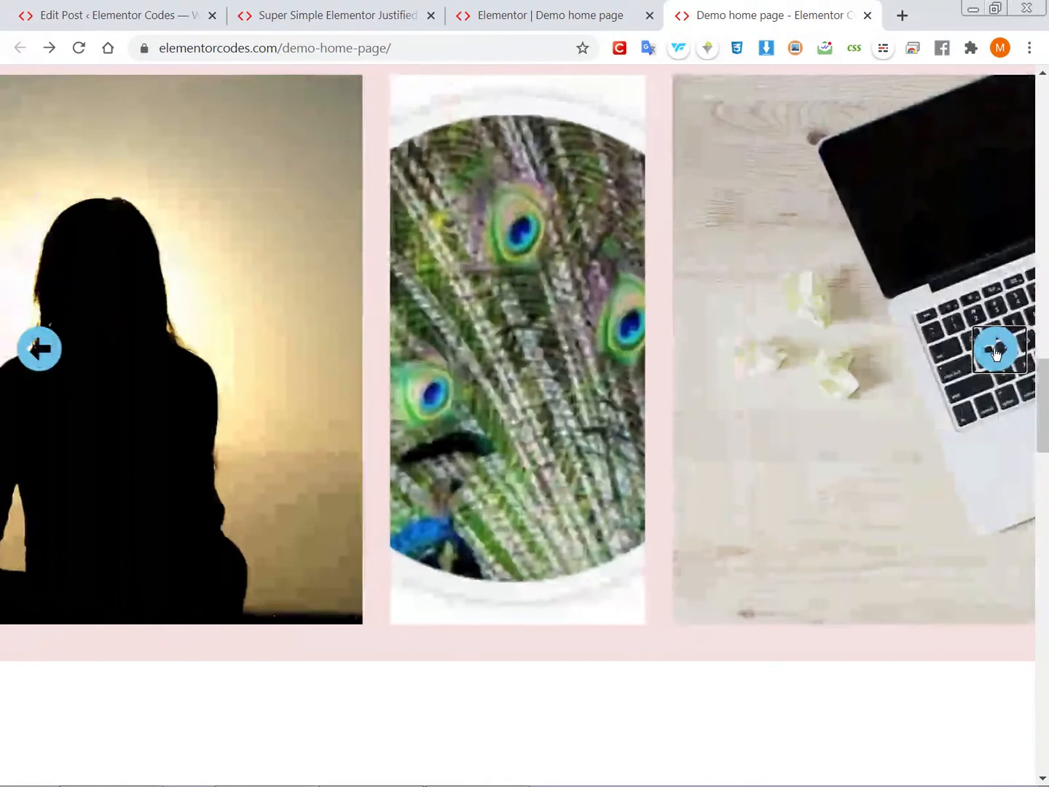
left_click(999, 350)
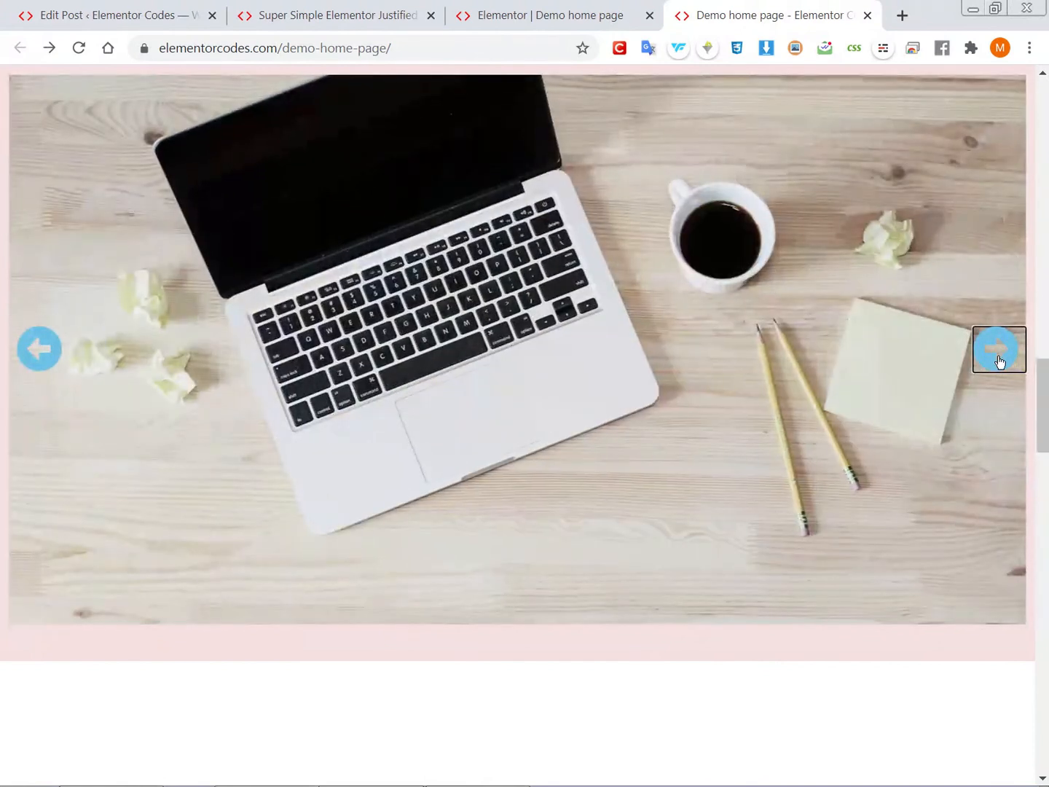
left_click(1000, 350)
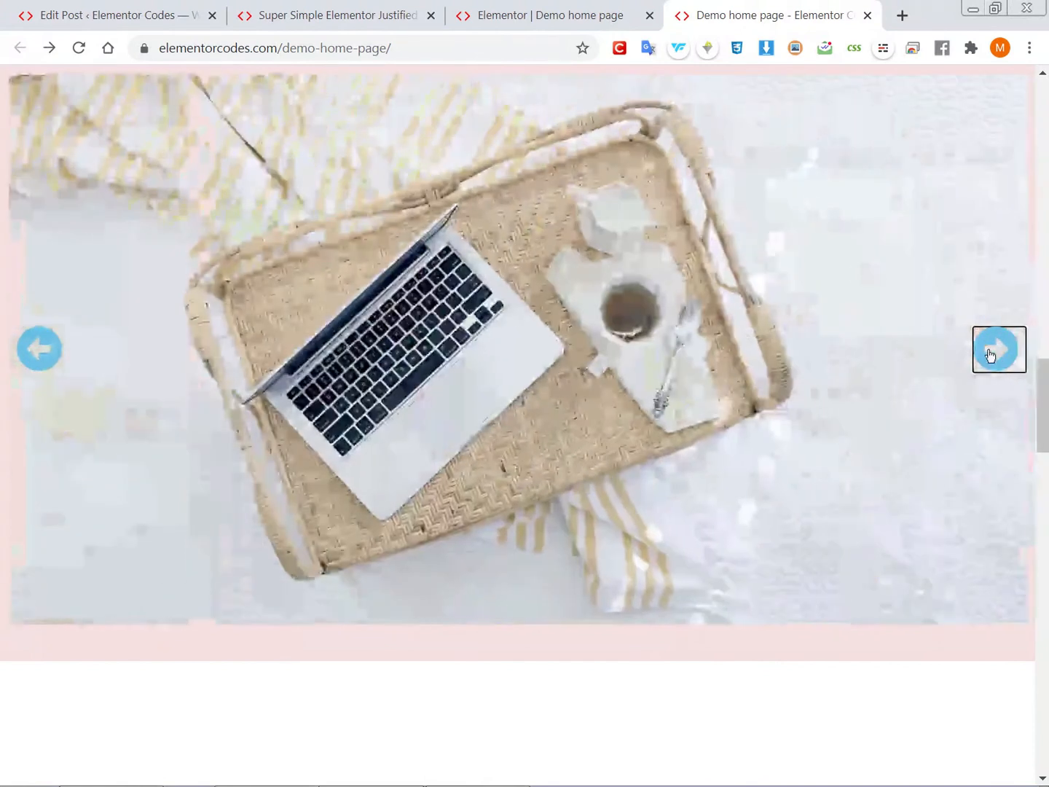
left_click(999, 350)
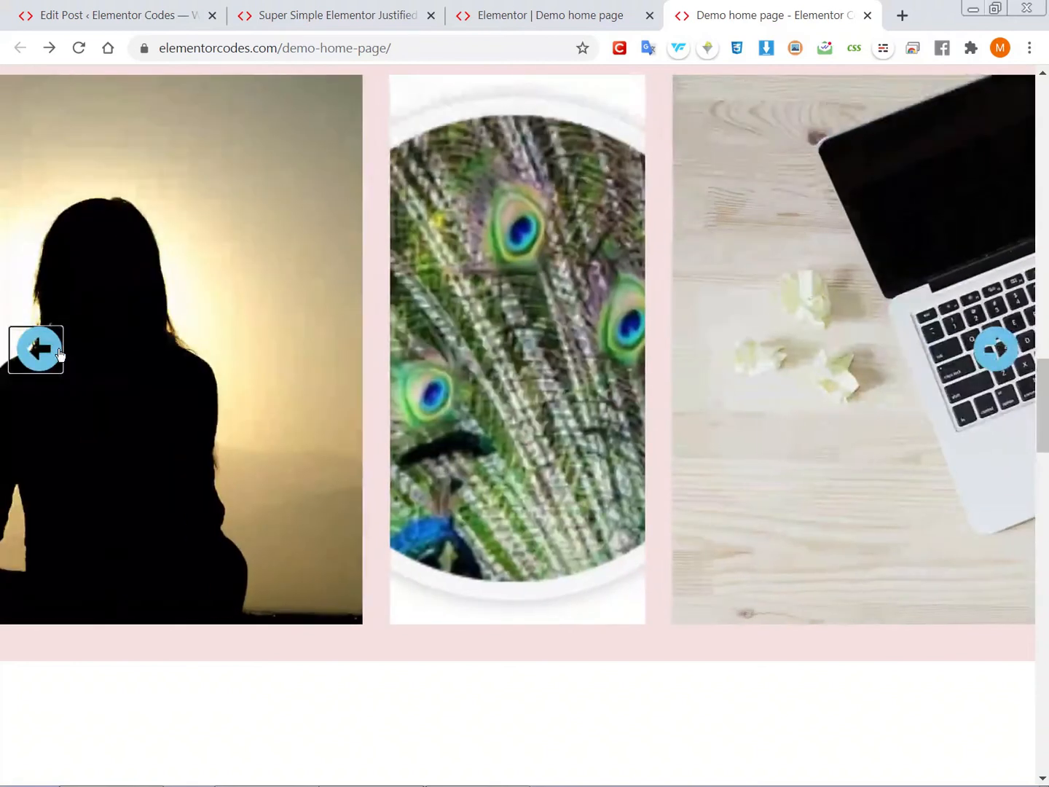
left_click(35, 349)
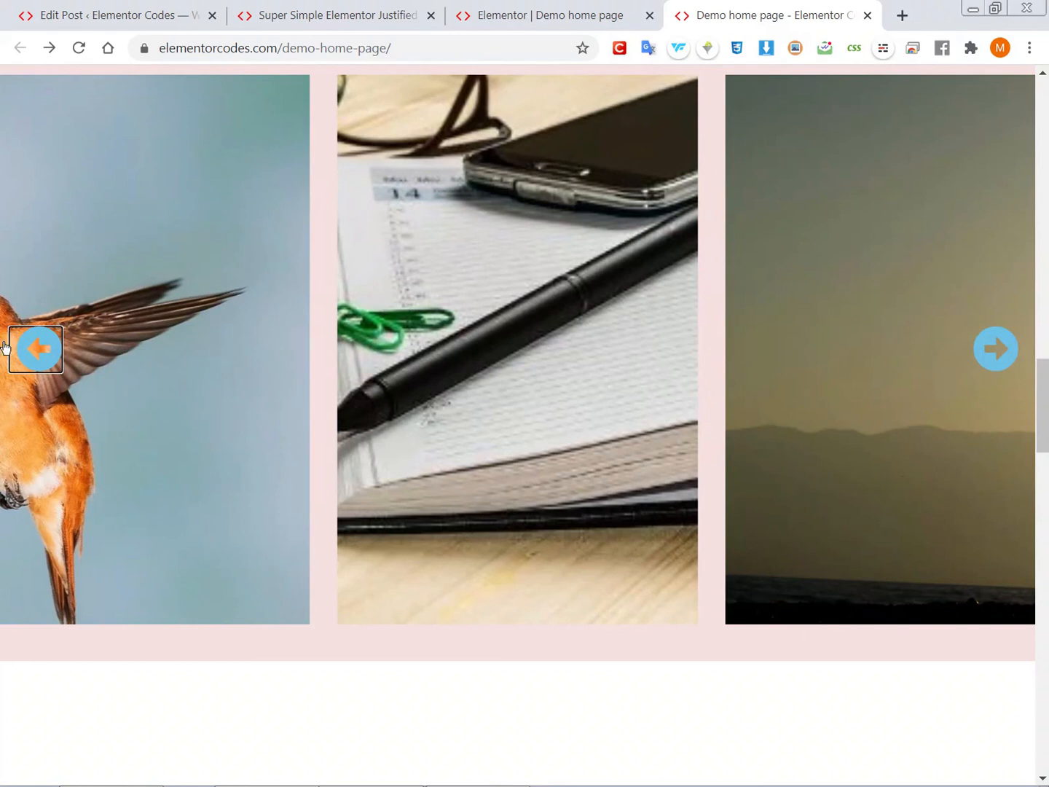
left_click(35, 350)
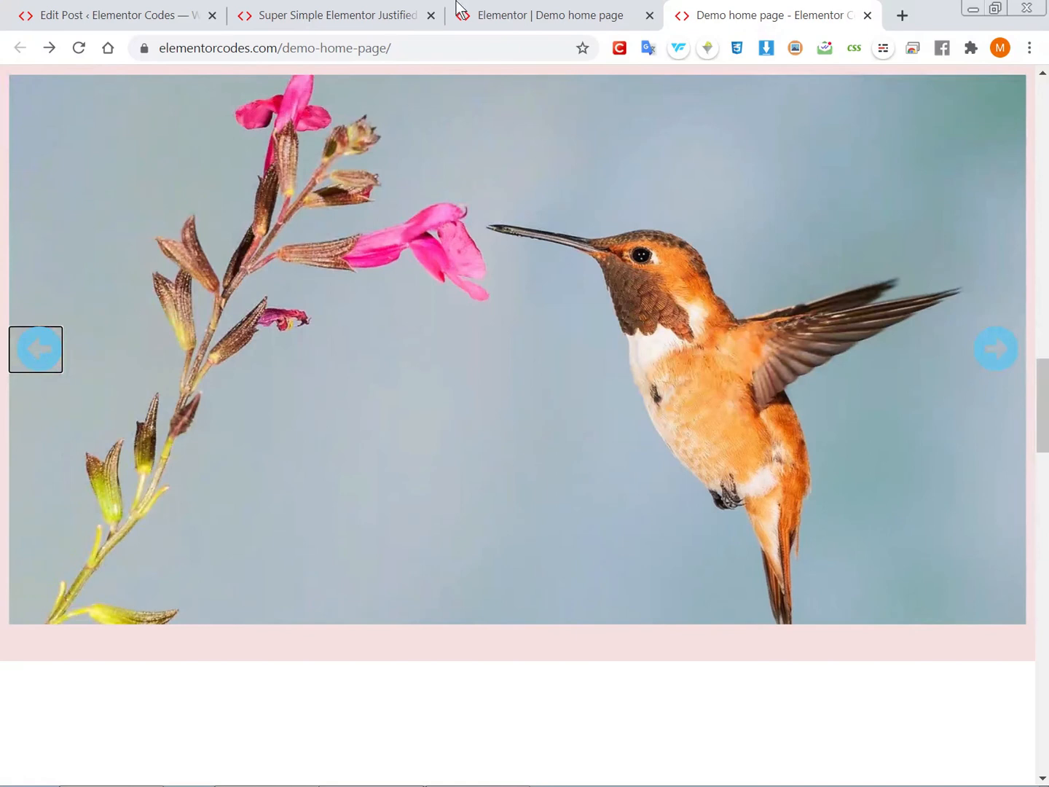
Switch between the editor and live page, testing the arrows, ending on the right-arrow icon's swipee-right settings
left_click(544, 15)
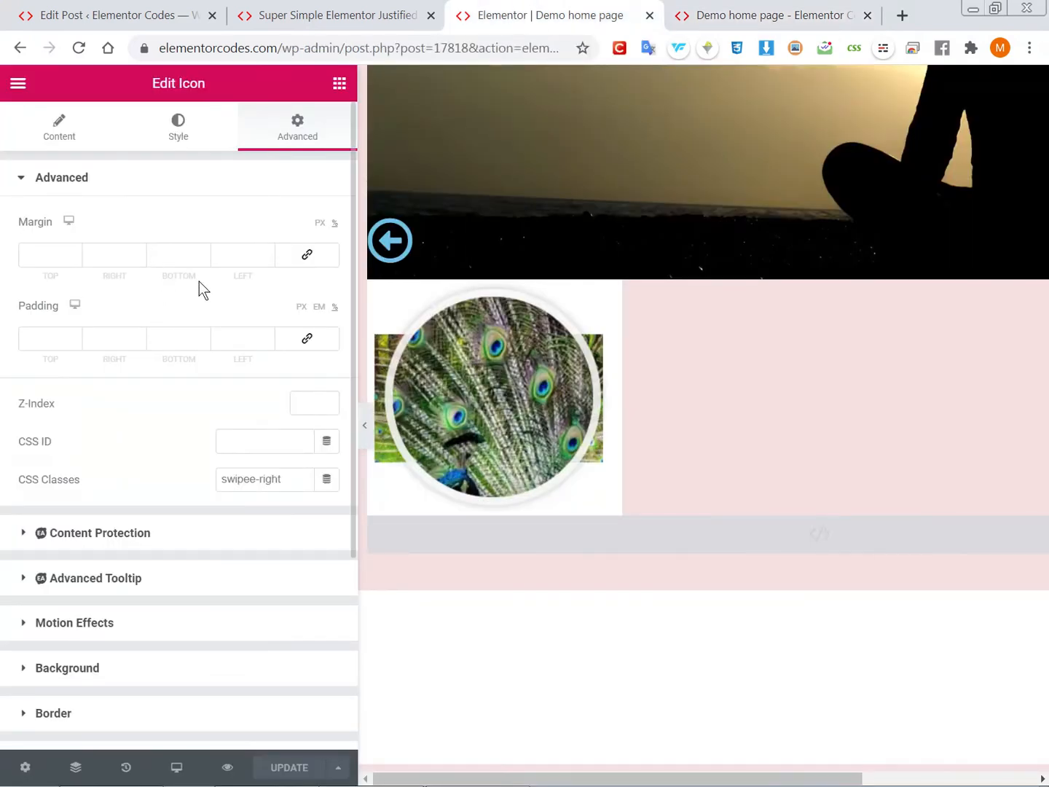
left_click(772, 15)
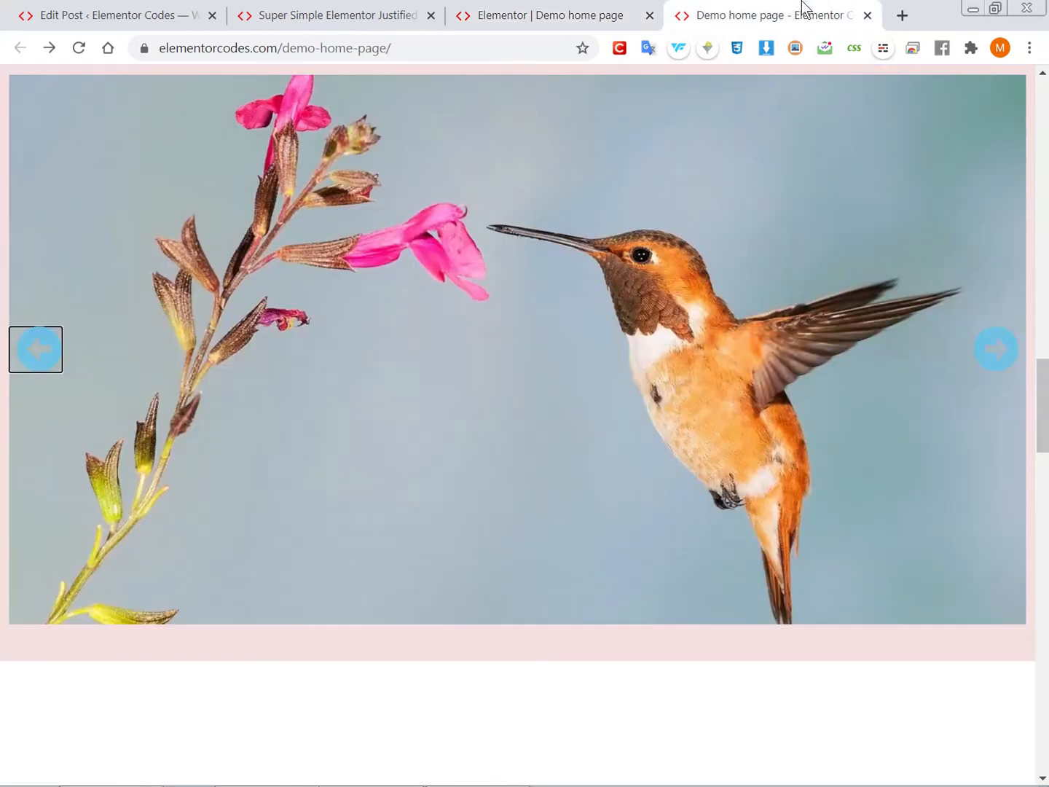
left_click(35, 349)
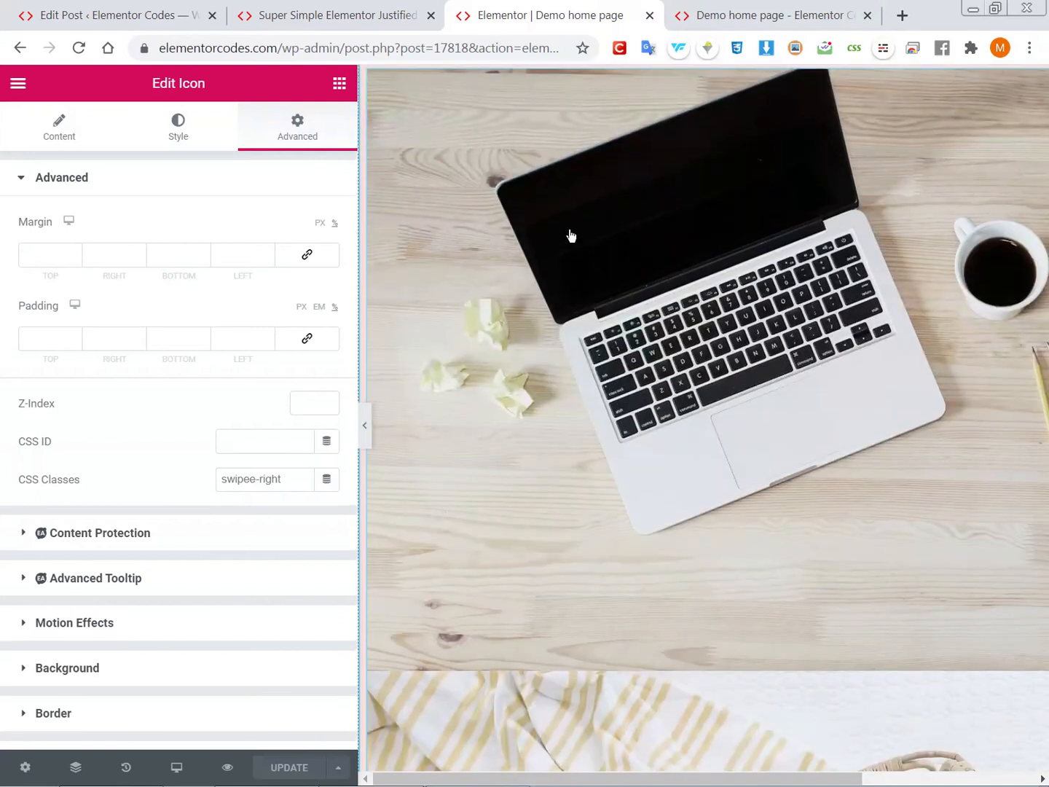
left_click(772, 14)
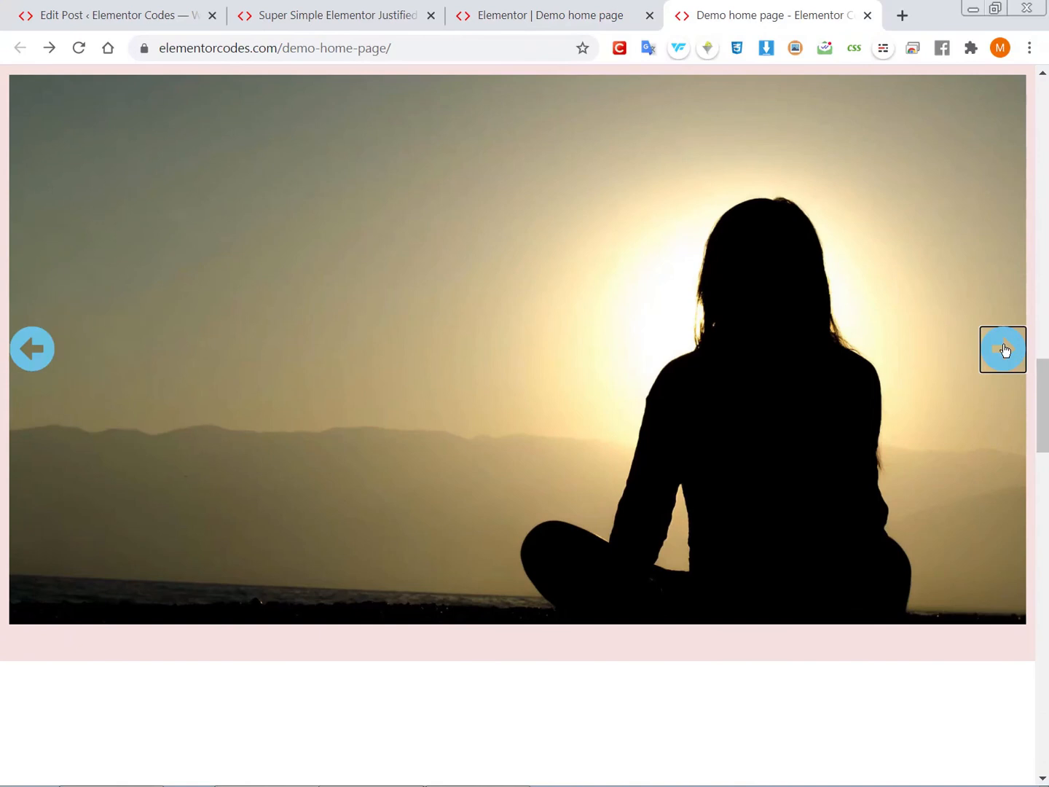
left_click(1003, 350)
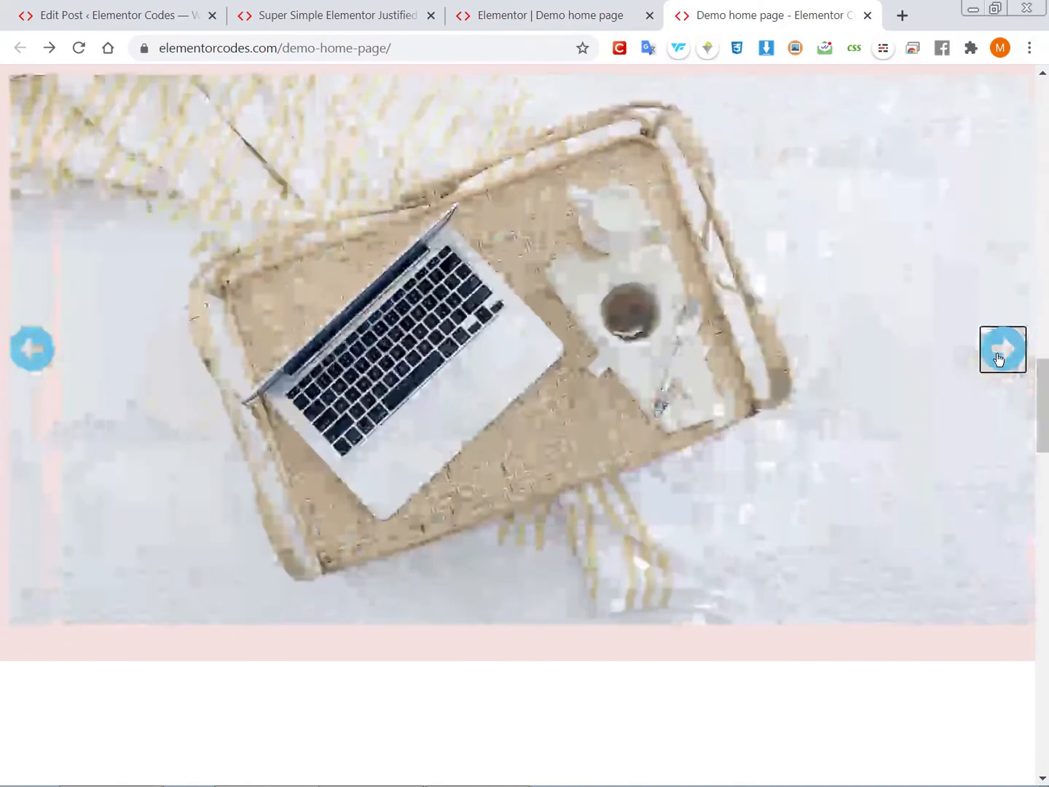
left_click(1002, 350)
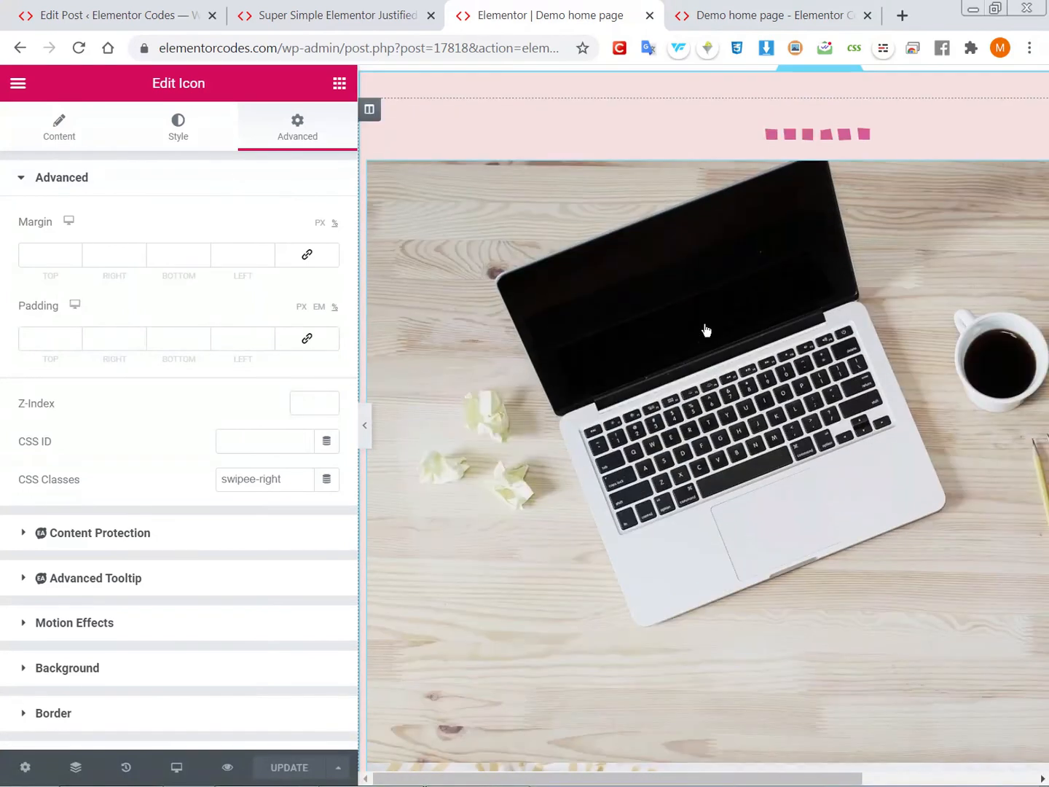
mouse_move(714, 241)
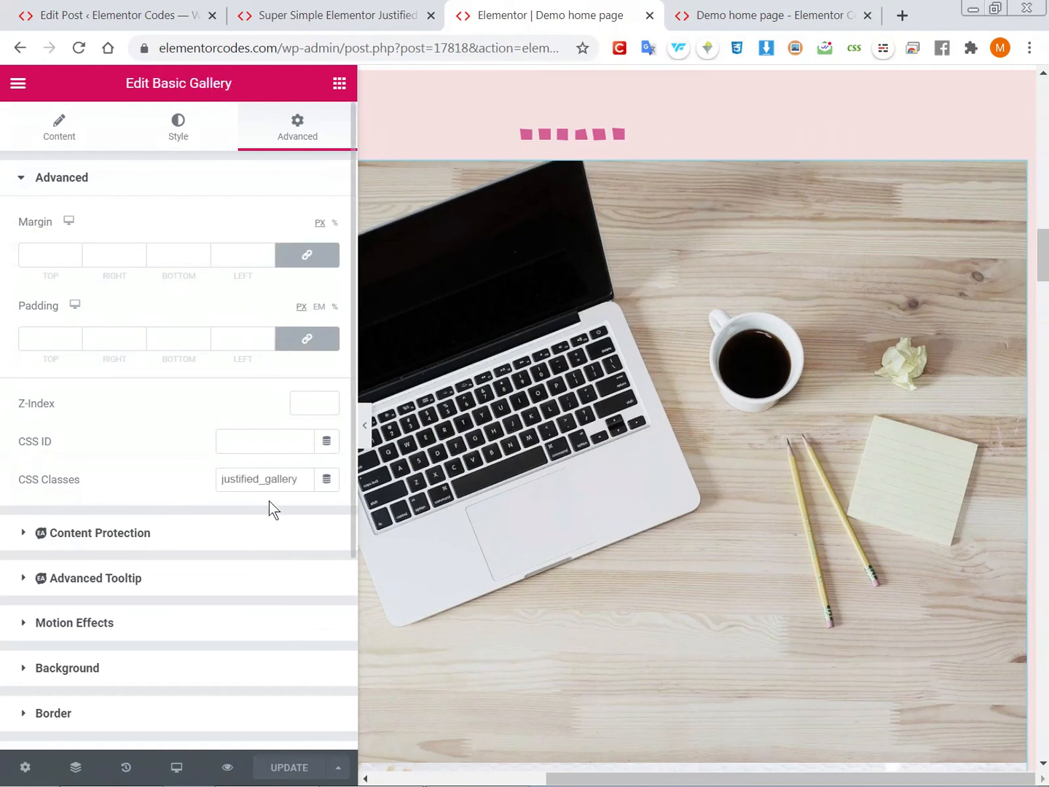
Append the class ready to the gallery widget so it reads justified_gallery ready
left_click(265, 478)
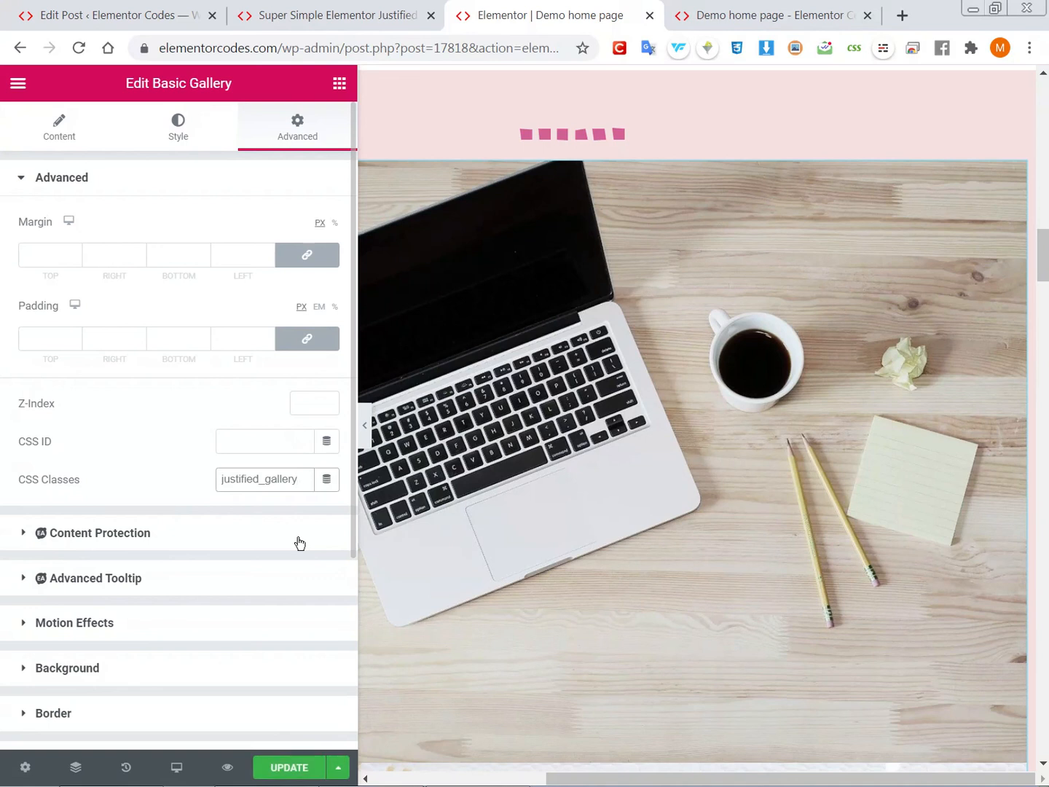
type("ready")
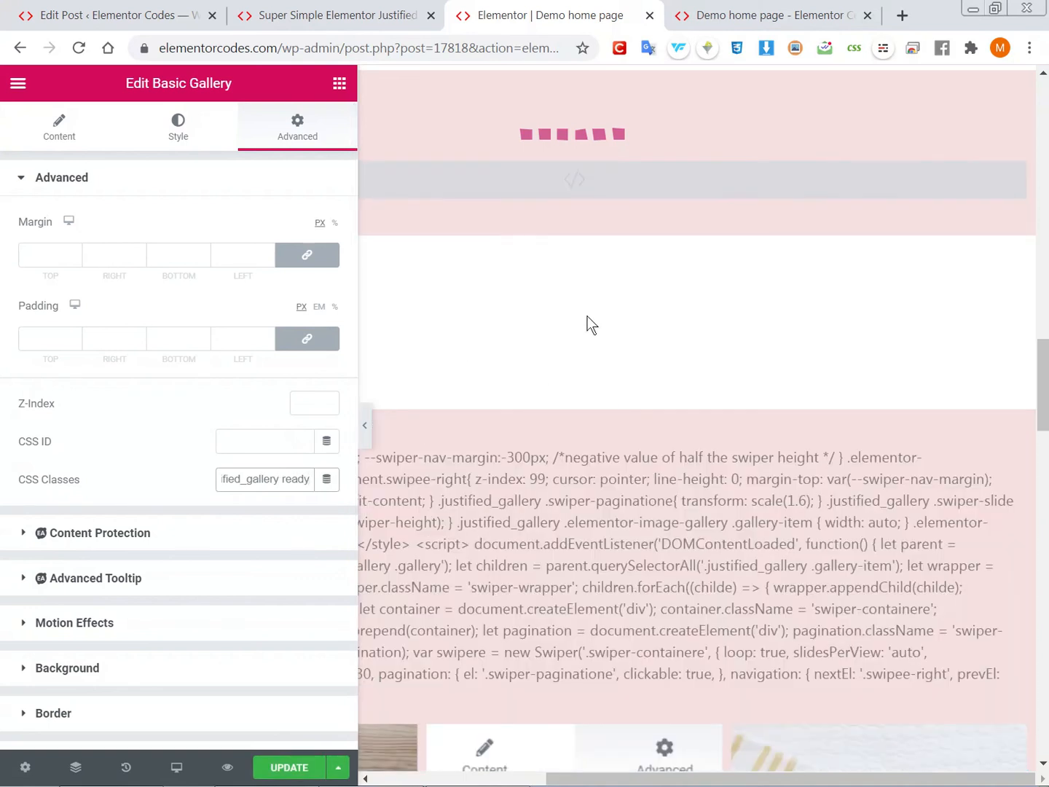
mouse_move(568, 324)
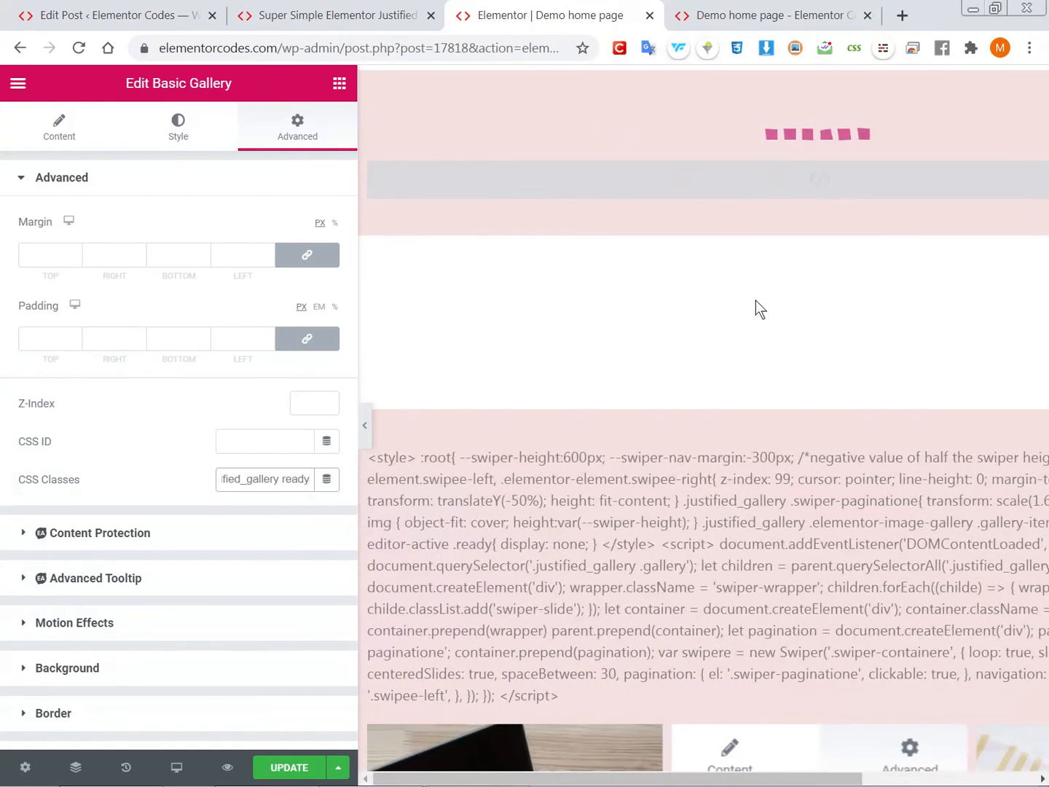
scroll("down", 3)
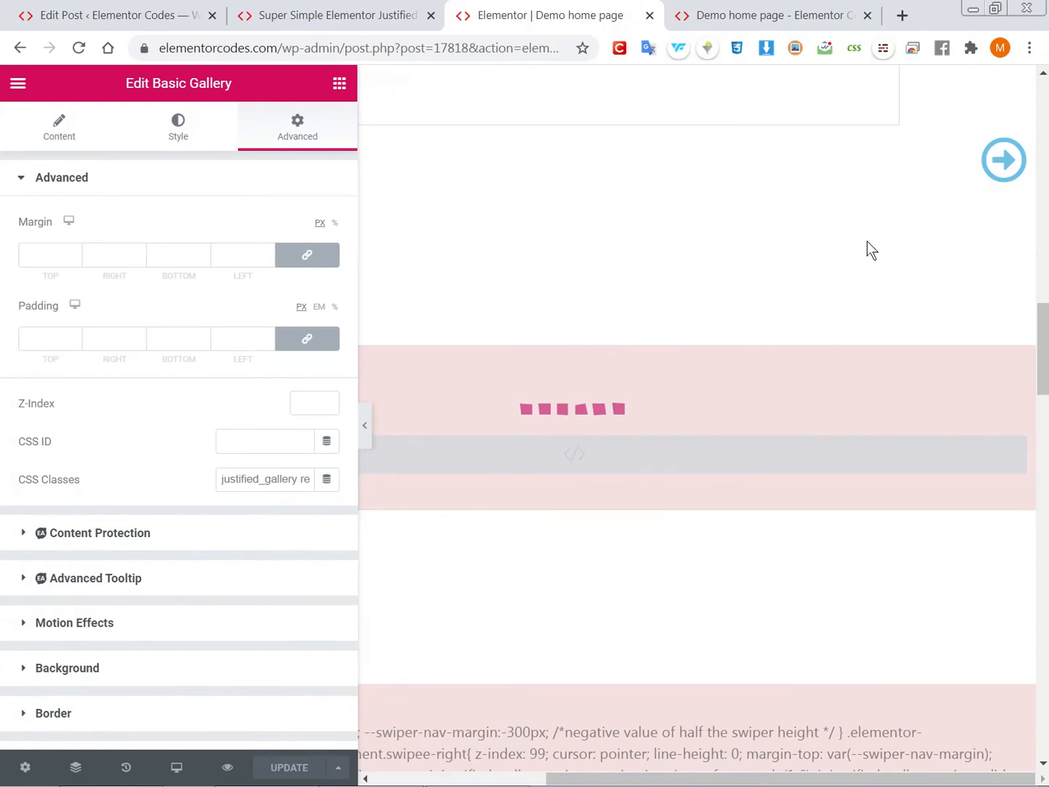
Add the class ready to the right-arrow icon's CSS classes and update the page
left_click(1002, 161)
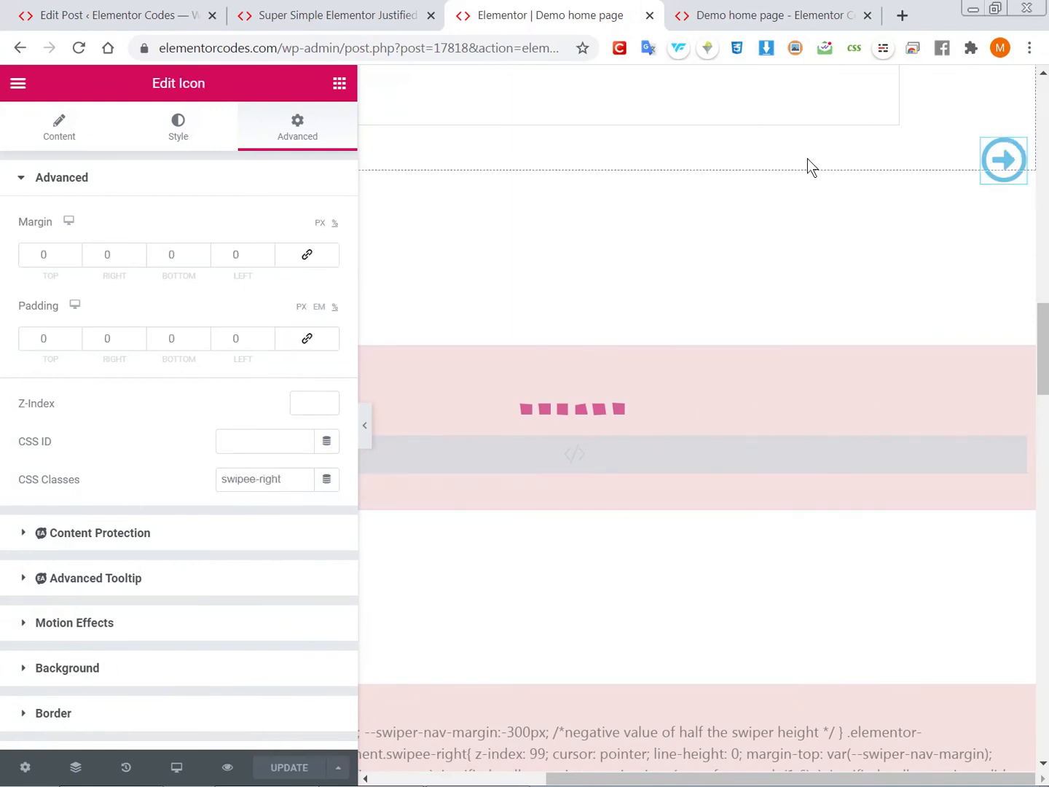
left_click(265, 478)
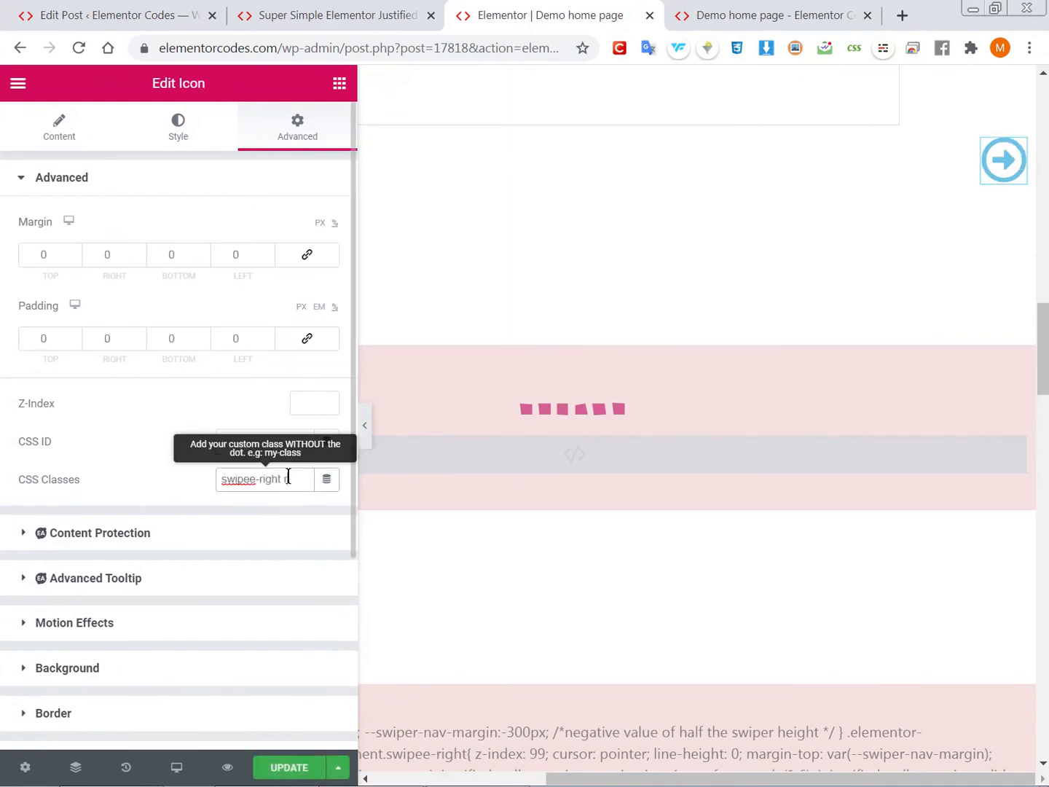
type("ready")
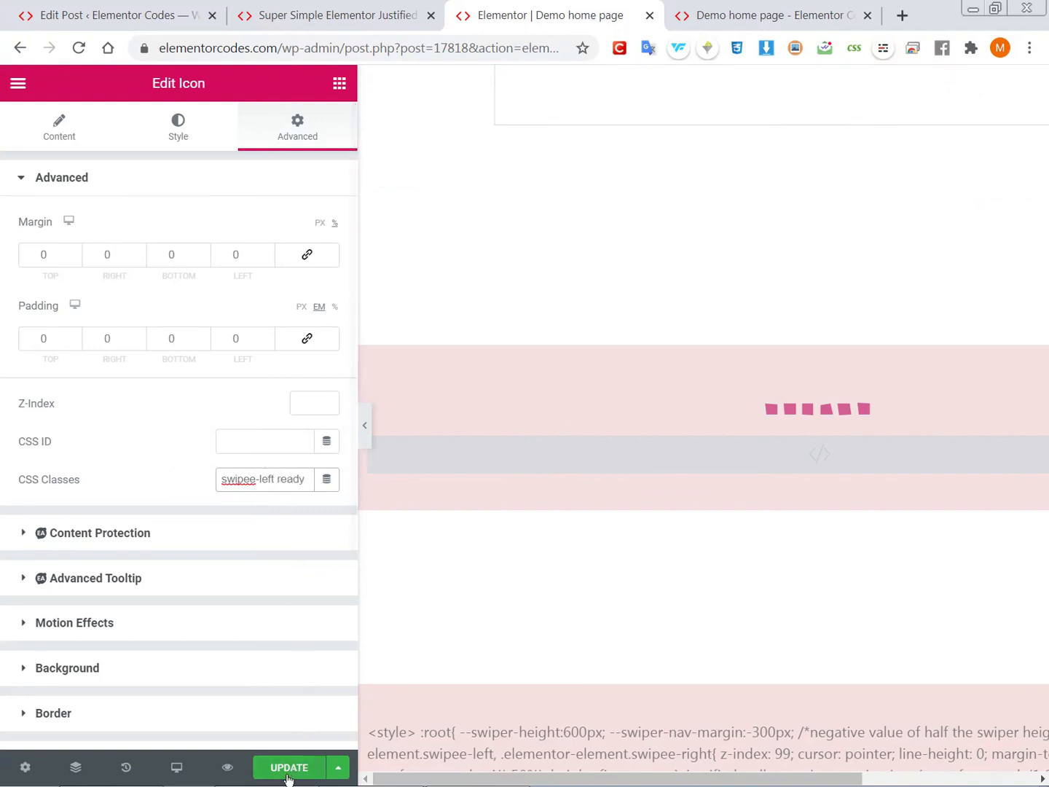
left_click(289, 767)
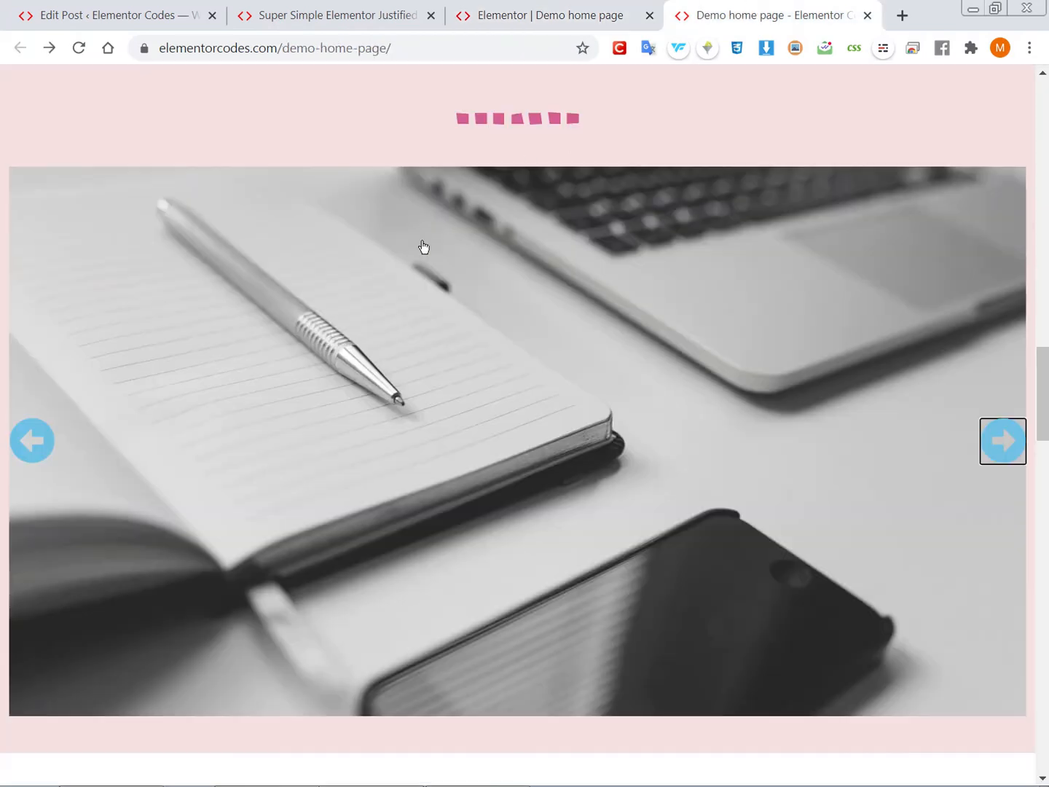
Advance the live carousel four slides to the hummingbird photo to confirm navigation still works
left_click(1002, 439)
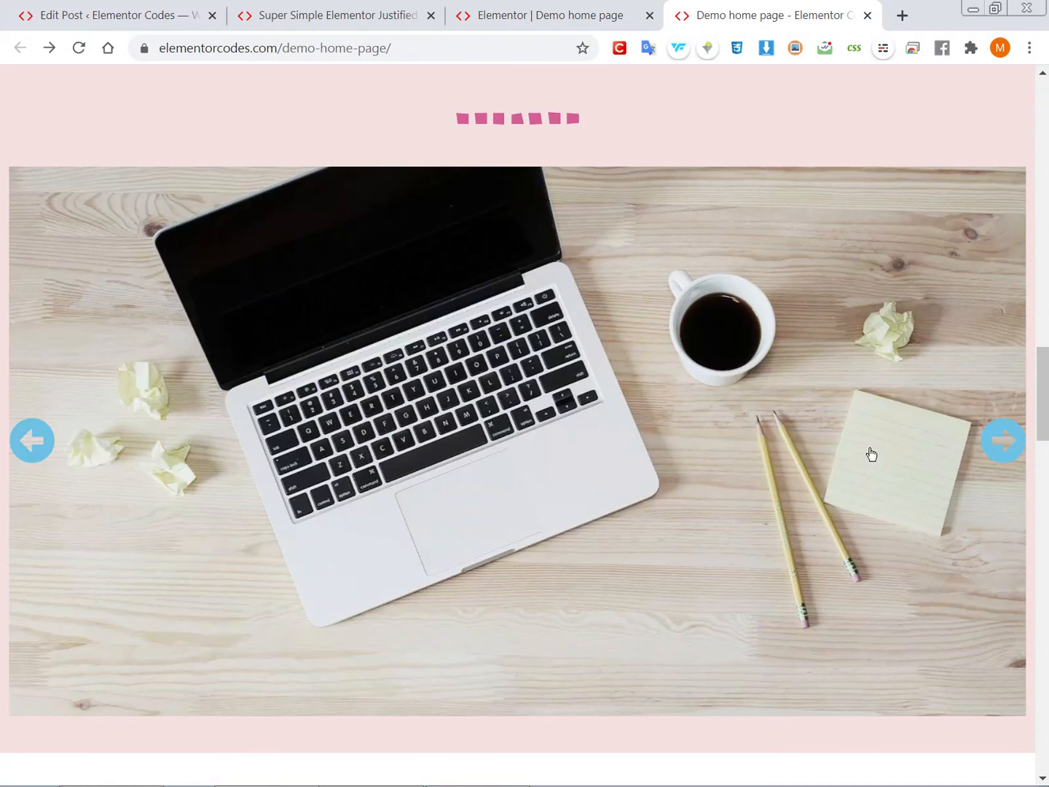
left_click(1002, 440)
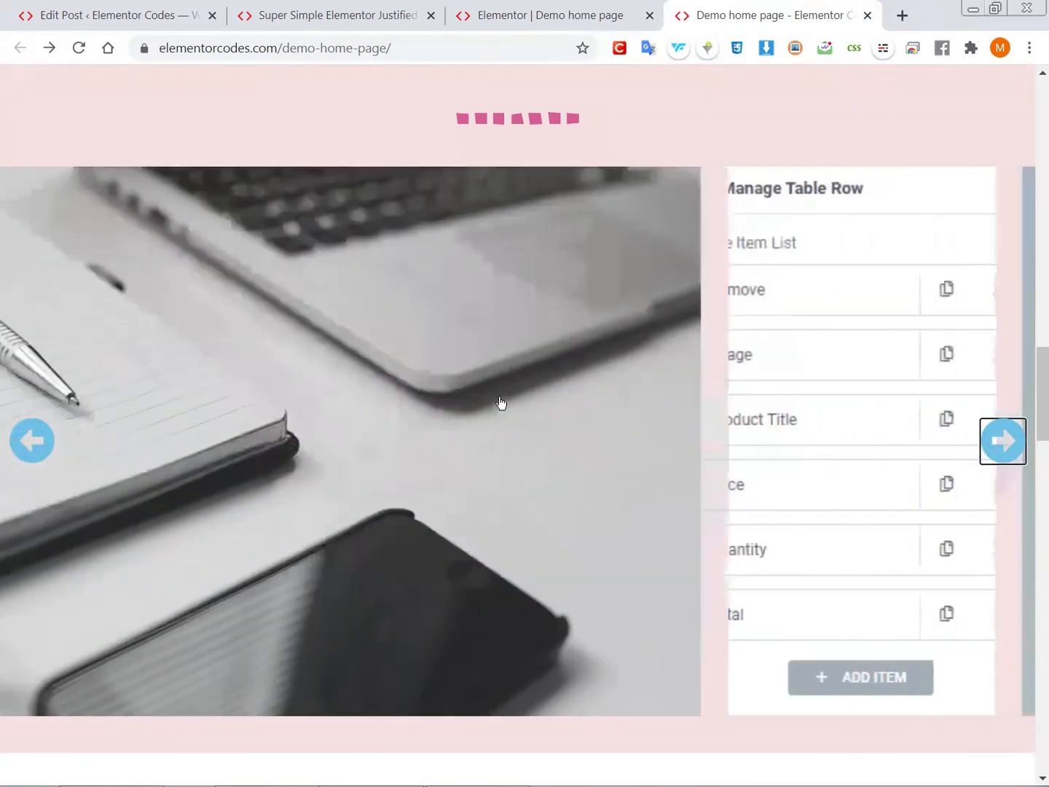
left_click(1003, 440)
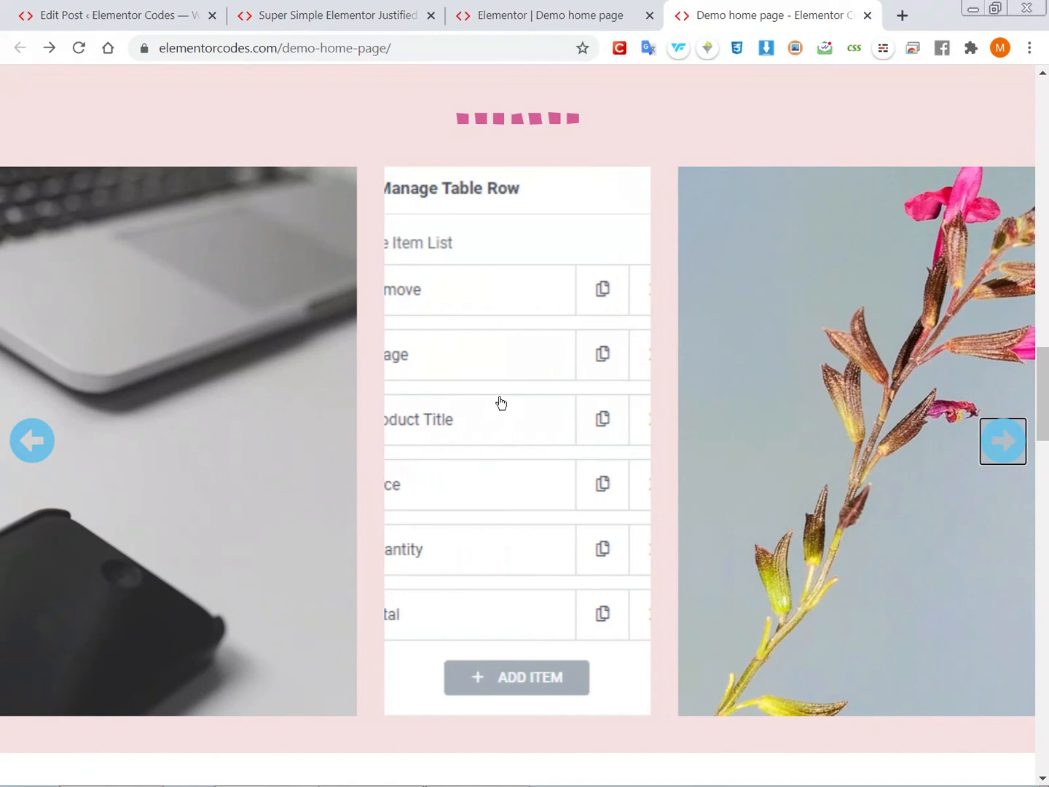
left_click(1002, 440)
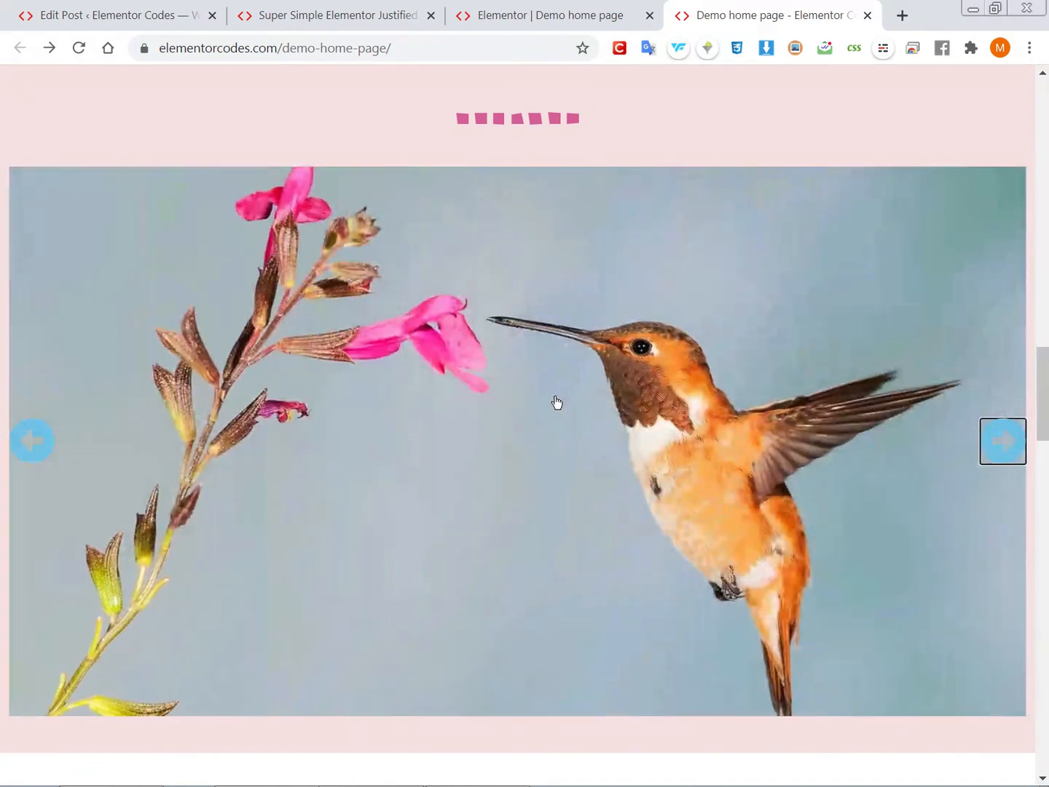